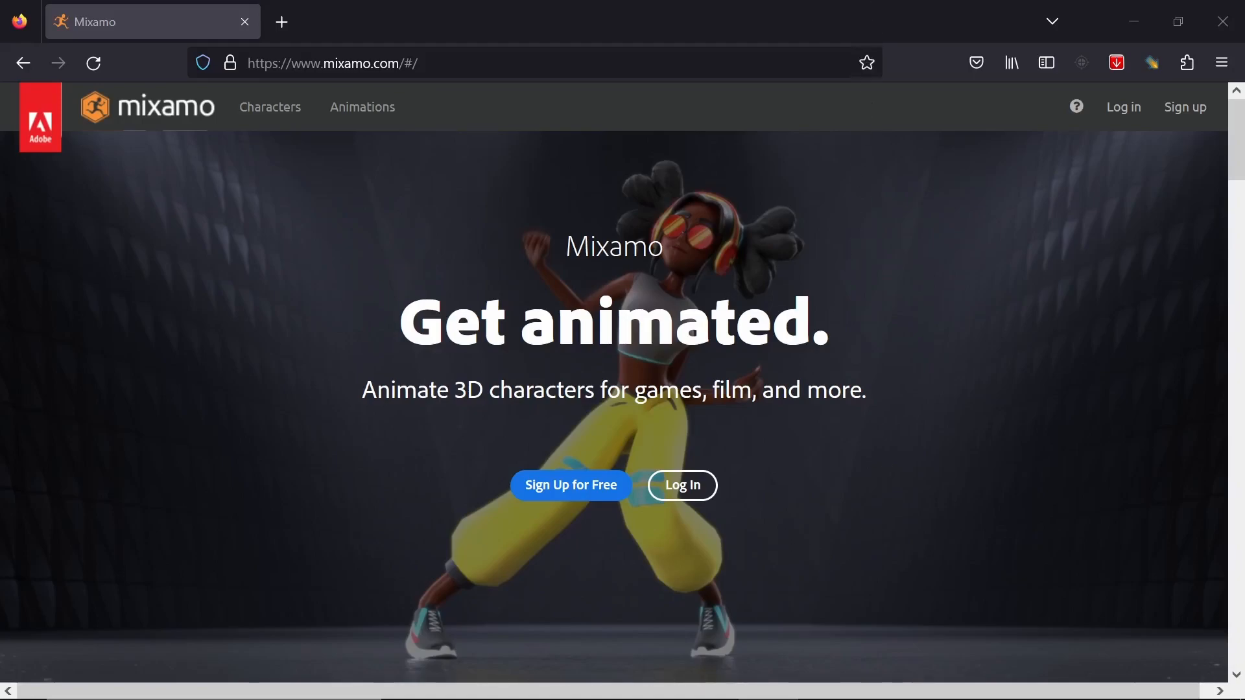
mouse_move(1184, 99)
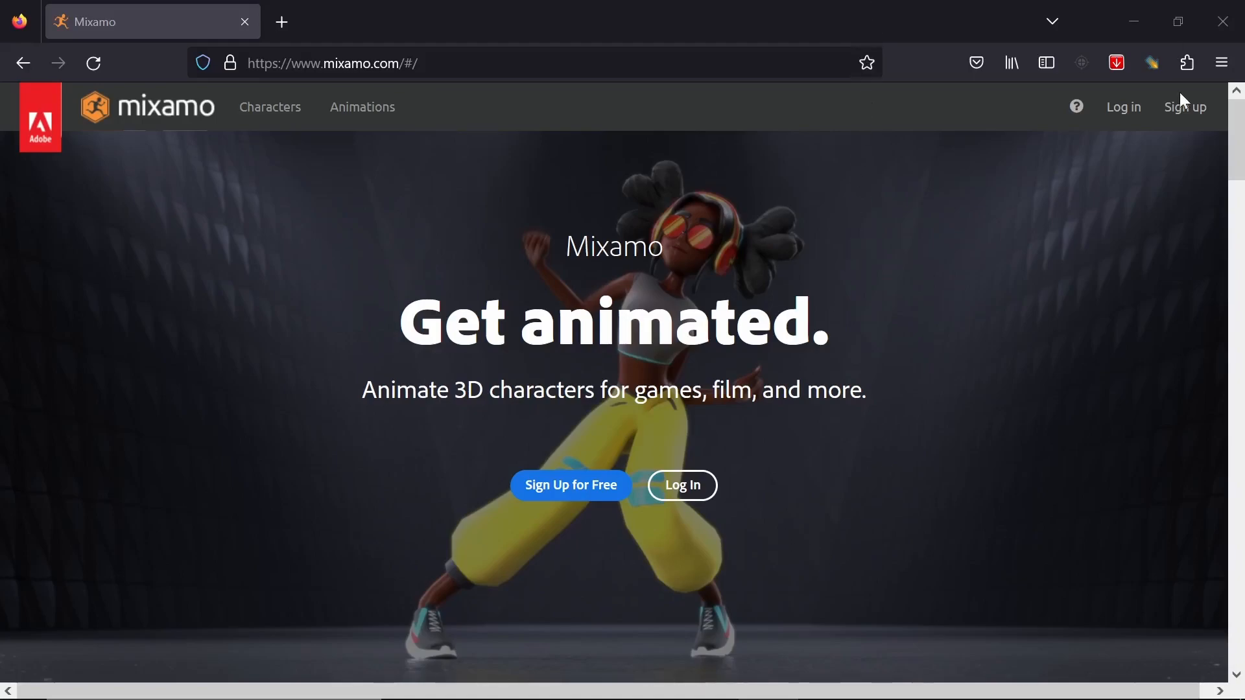
- Log in to Mixamo by submitting the Adobe account email, then the password
left_click(682, 485)
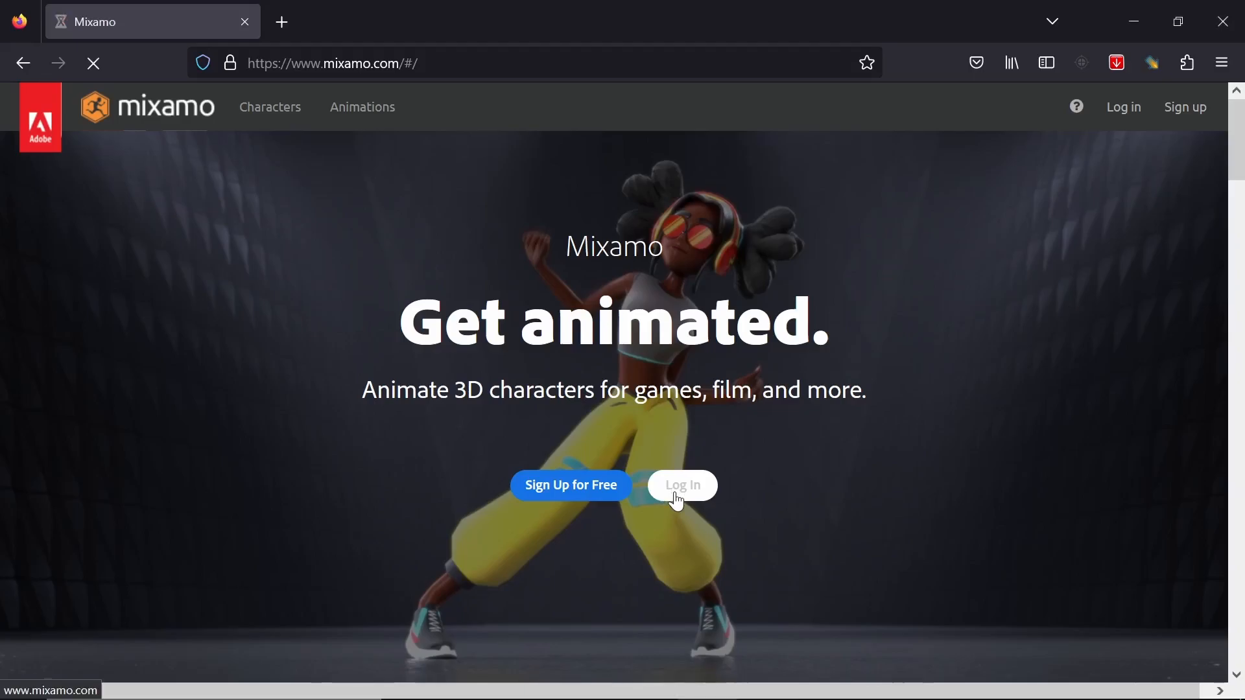
left_click(682, 485)
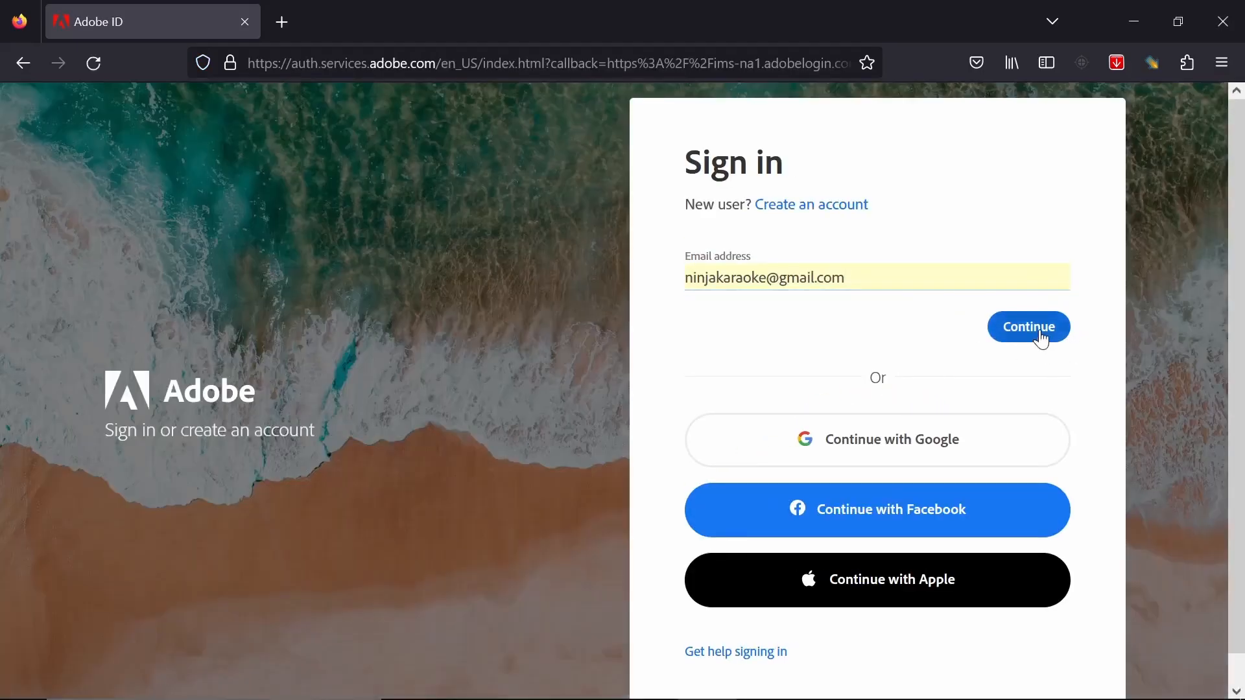
left_click(1028, 326)
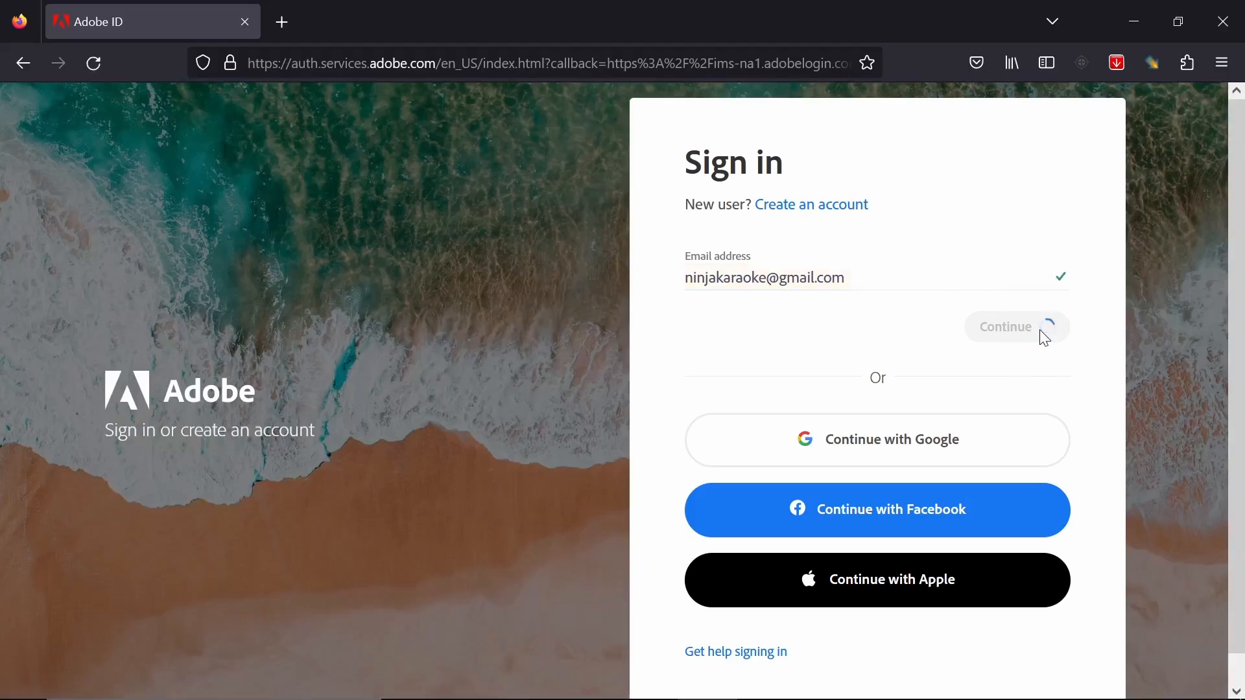
left_click(1016, 326)
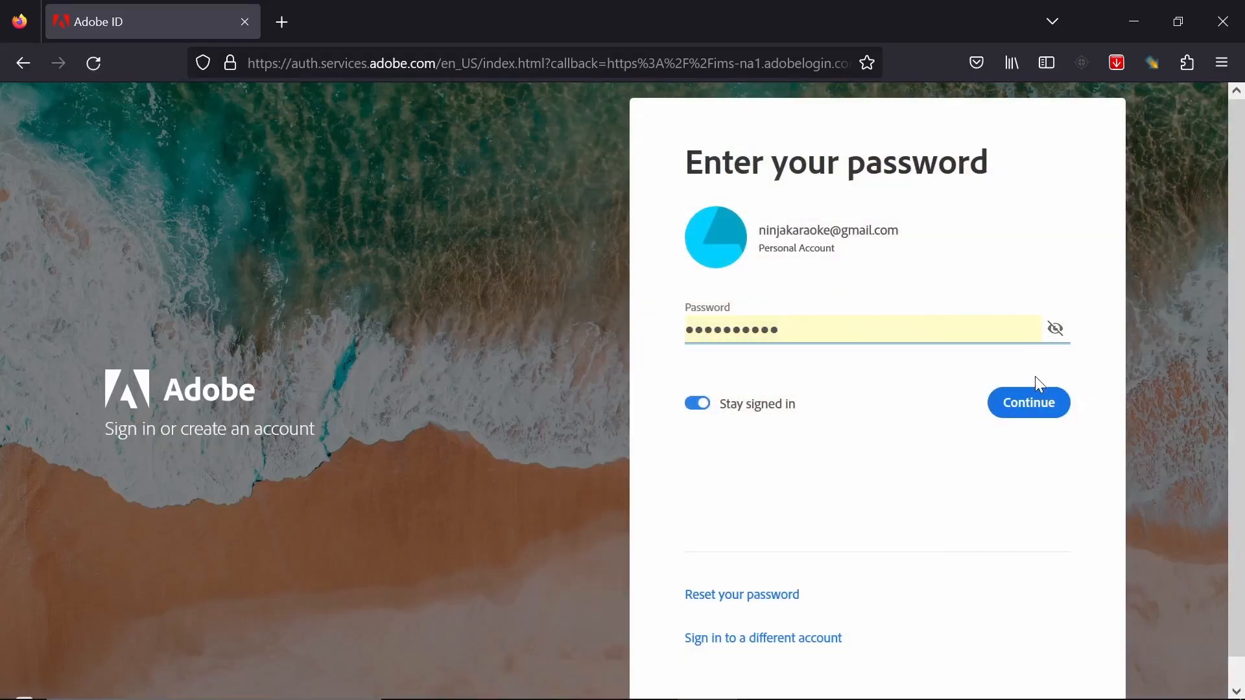
left_click(1027, 403)
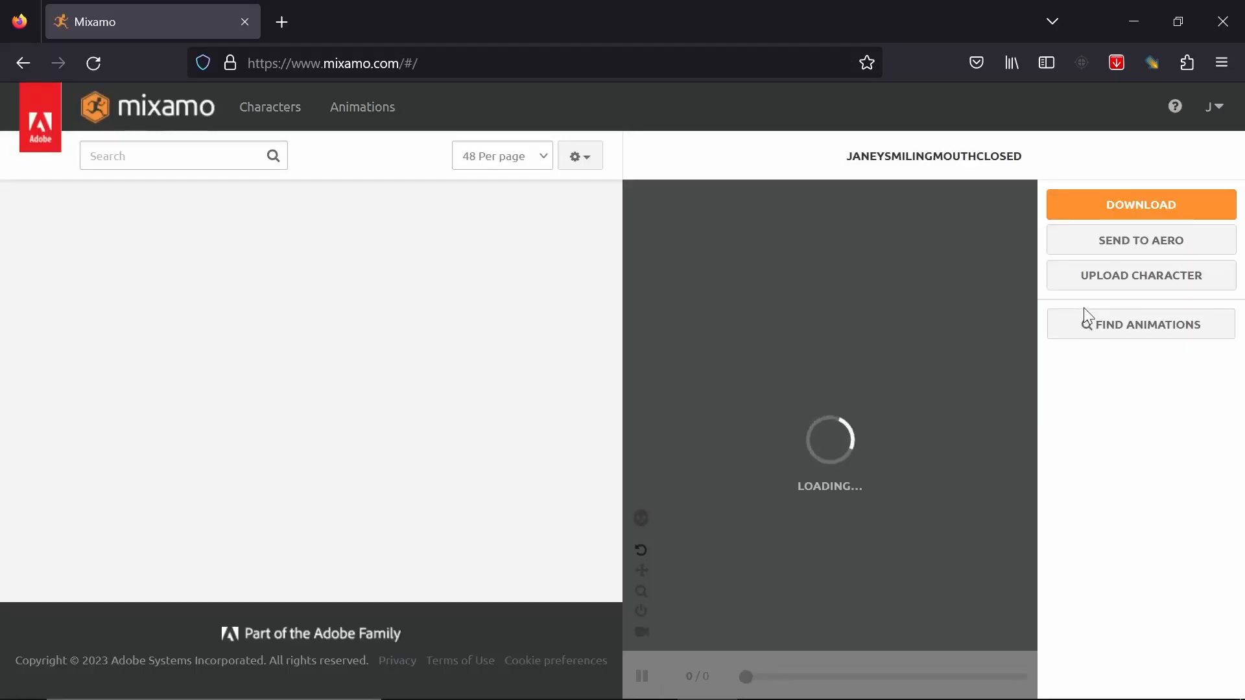
- Open the UPLOAD CHARACTER dialog from the right-hand panel
left_click(1140, 275)
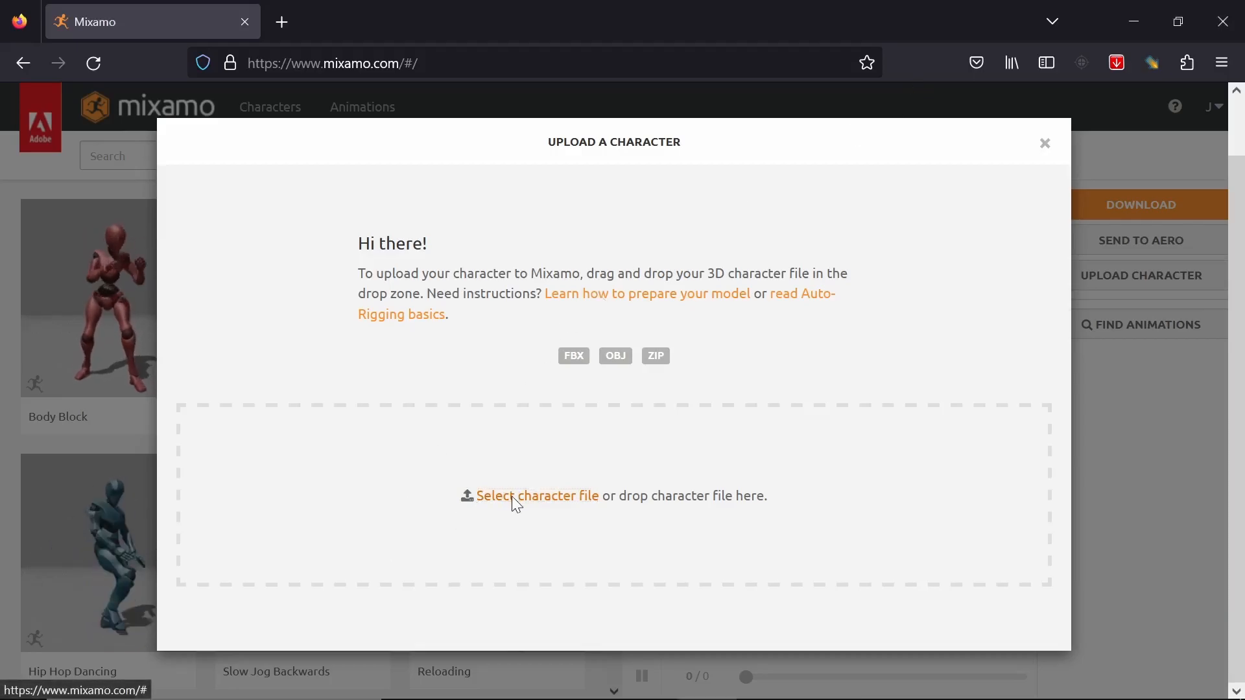
- Upload JoeyCart.zip from the JoeyCart export folder as the character
left_click(537, 496)
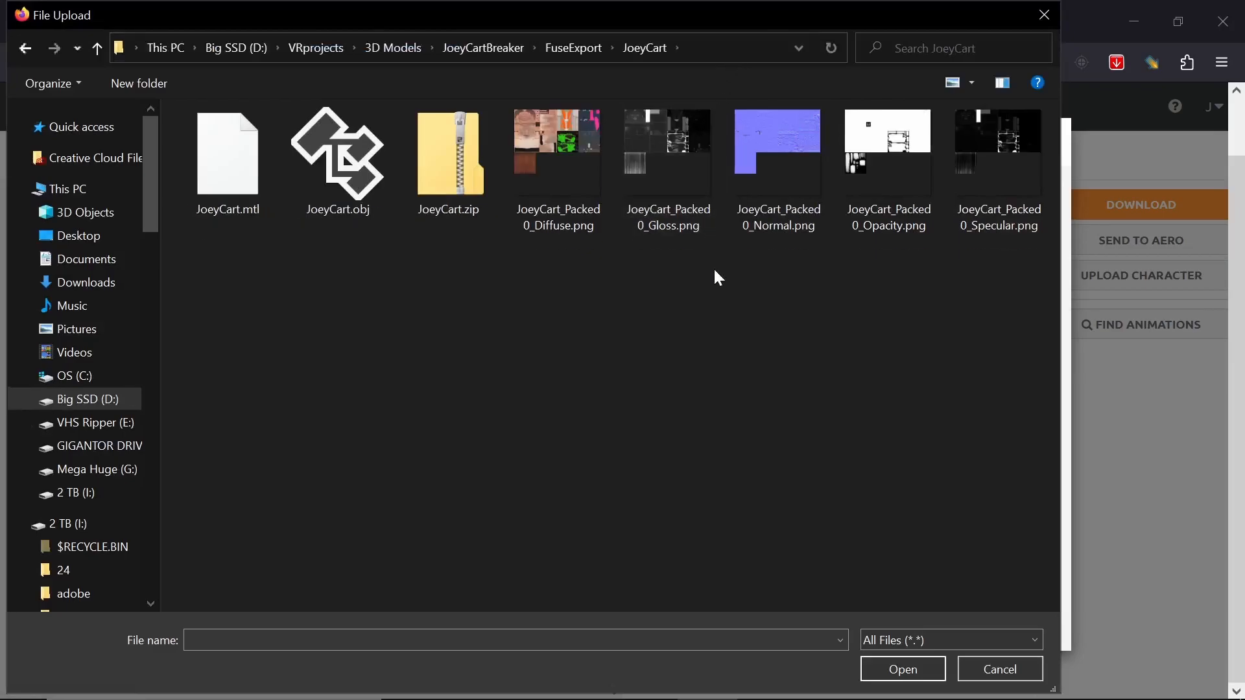
mouse_move(449, 155)
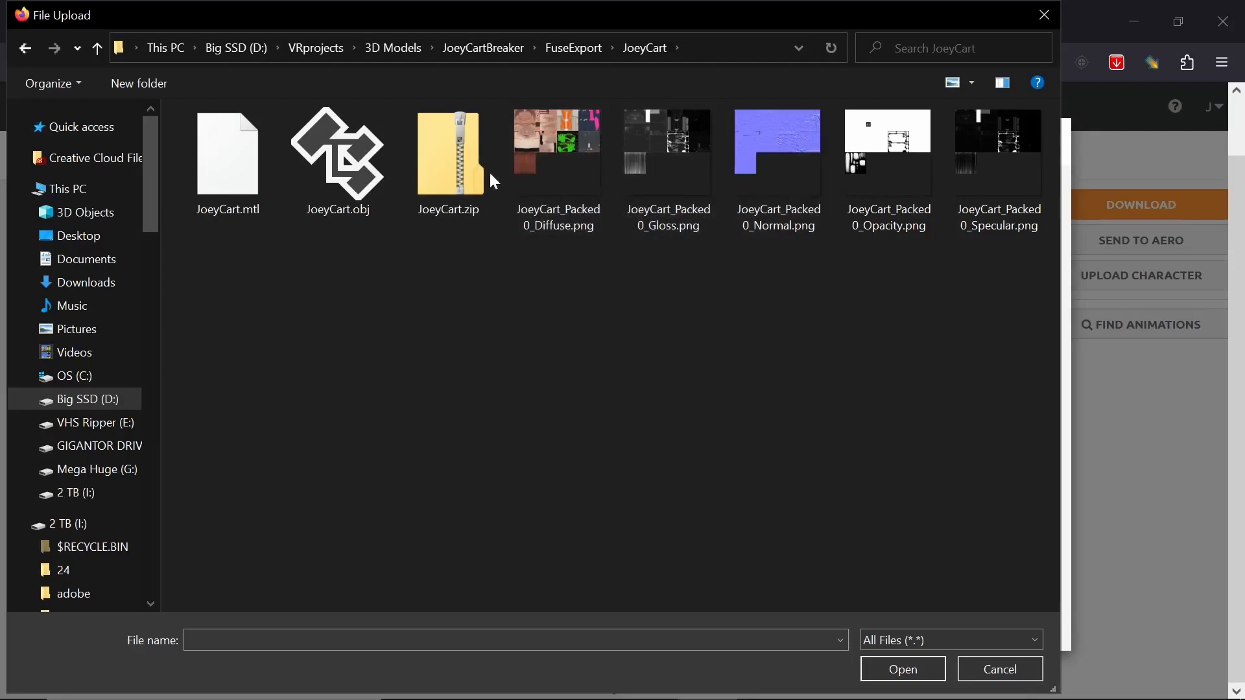
left_click(448, 155)
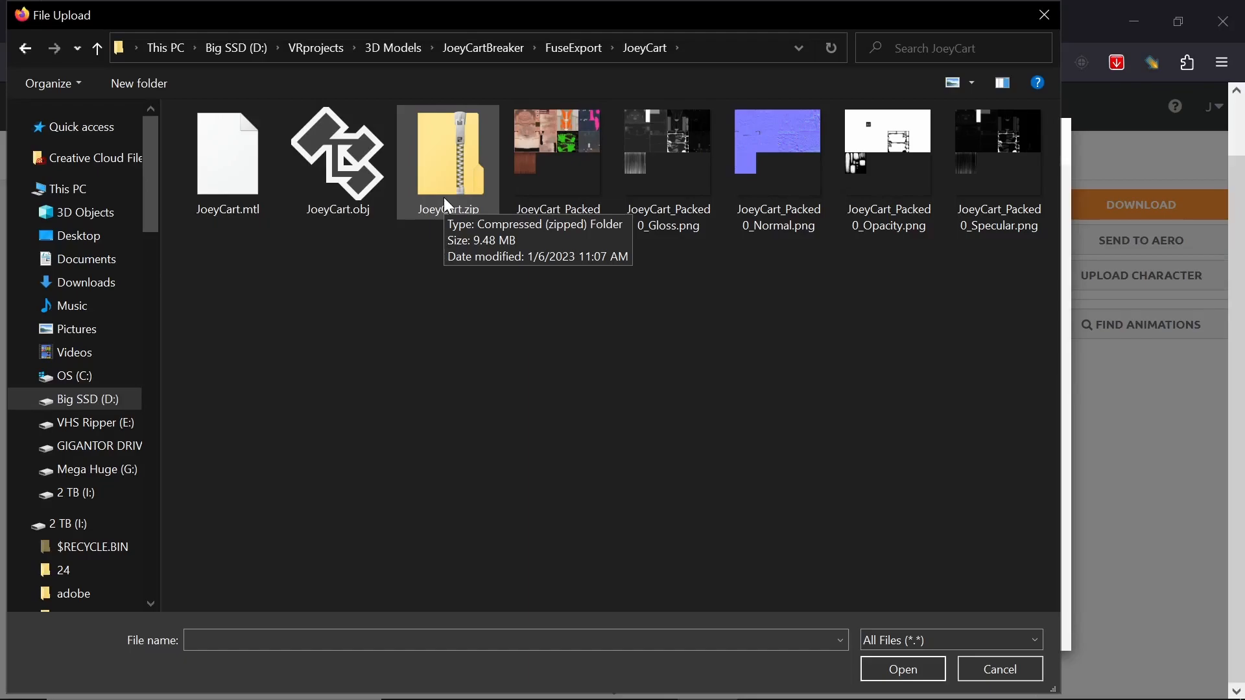
left_click(901, 669)
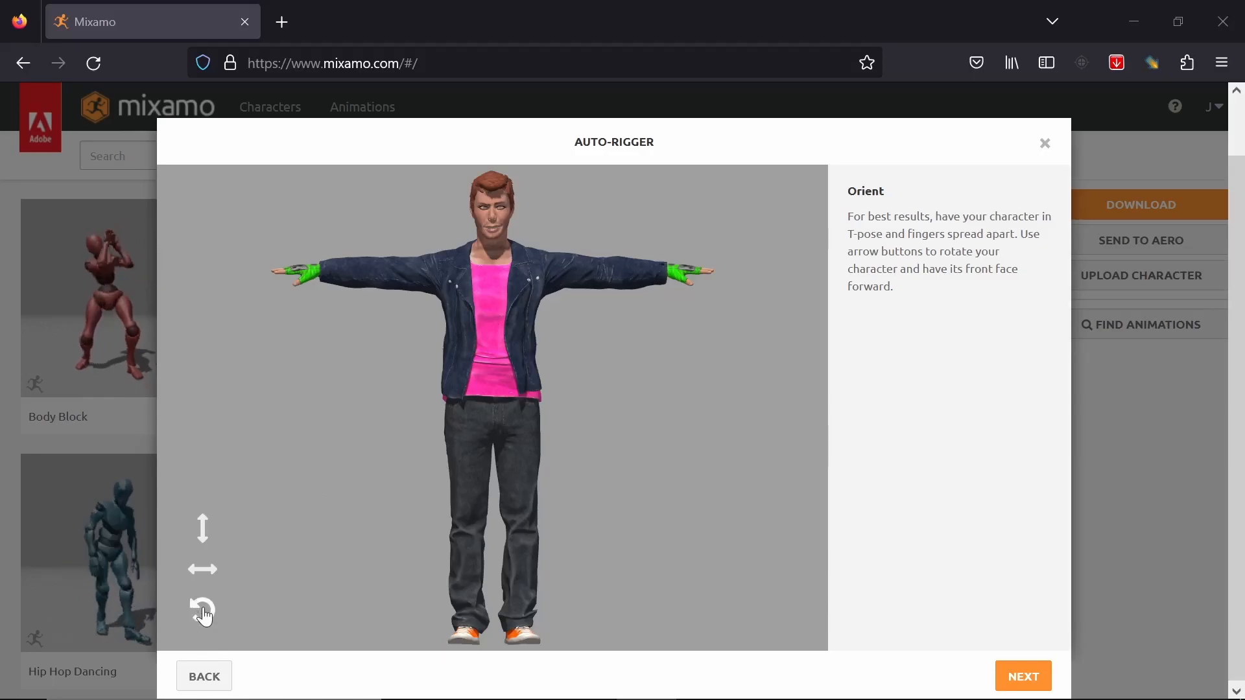
- Try rotations on each axis, ending upright and facing front in T-pose
left_click(202, 611)
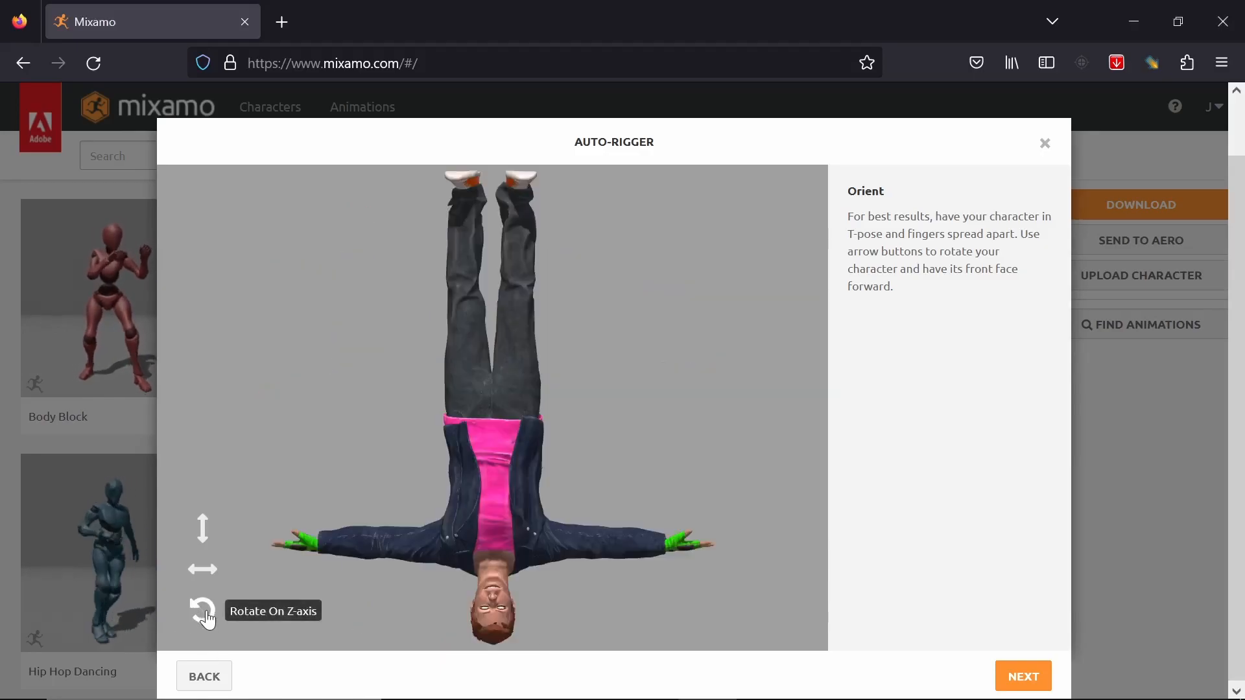
left_click(202, 612)
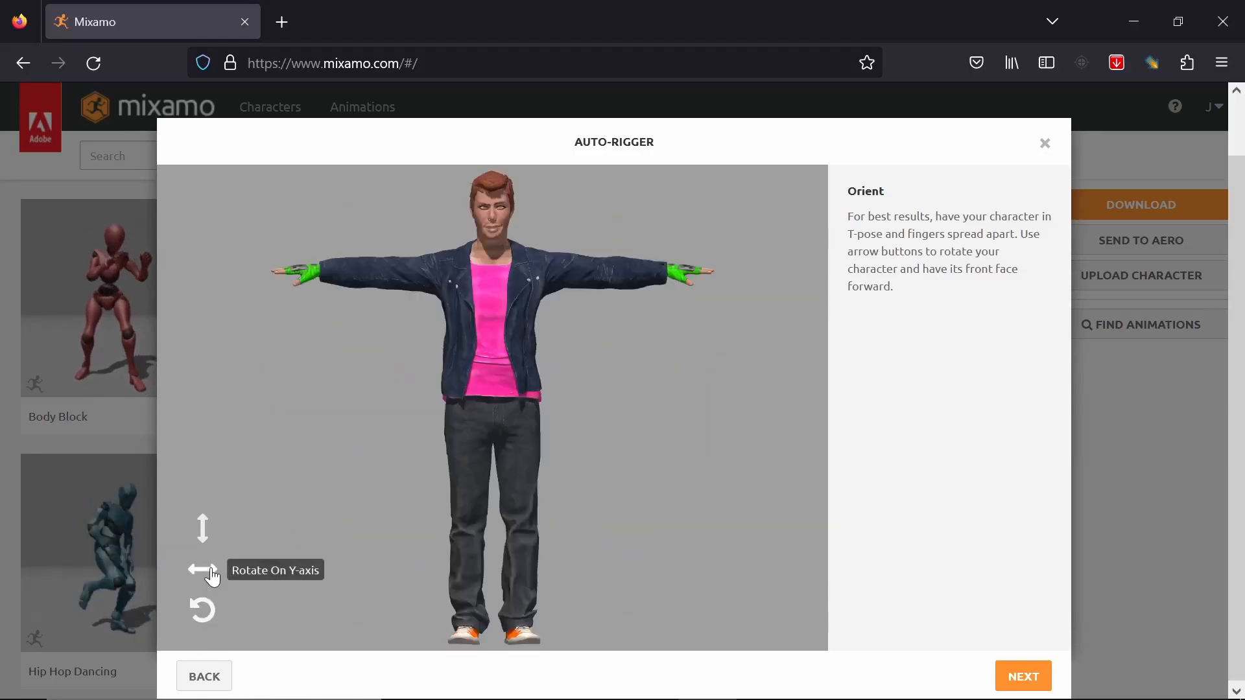
left_click(193, 570)
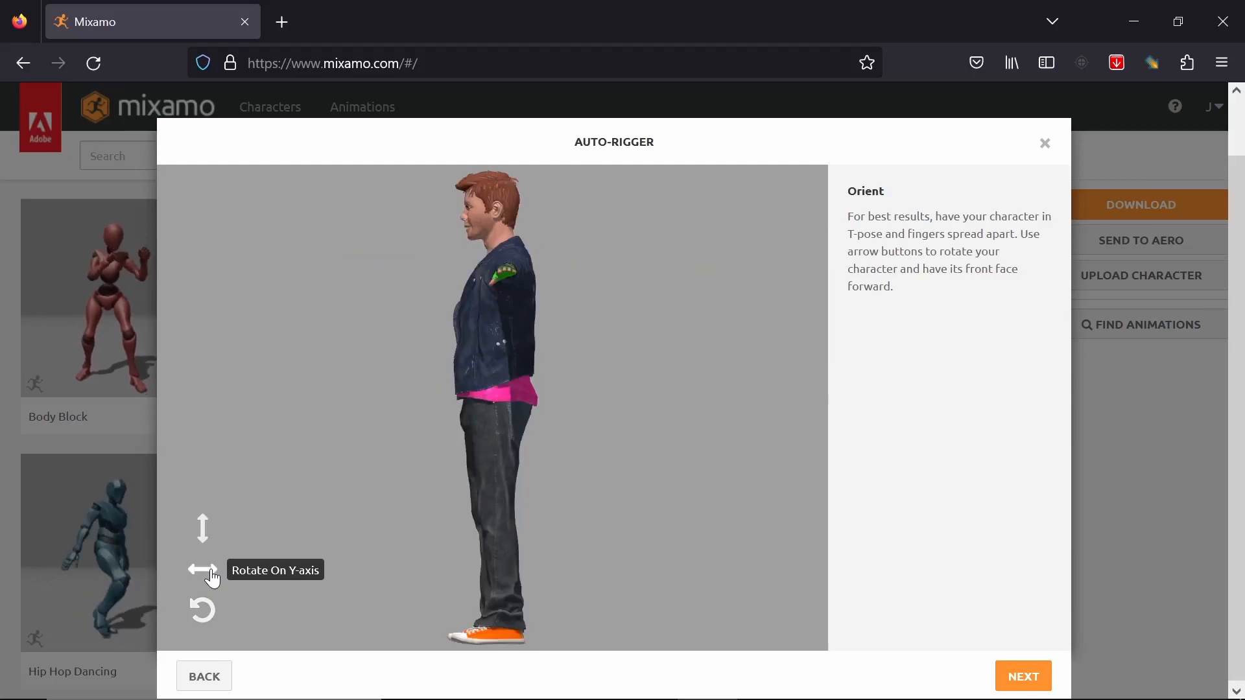
left_click(202, 529)
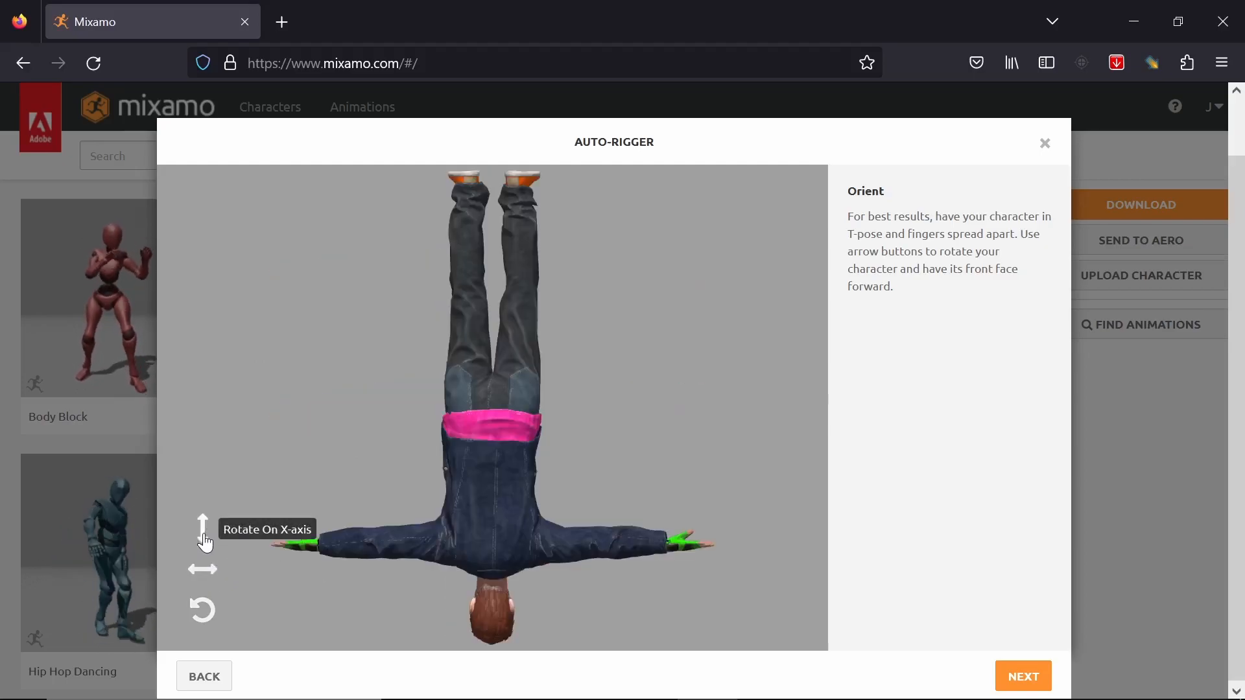
left_click(201, 524)
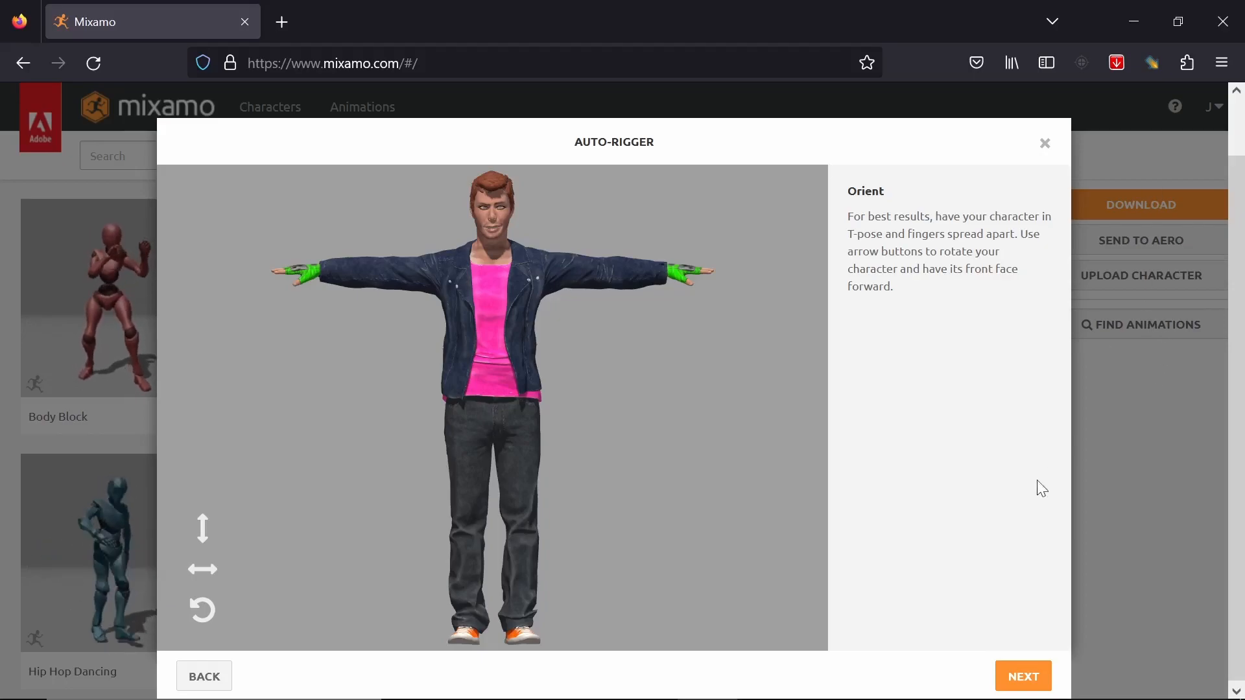
mouse_move(1023, 676)
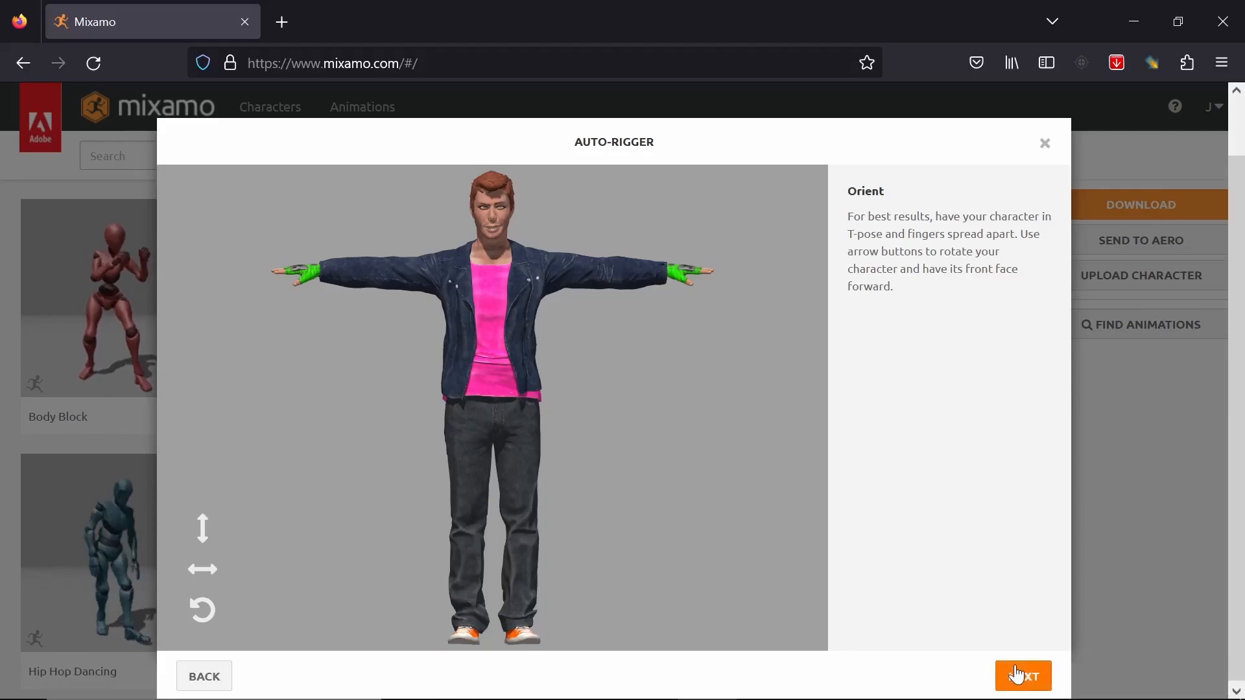
- Drag the chin, wrist, elbow, knee and groin markers onto the character's body
left_click(1023, 676)
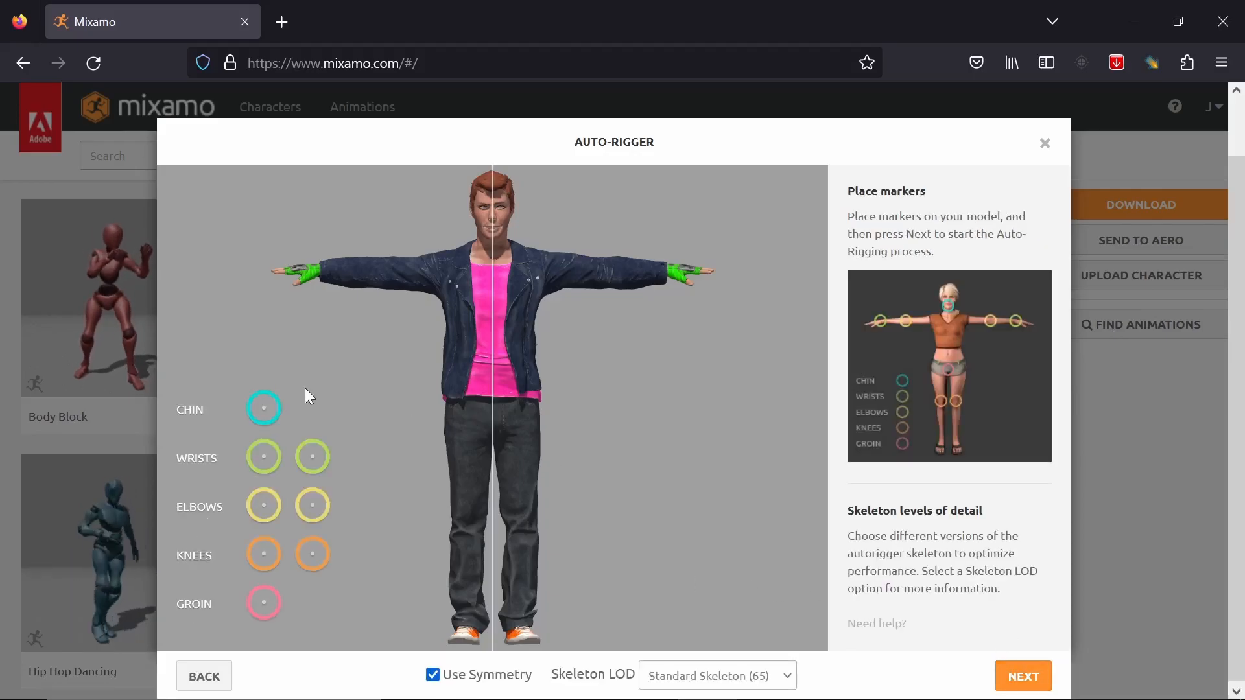
left_click_drag(264, 410, 470, 273)
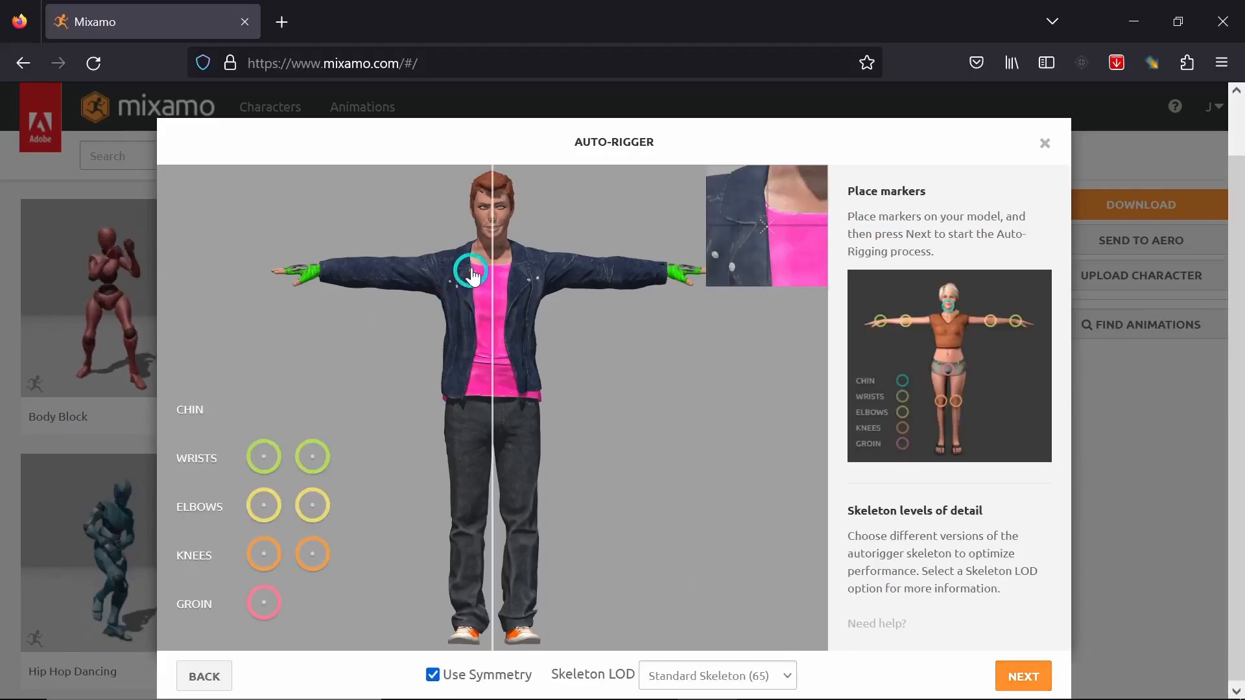
left_click_drag(469, 274, 492, 250)
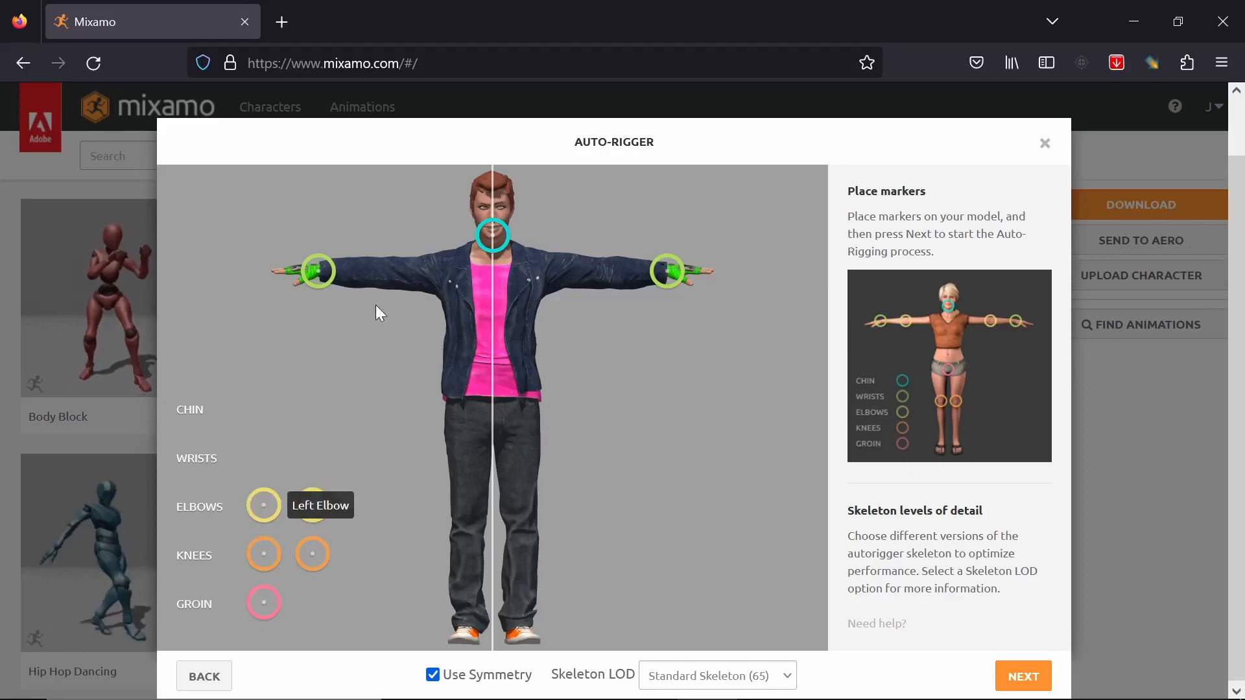
mouse_move(337, 429)
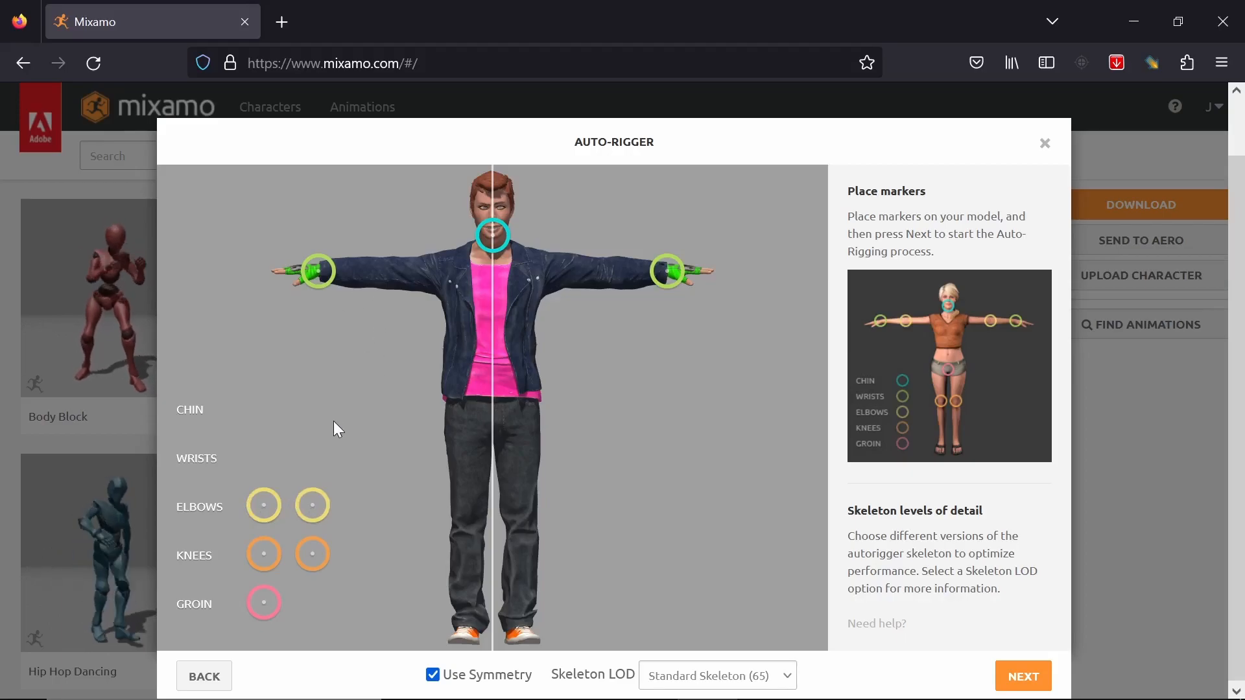
mouse_move(263, 505)
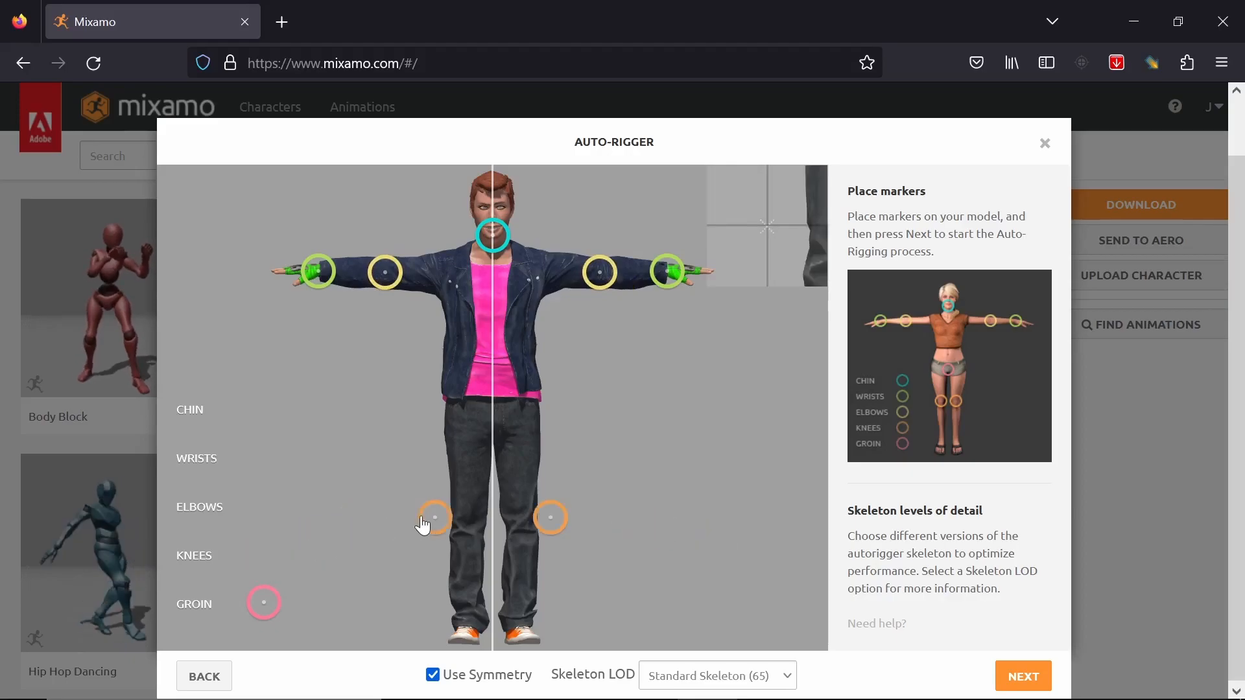
left_click_drag(434, 517, 466, 533)
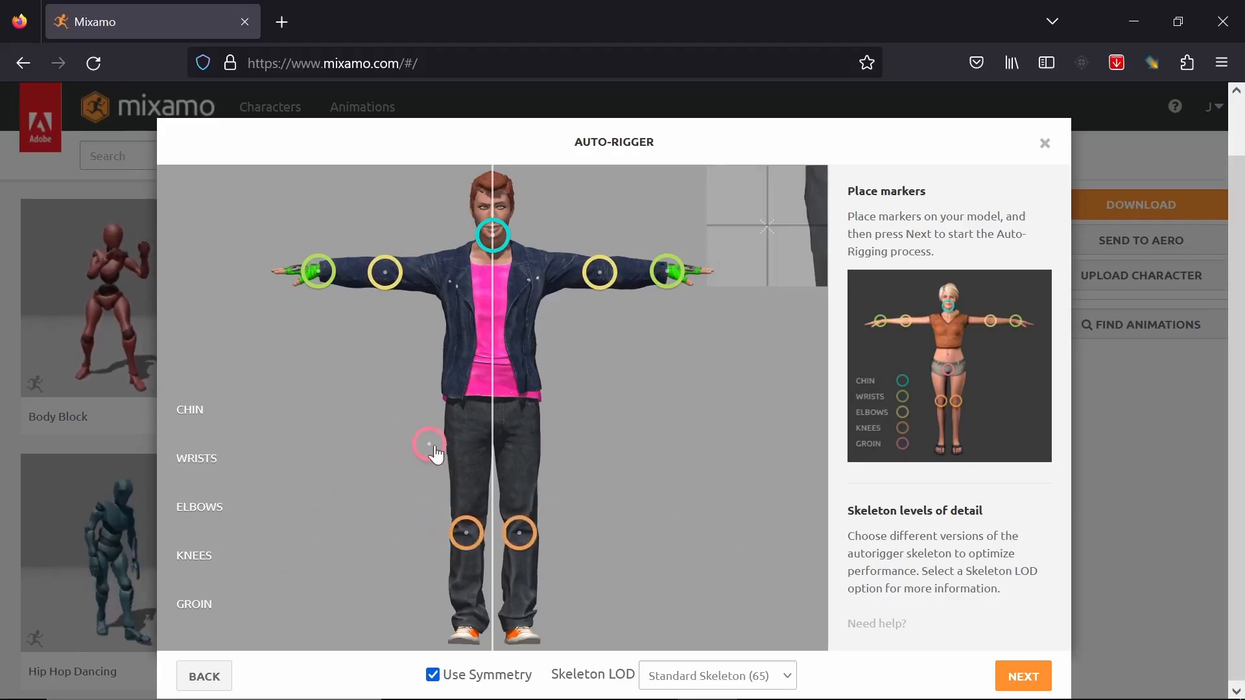
left_click_drag(428, 443, 492, 428)
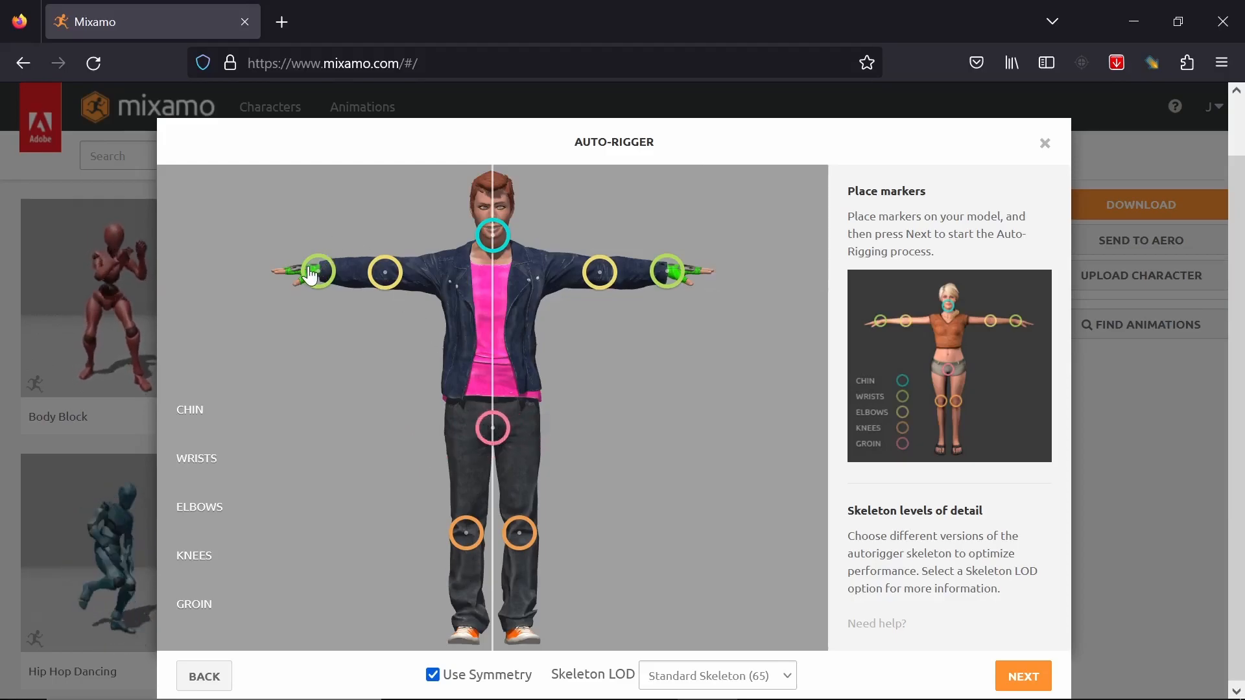
mouse_move(492, 236)
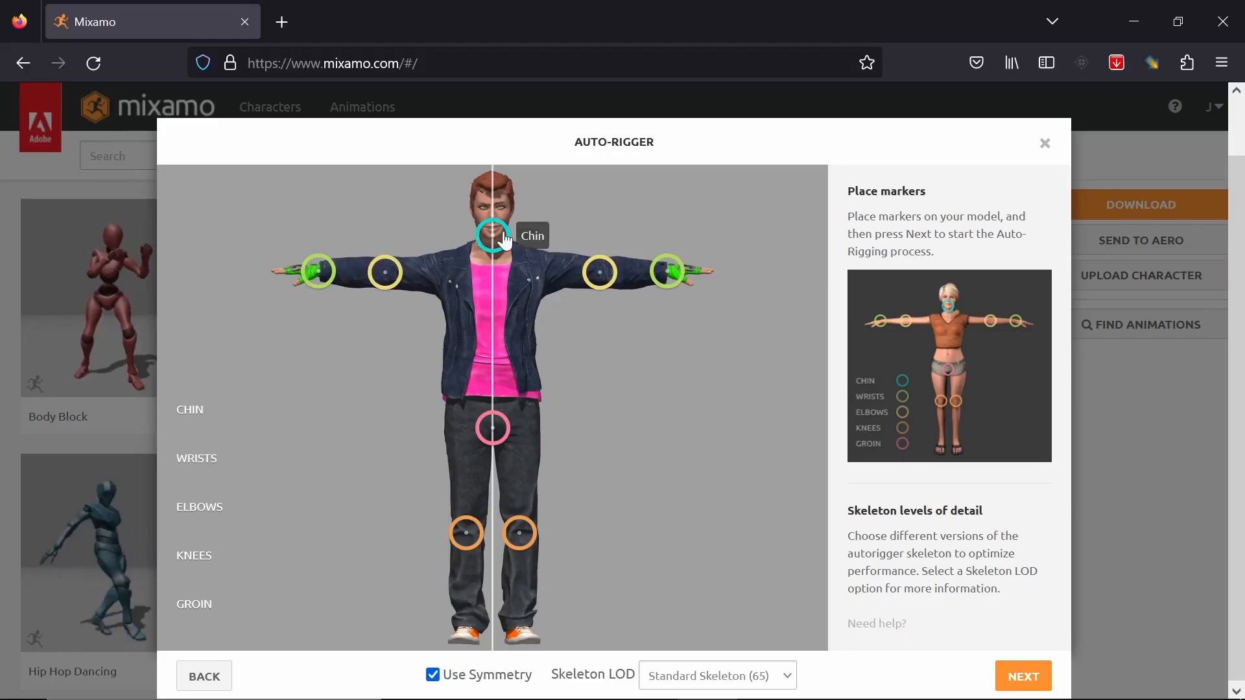
mouse_move(641, 578)
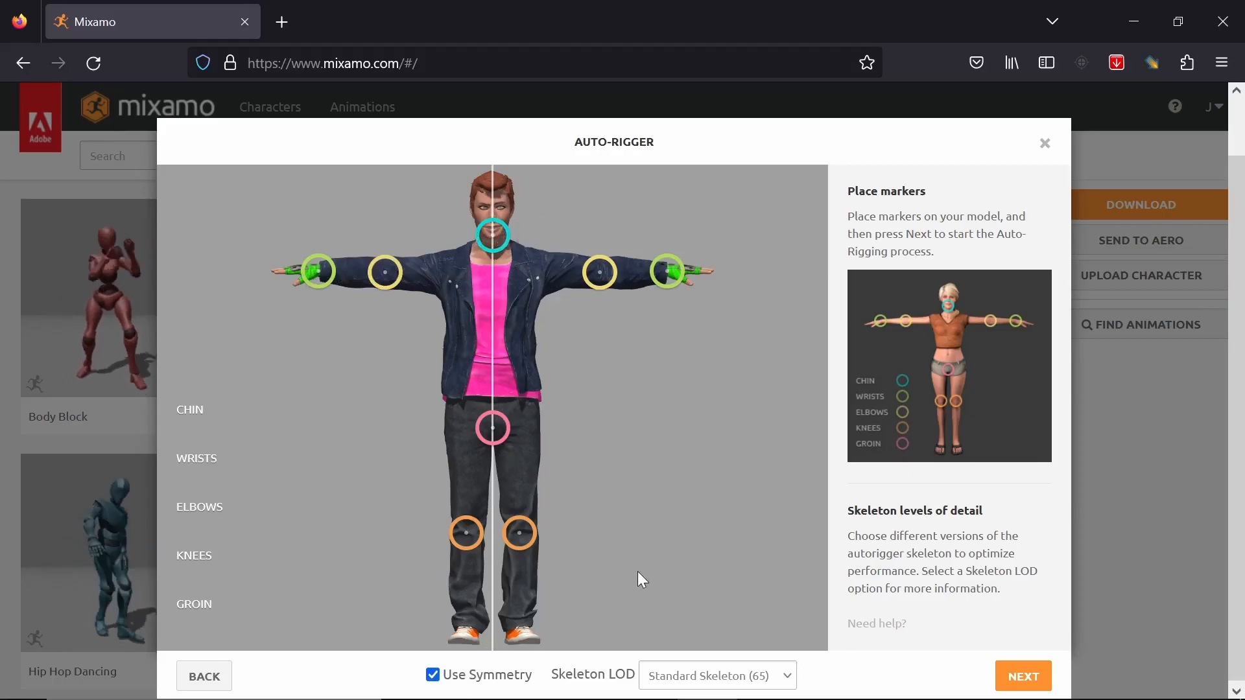
- Review the Skeleton LOD options and keep Standard Skeleton (65)
left_click(716, 675)
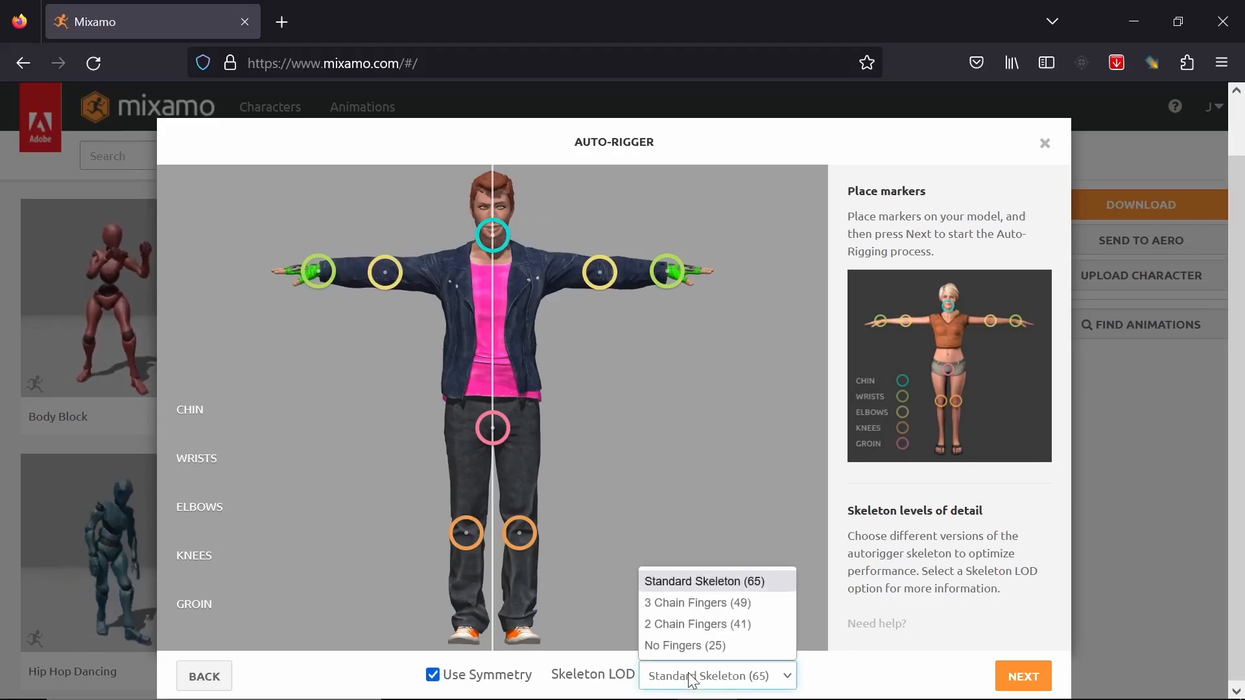
mouse_move(696, 623)
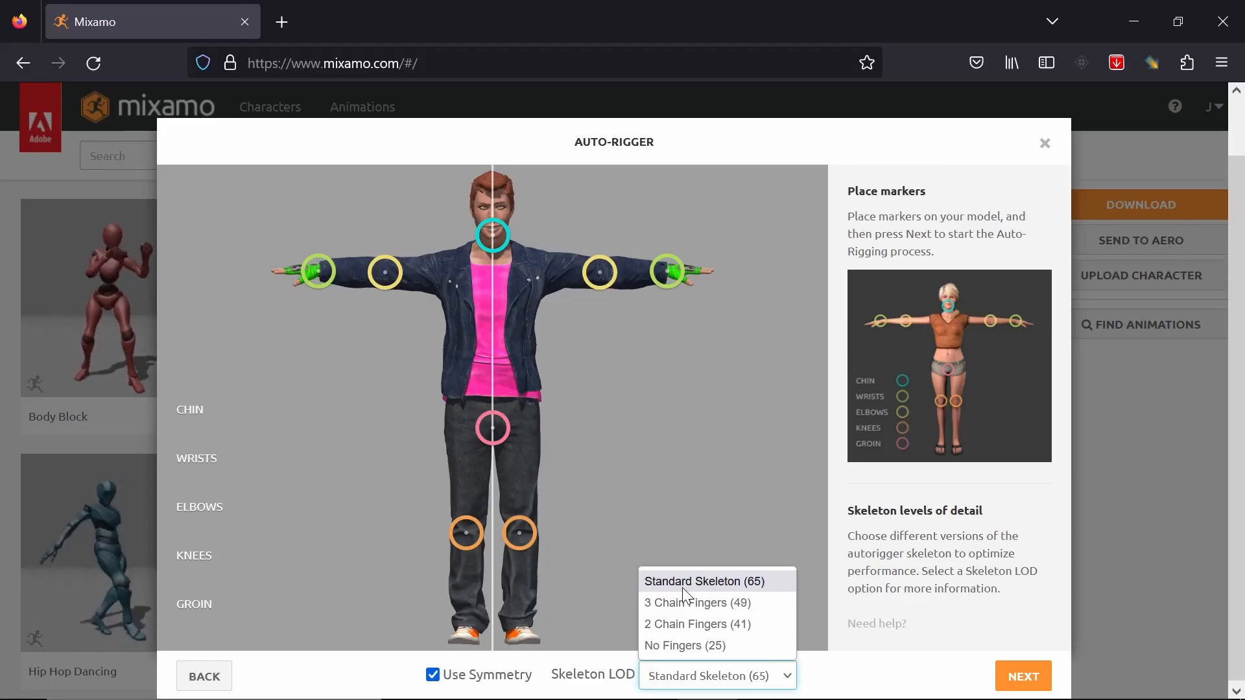
mouse_move(696, 602)
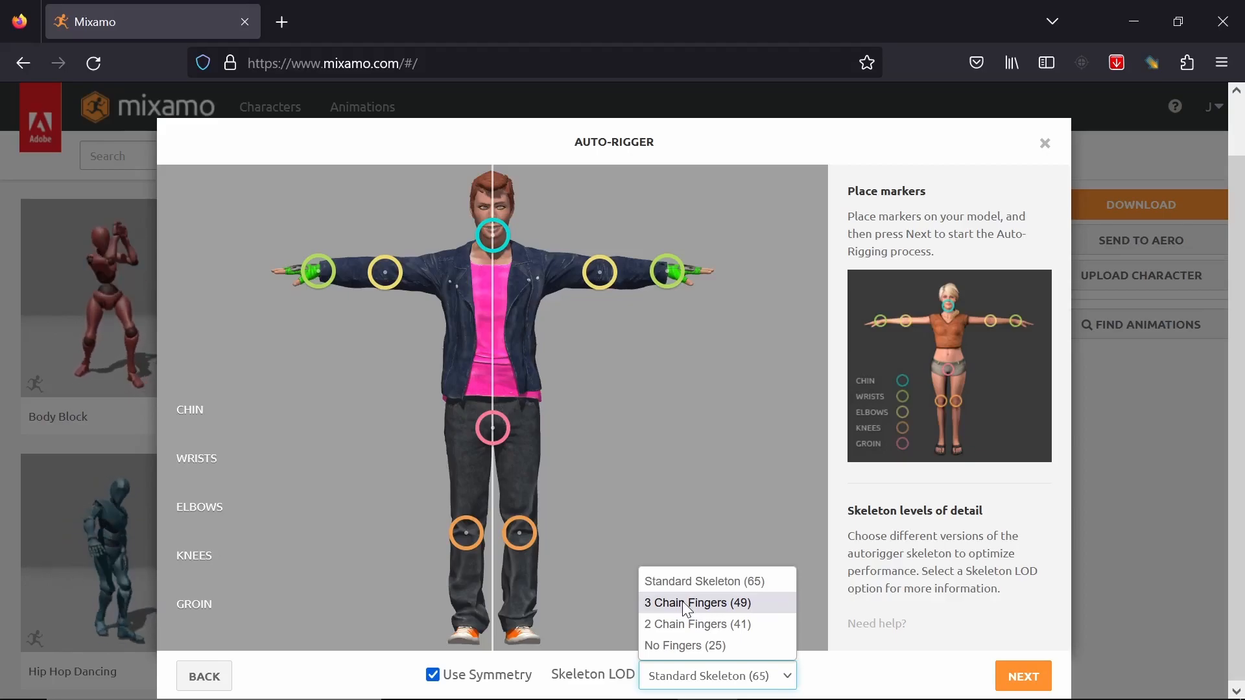
mouse_move(683, 624)
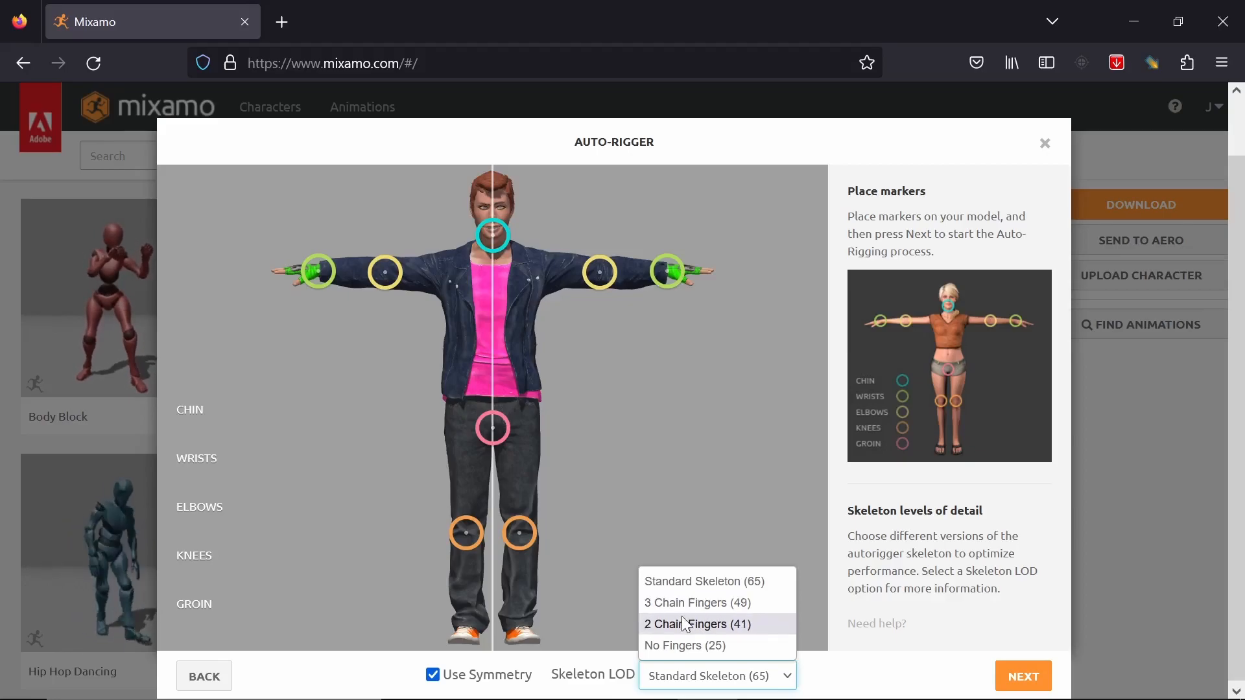
mouse_move(683, 581)
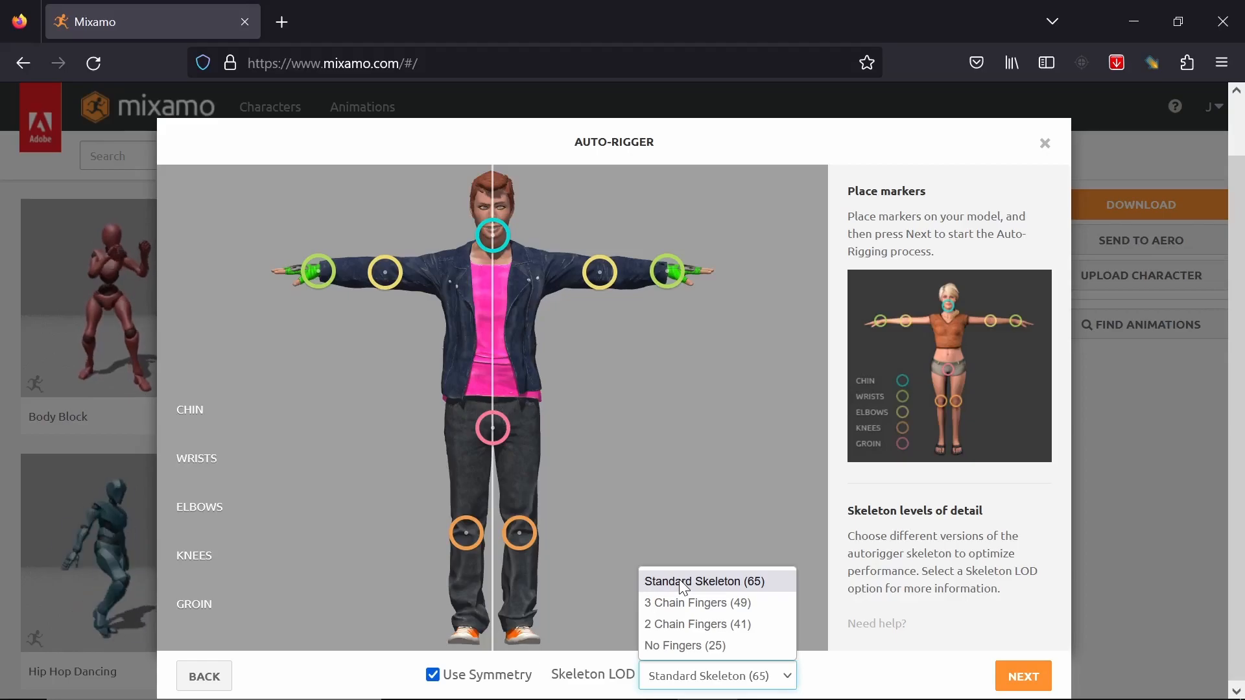
left_click(712, 580)
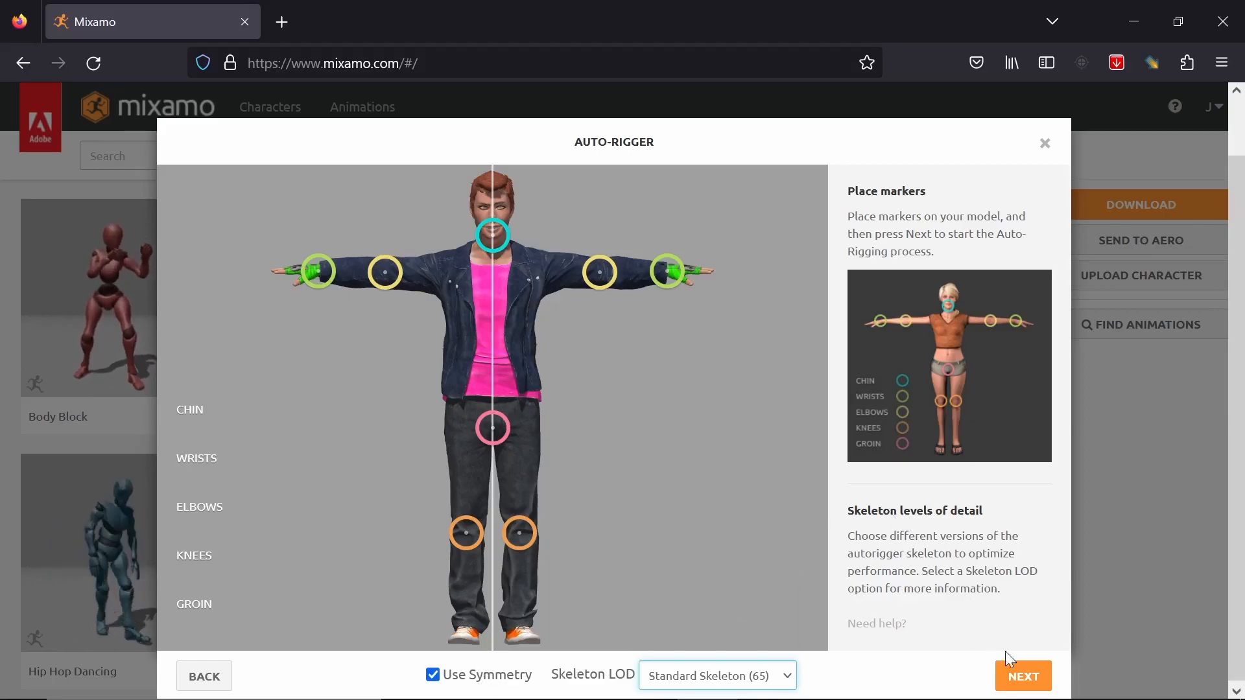
left_click(1022, 676)
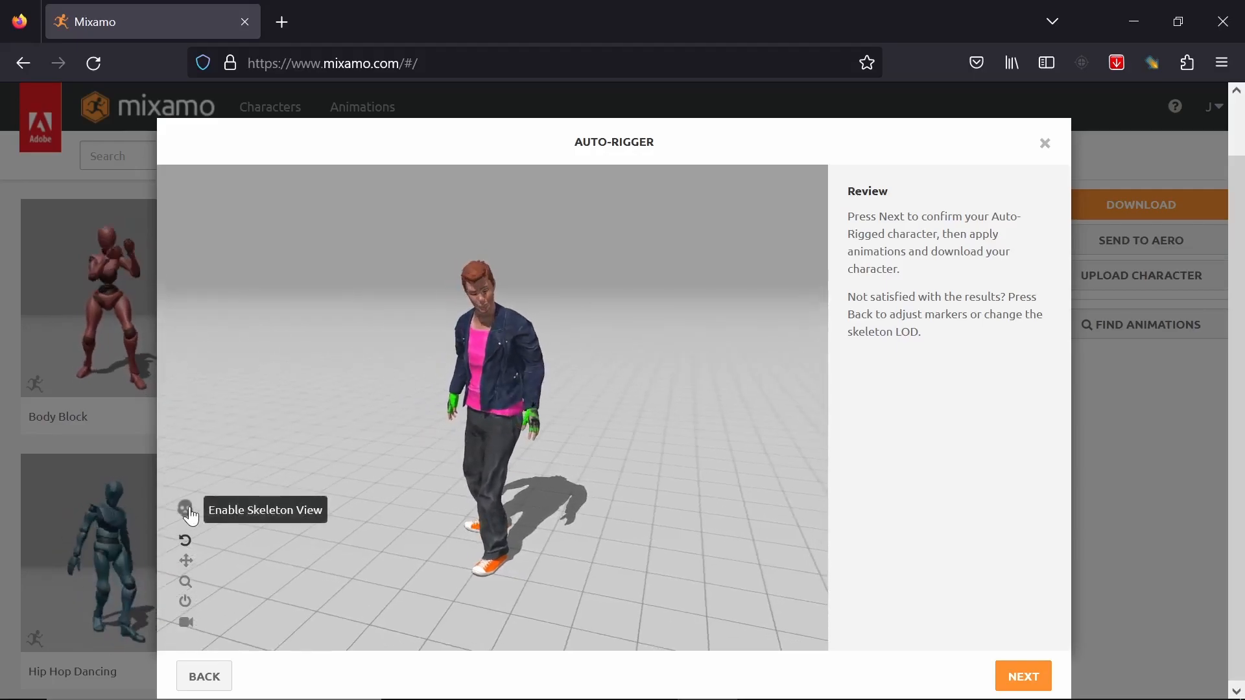
- Turn on the skeleton view to inspect the bones, then turn it off
left_click(185, 509)
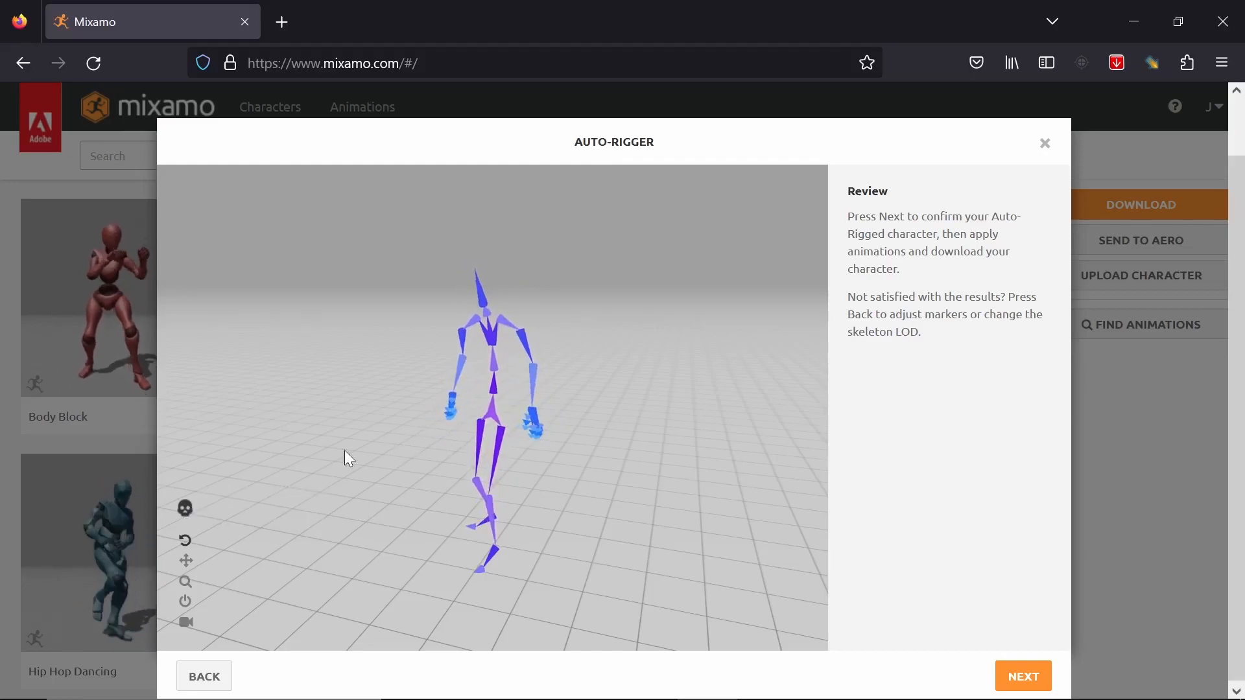
left_click(184, 509)
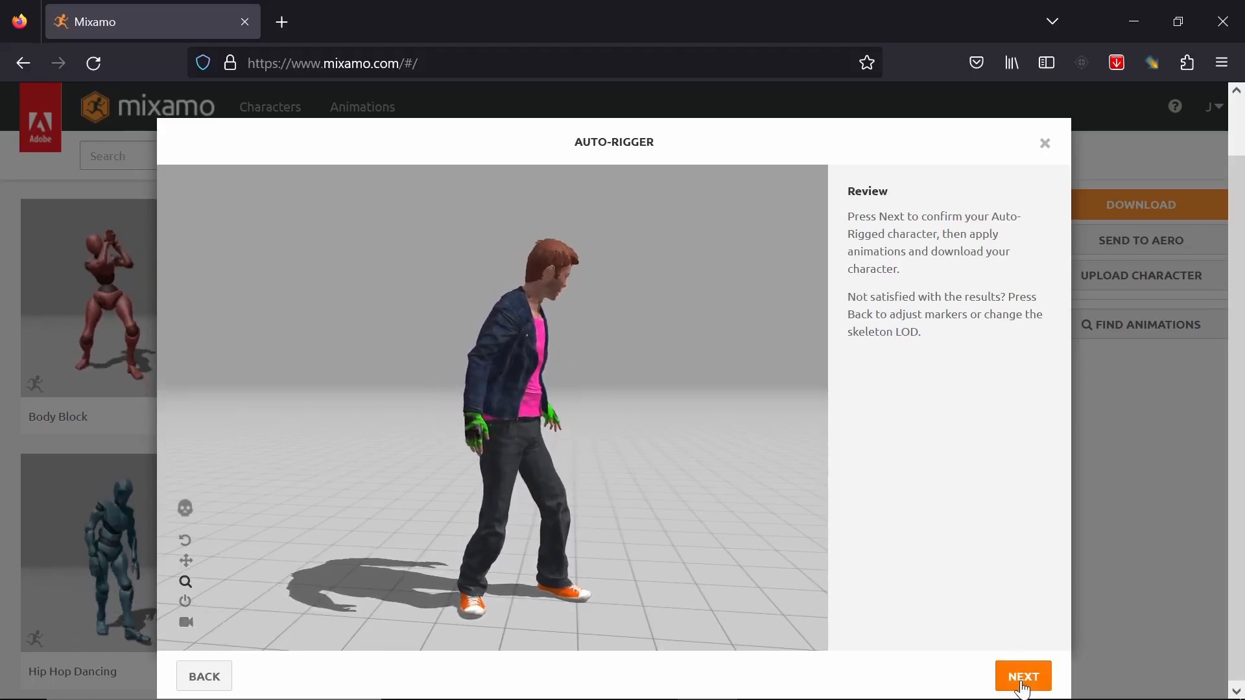
- Accept the auto-rig result and confirm switching to JOEYCART
left_click(1022, 676)
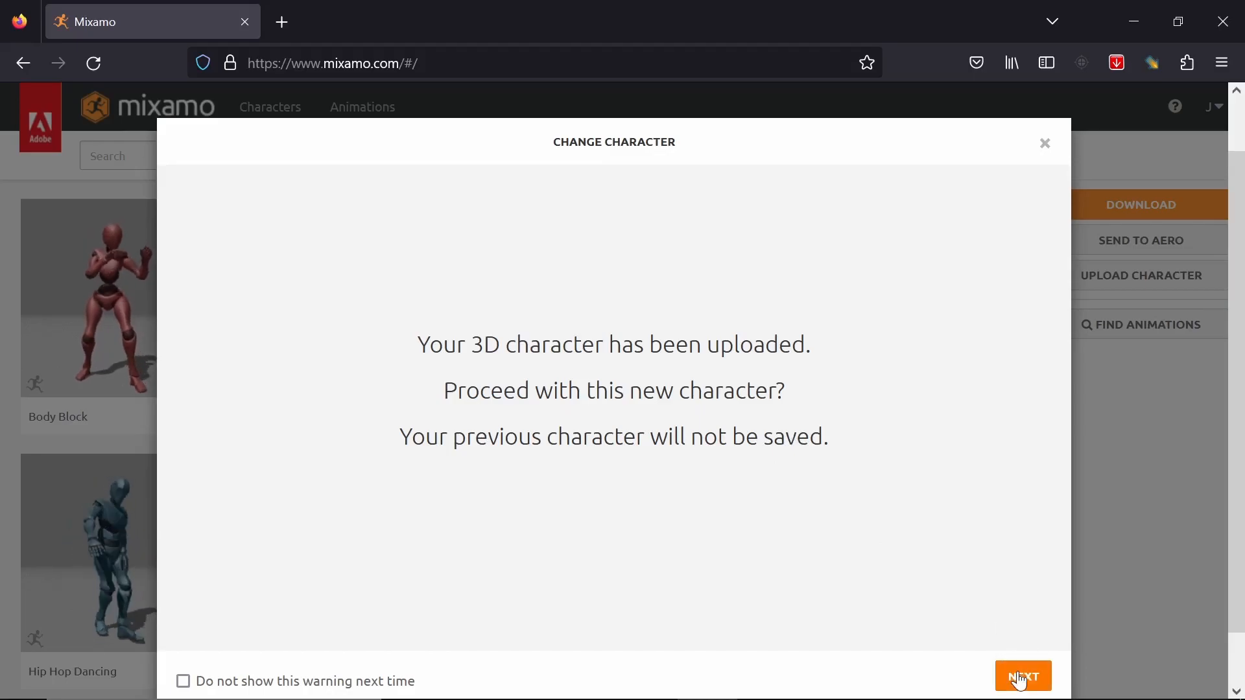
left_click(1023, 677)
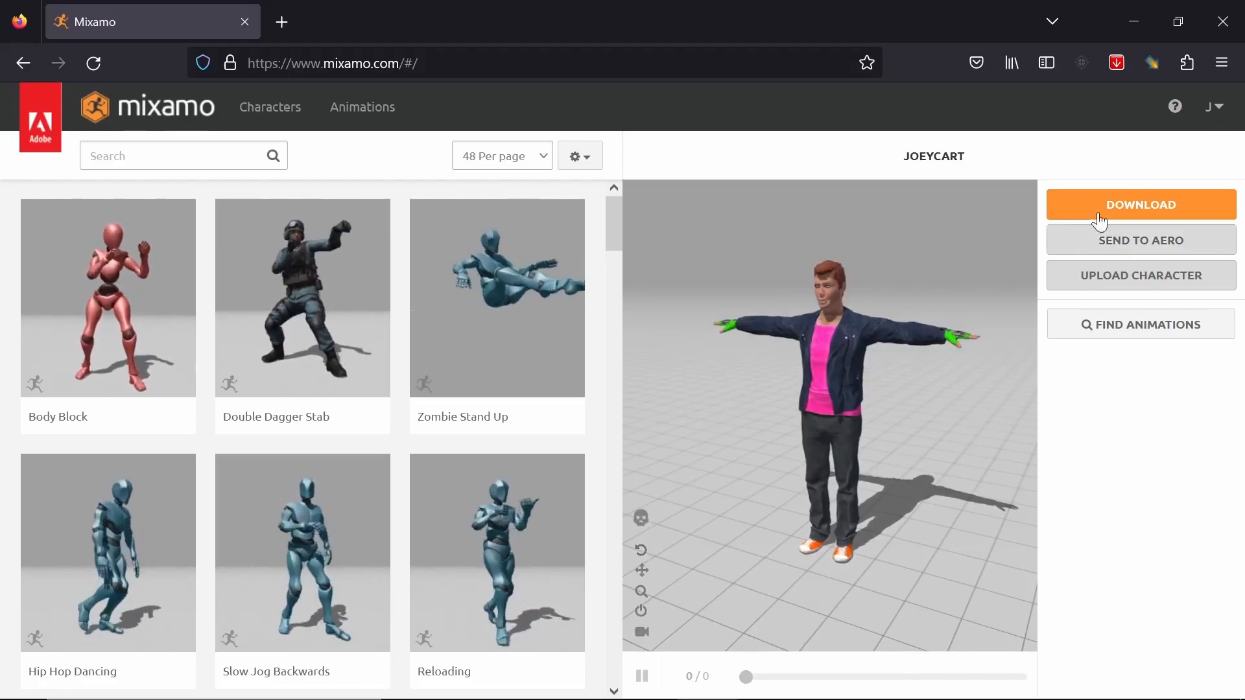
left_click(1140, 204)
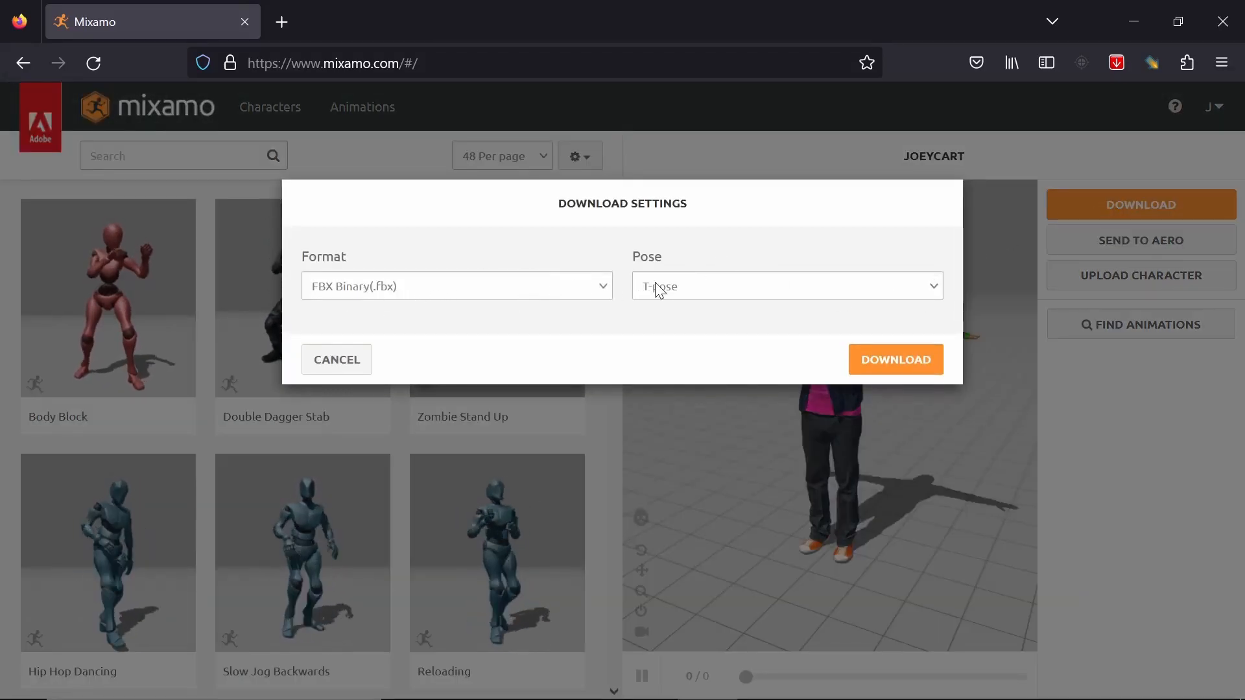
- Download JOEYCART with Pose set to T-pose and Format FBX Binary (.fbx)
left_click(786, 286)
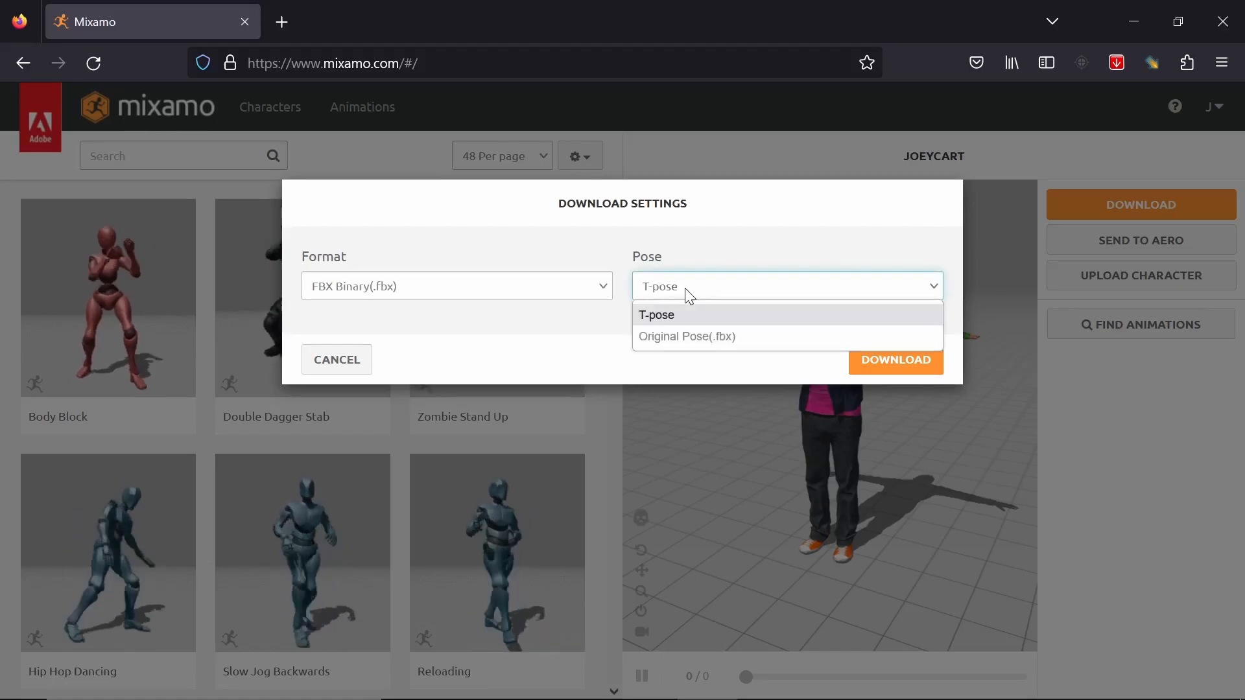
left_click(656, 314)
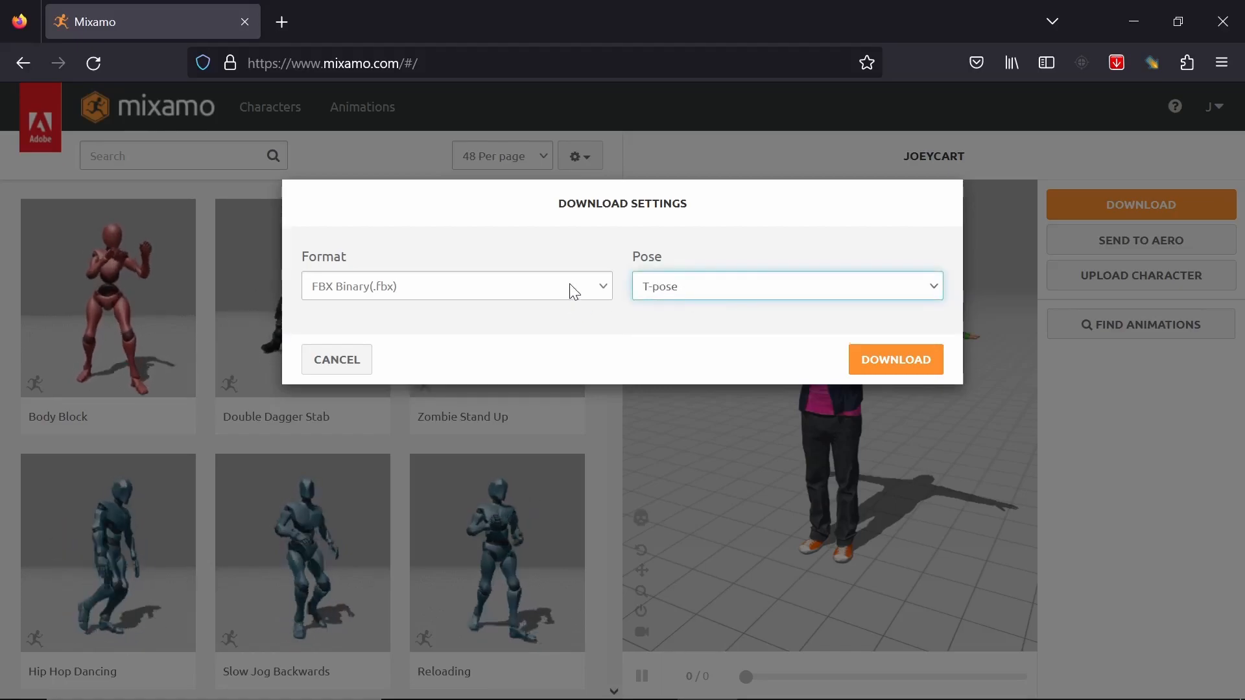
left_click(456, 286)
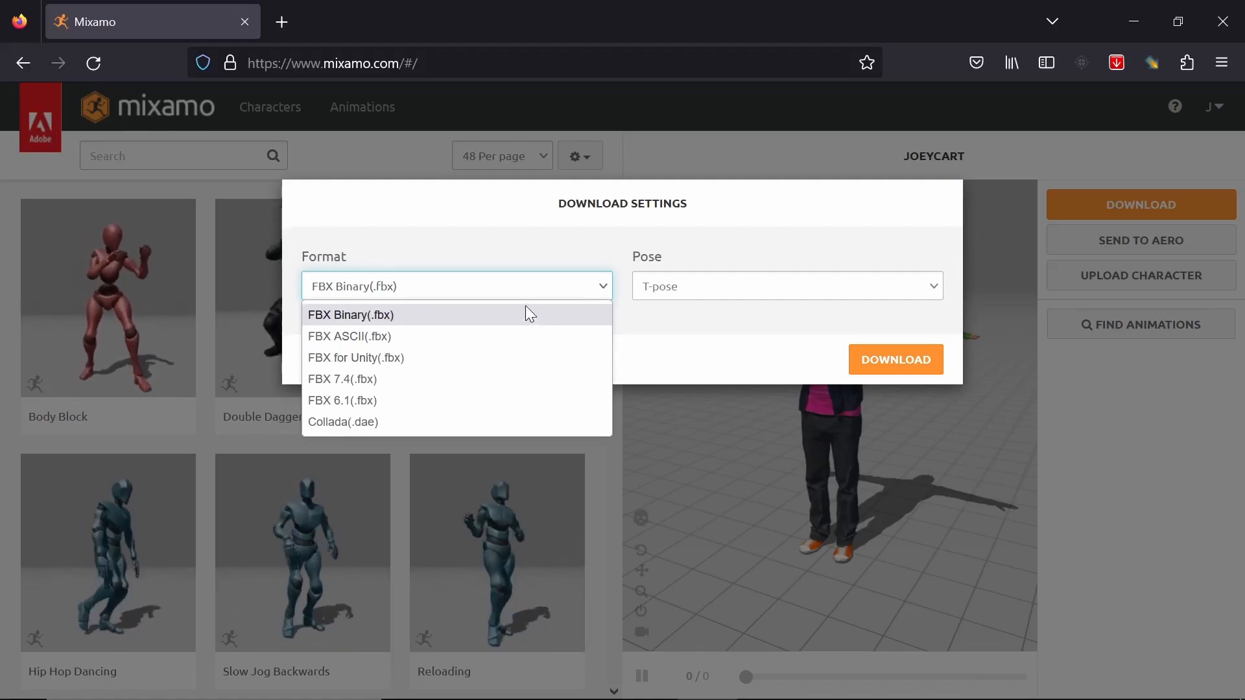
left_click(350, 315)
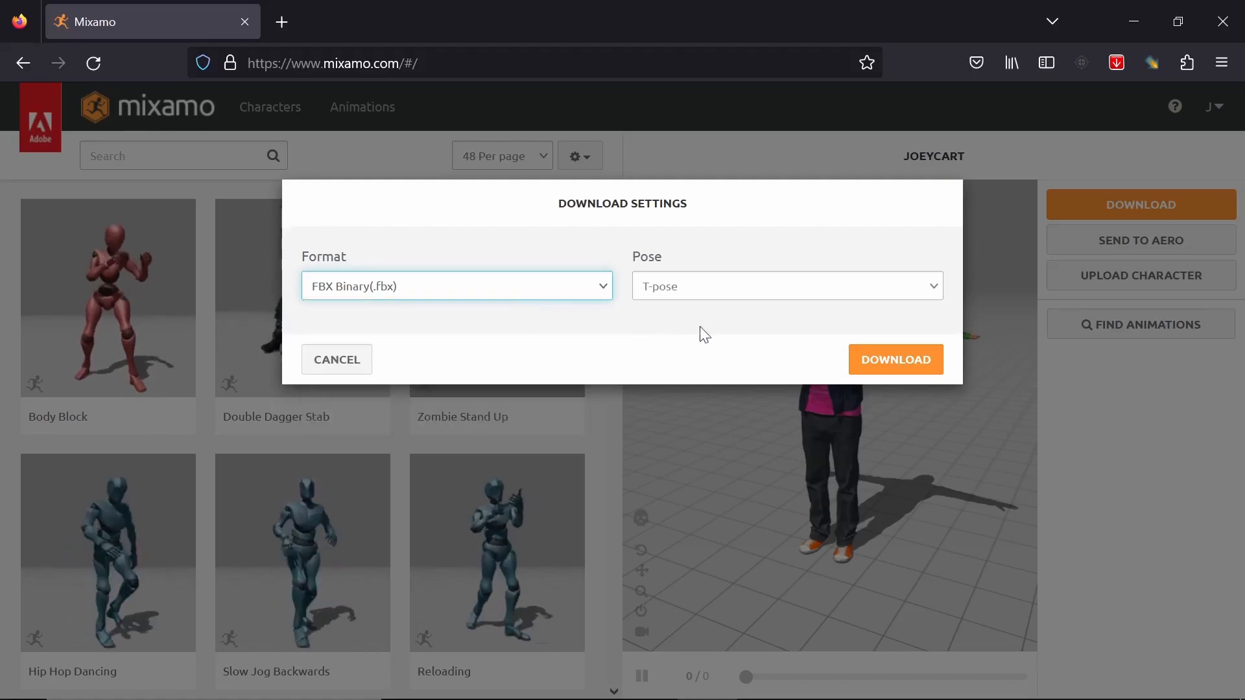
left_click(895, 359)
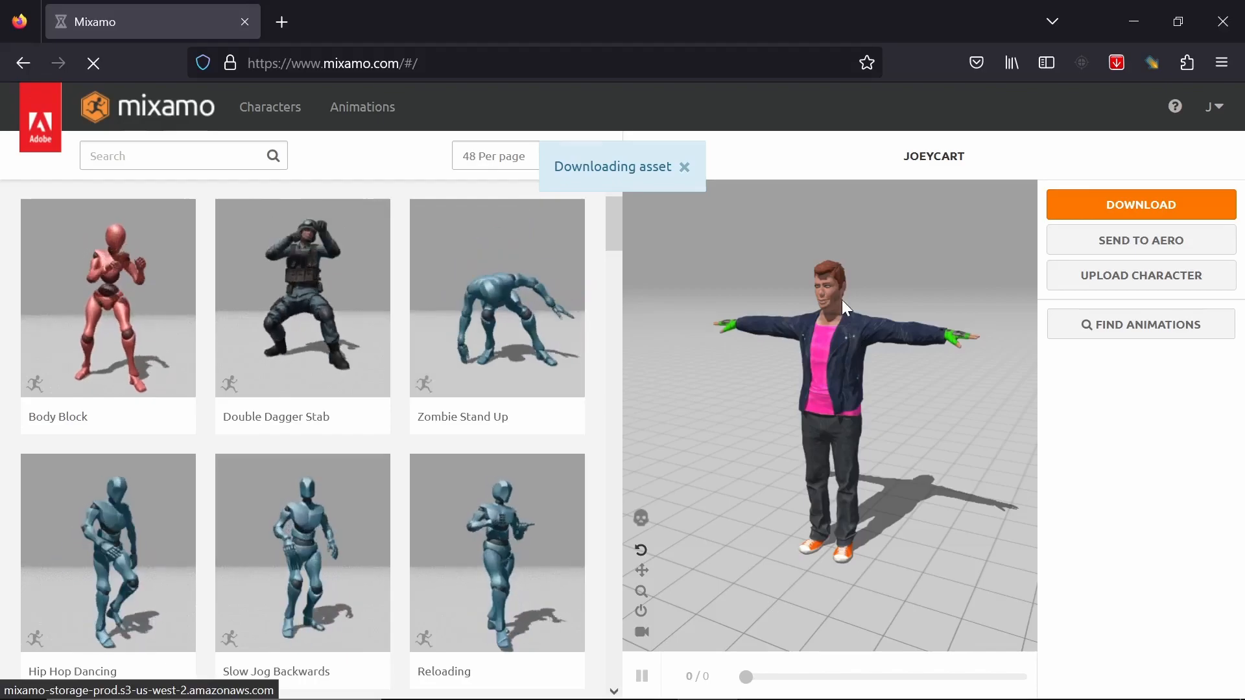
left_click(683, 167)
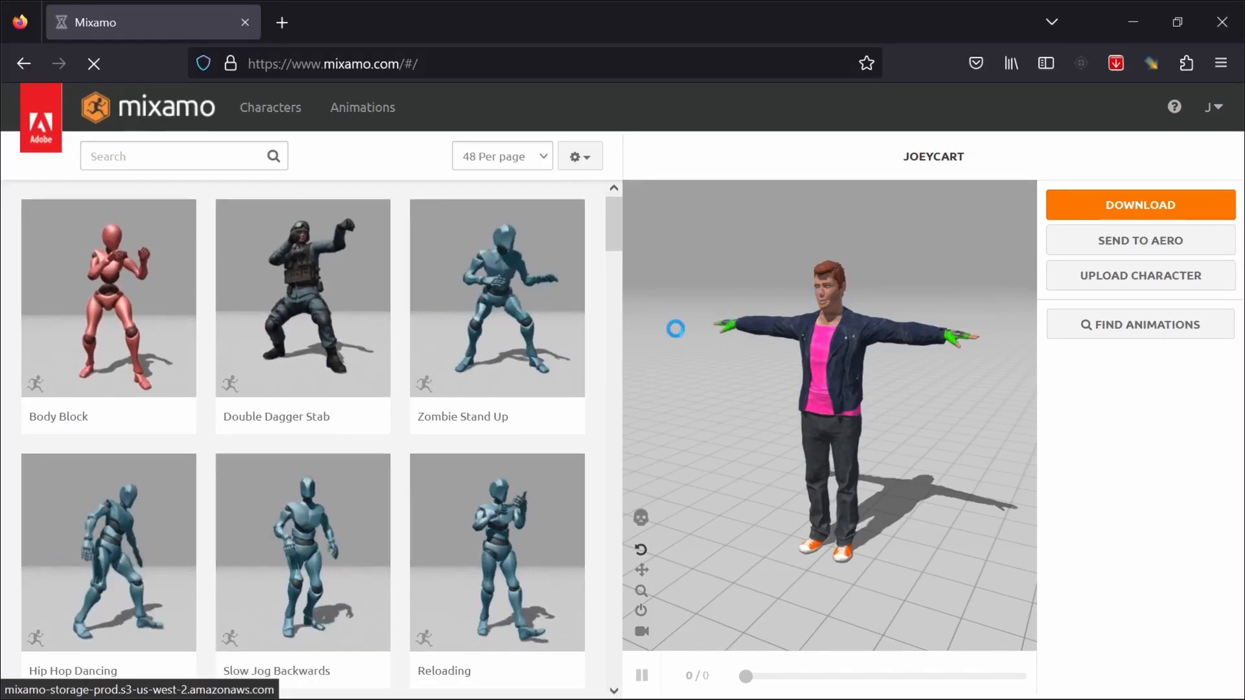
left_click(1139, 204)
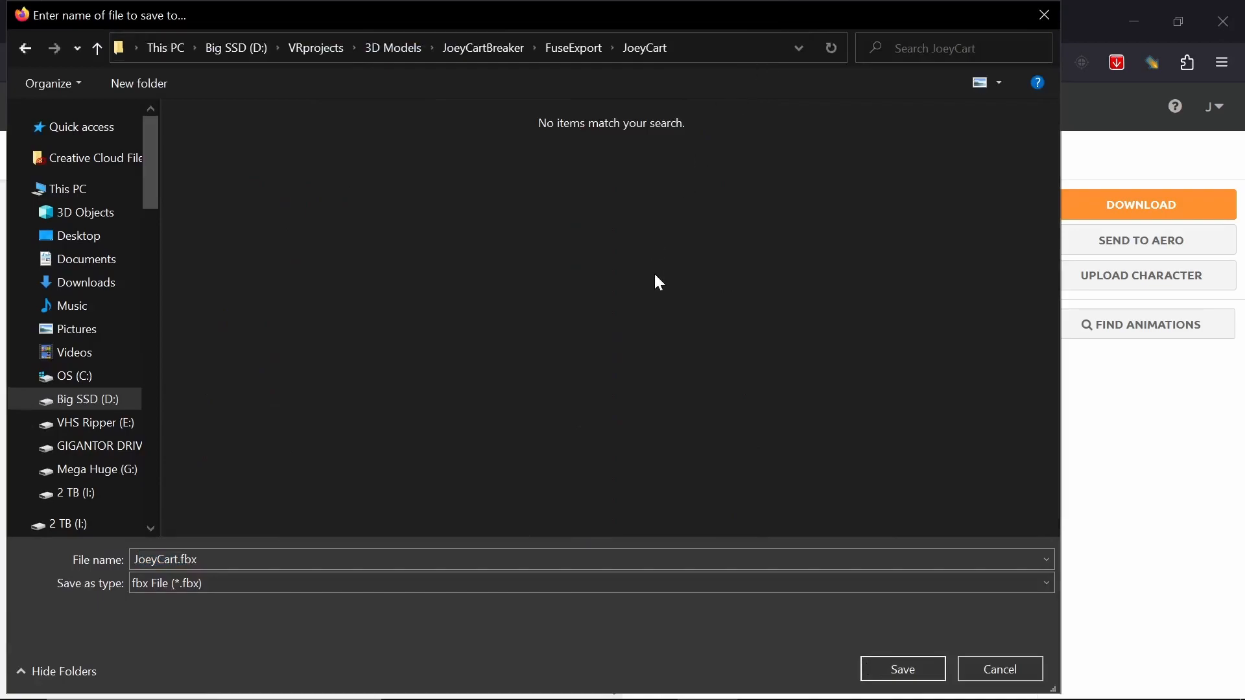
mouse_move(822, 620)
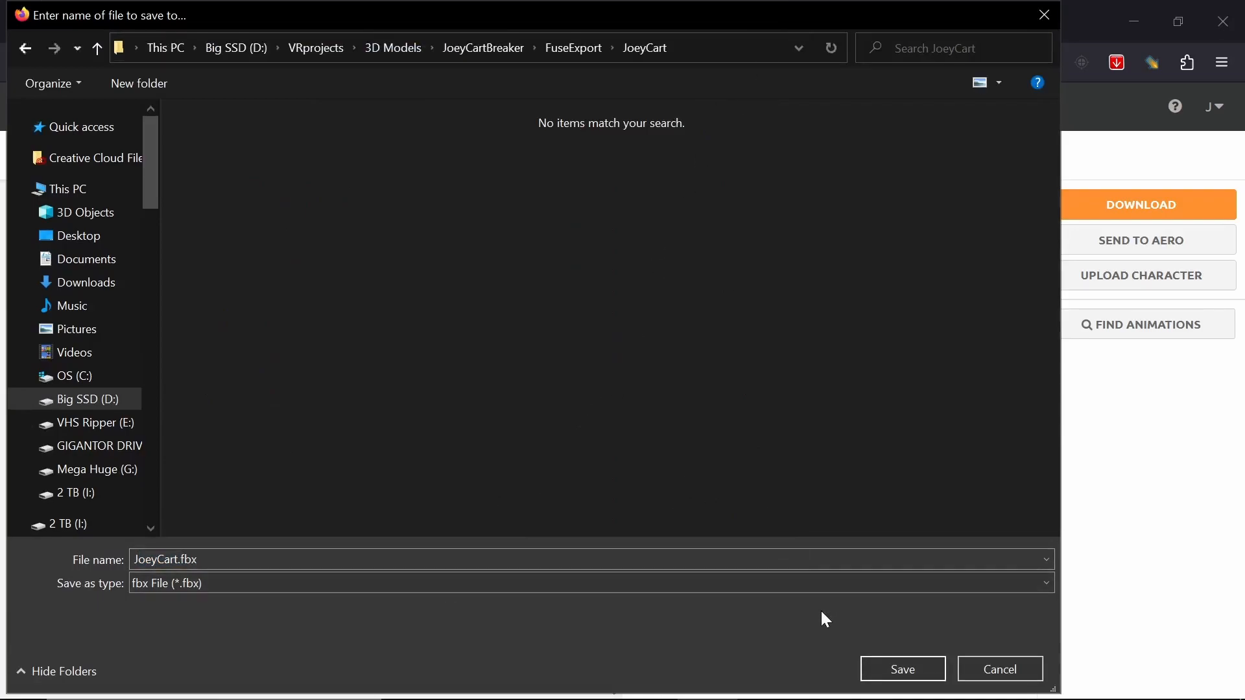
mouse_move(680, 498)
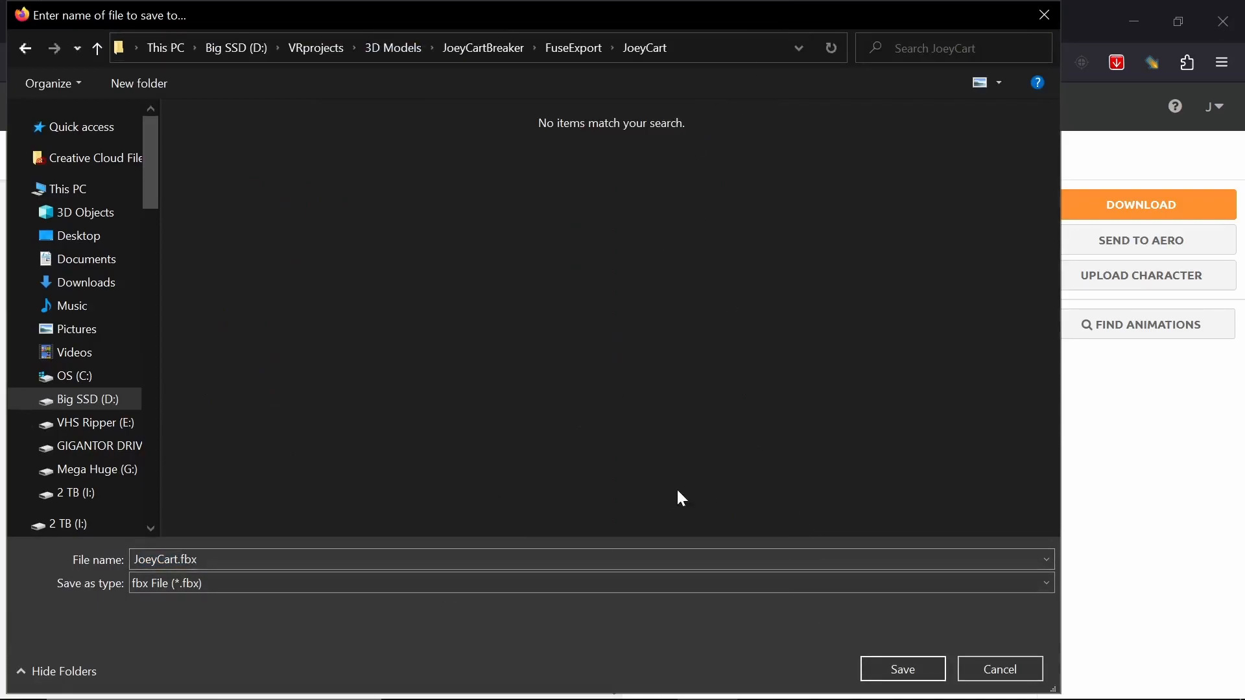
- Create a new folder named NewModels inside the JoeyCart export folder
right_click(679, 498)
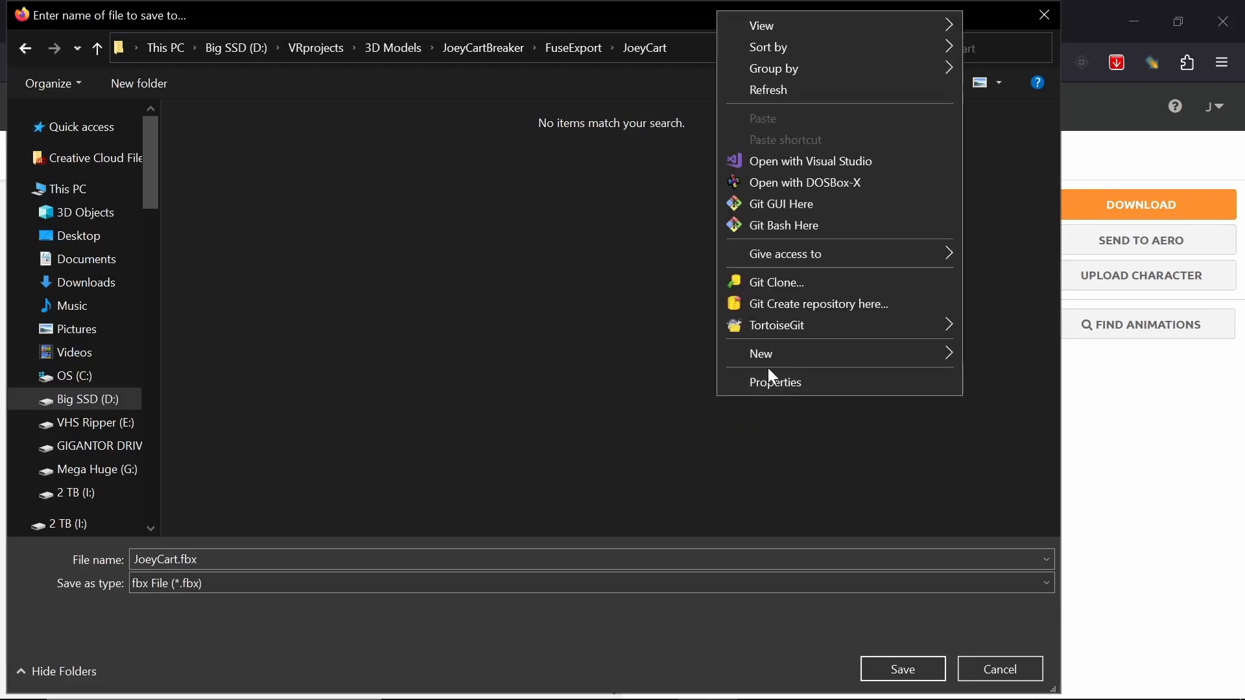
mouse_move(869, 358)
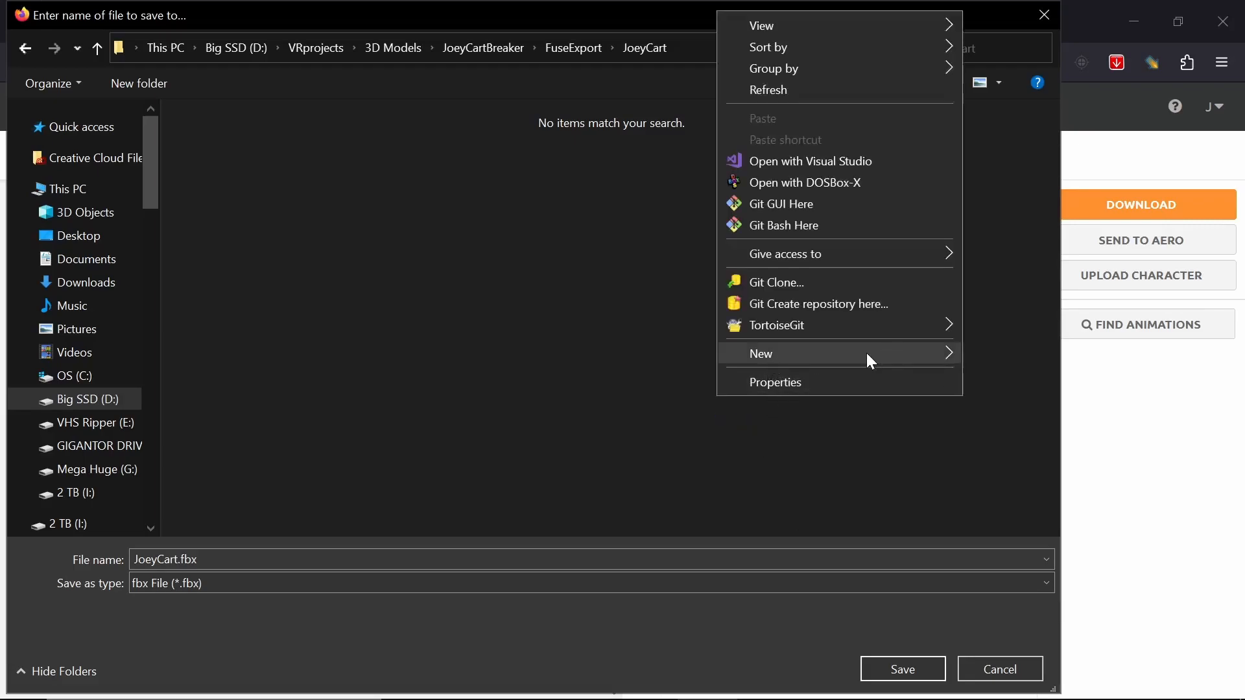
left_click(760, 354)
type("T")
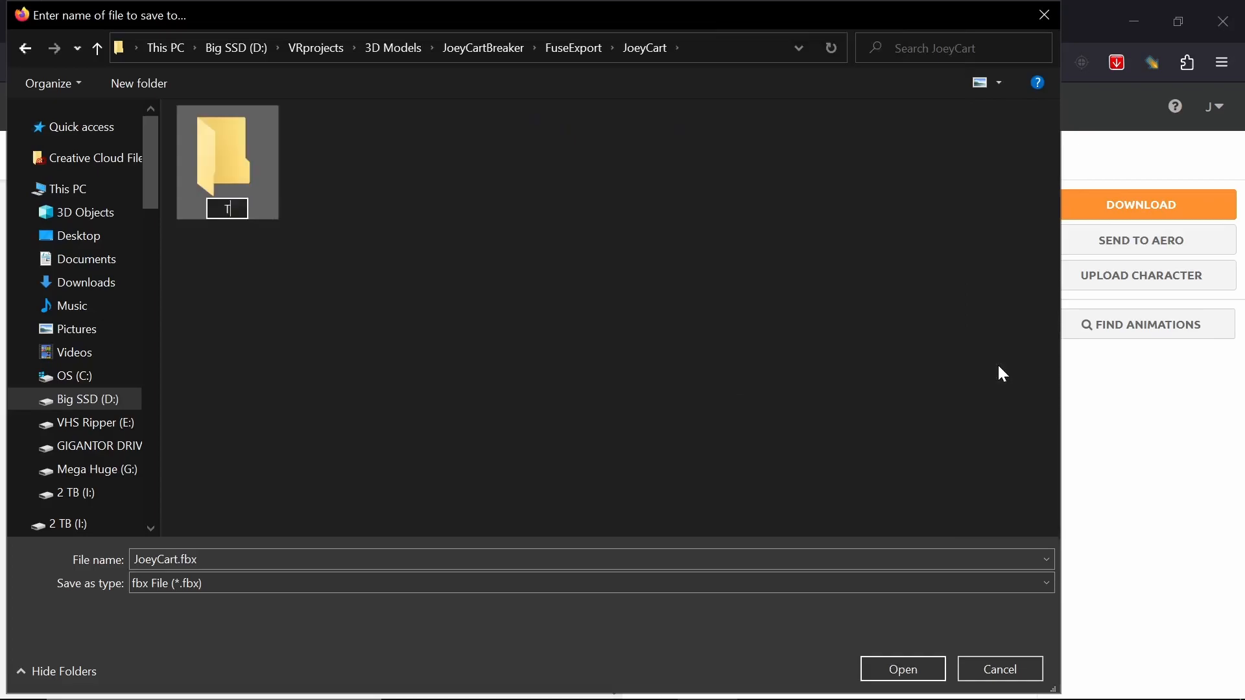
type("NewM")
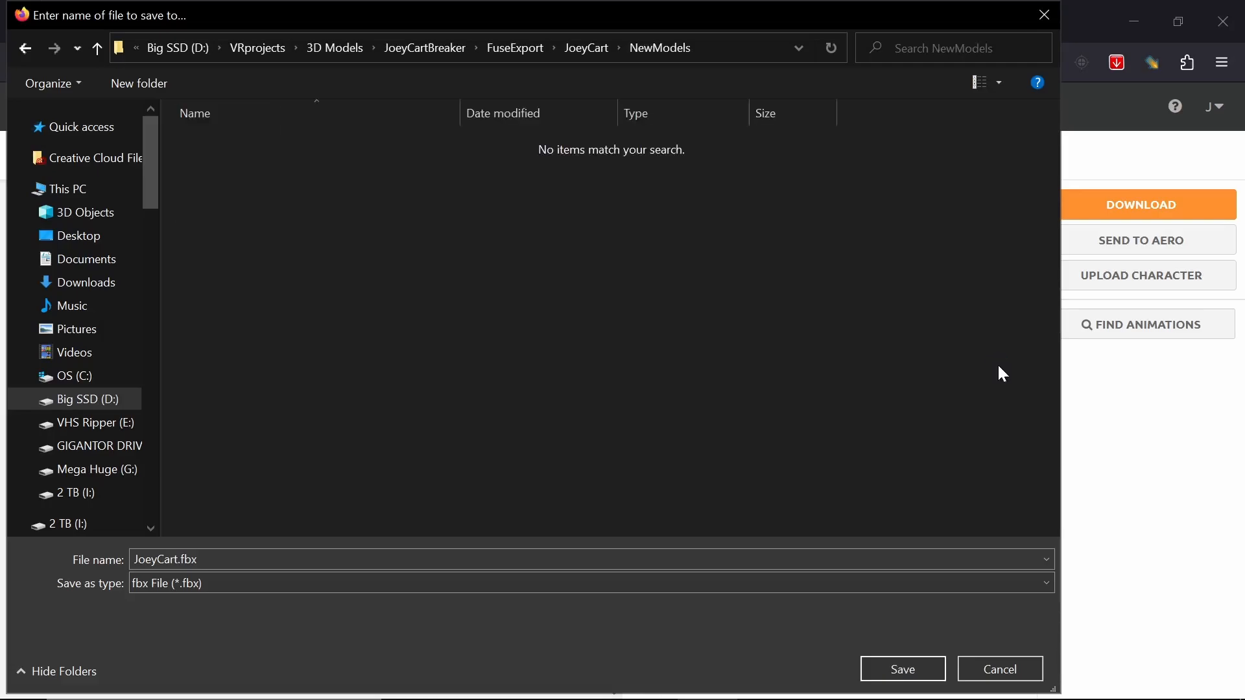
mouse_move(881, 669)
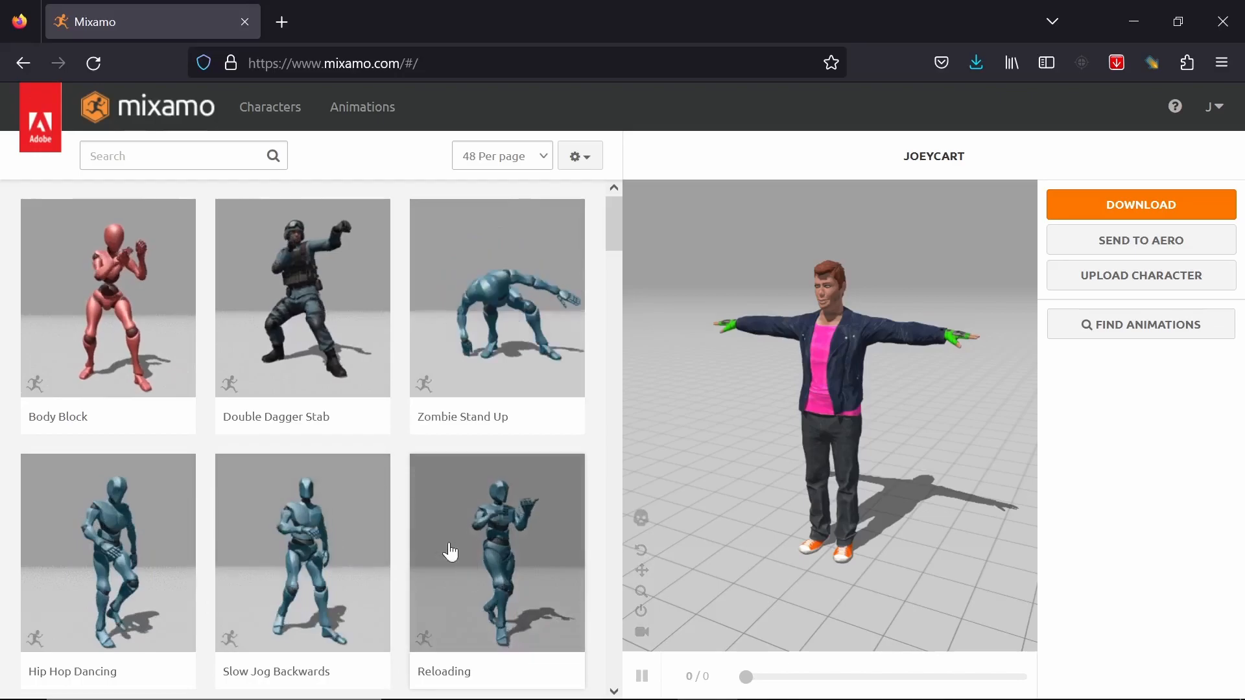
- Search Mixamo for 'walking', preview several walk clips, and apply plain Walking to JoeyCart
left_click(159, 155)
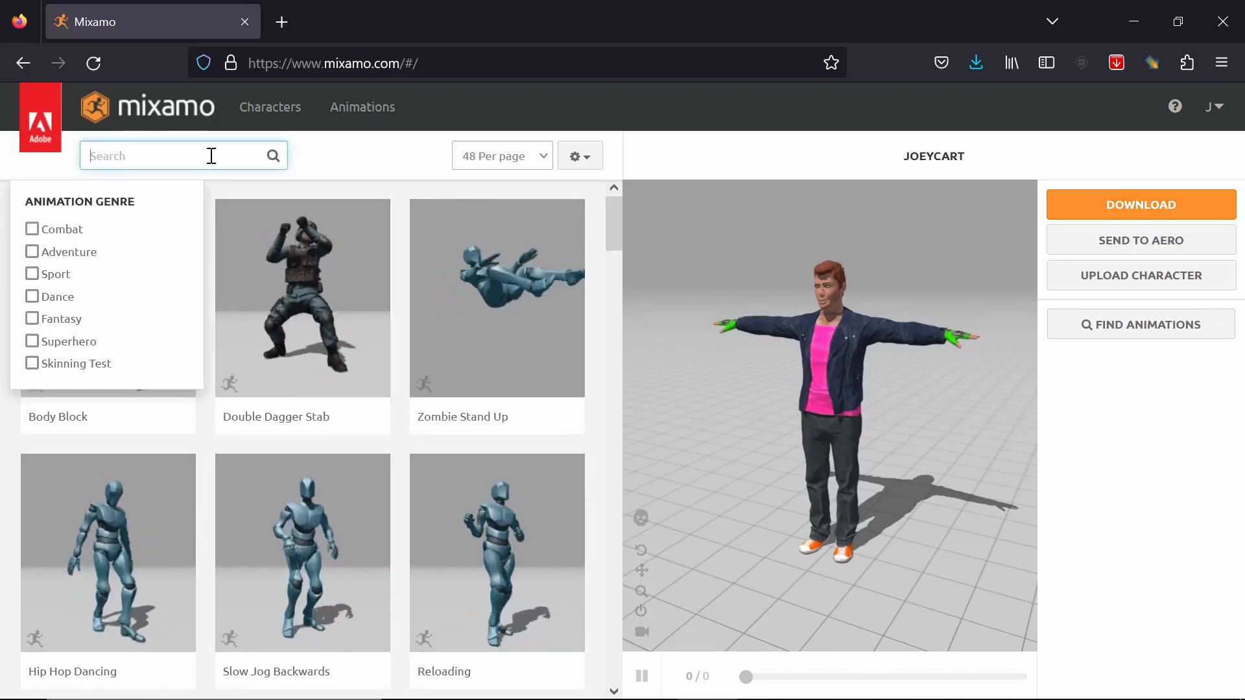
type("walking")
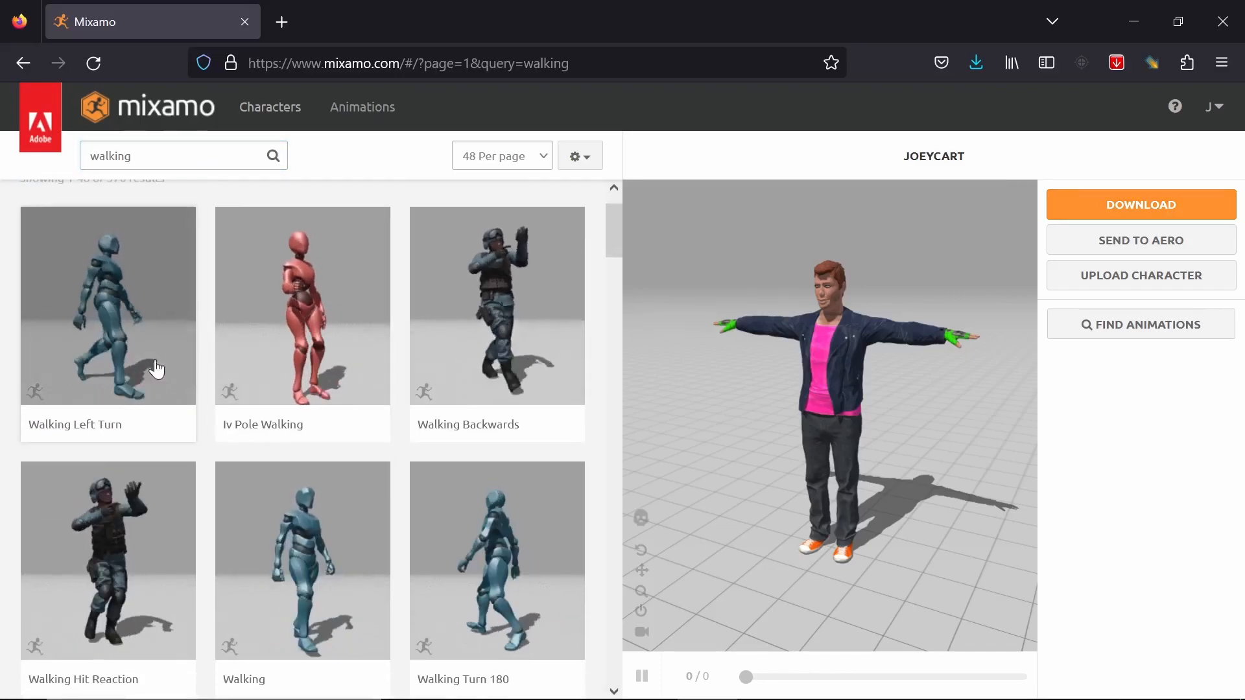
left_click(496, 305)
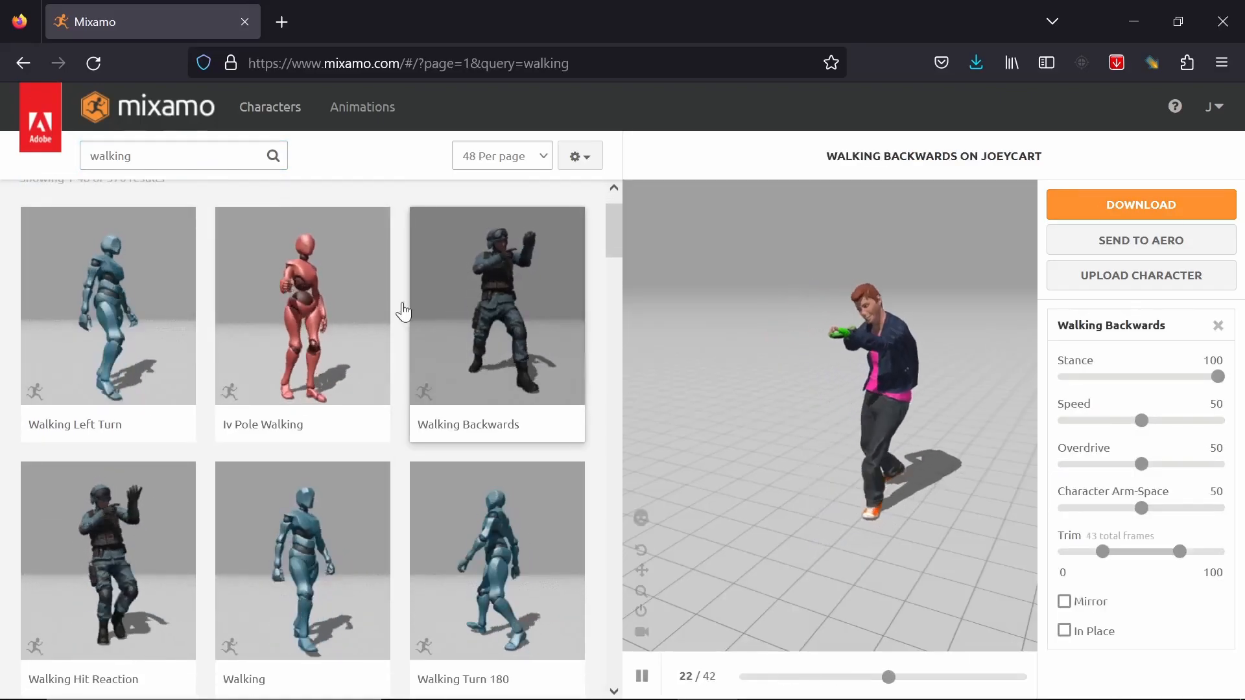
left_click(301, 306)
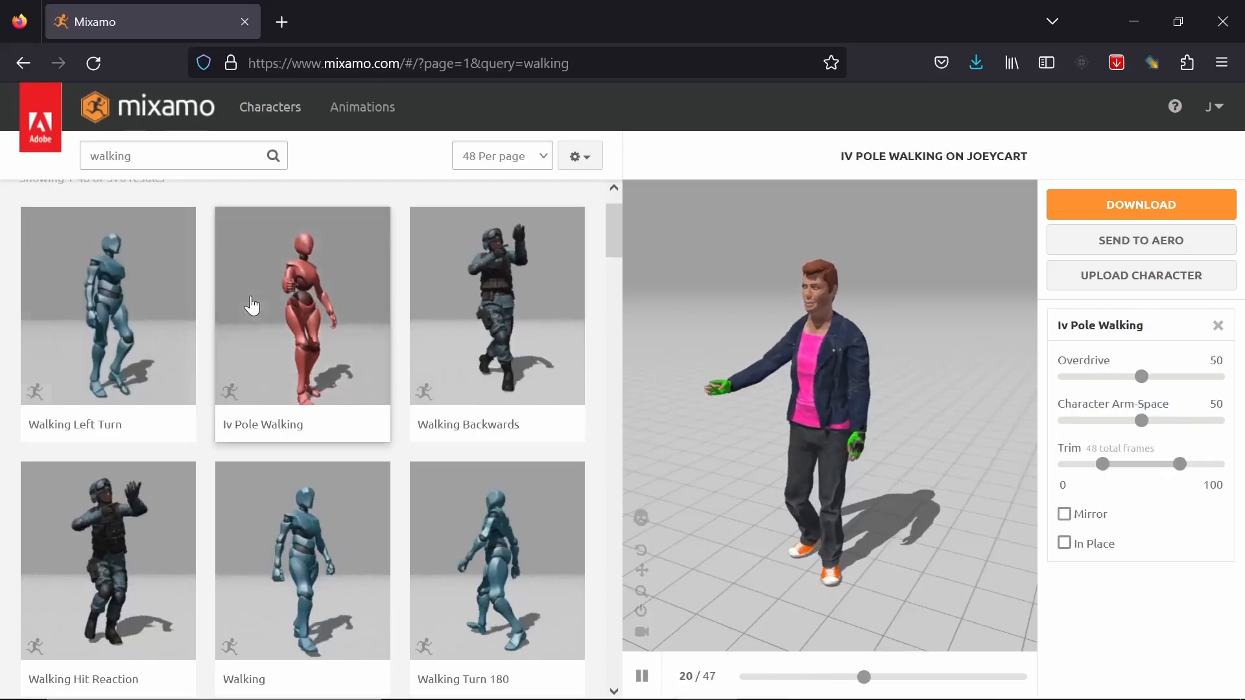
scroll("down", 3)
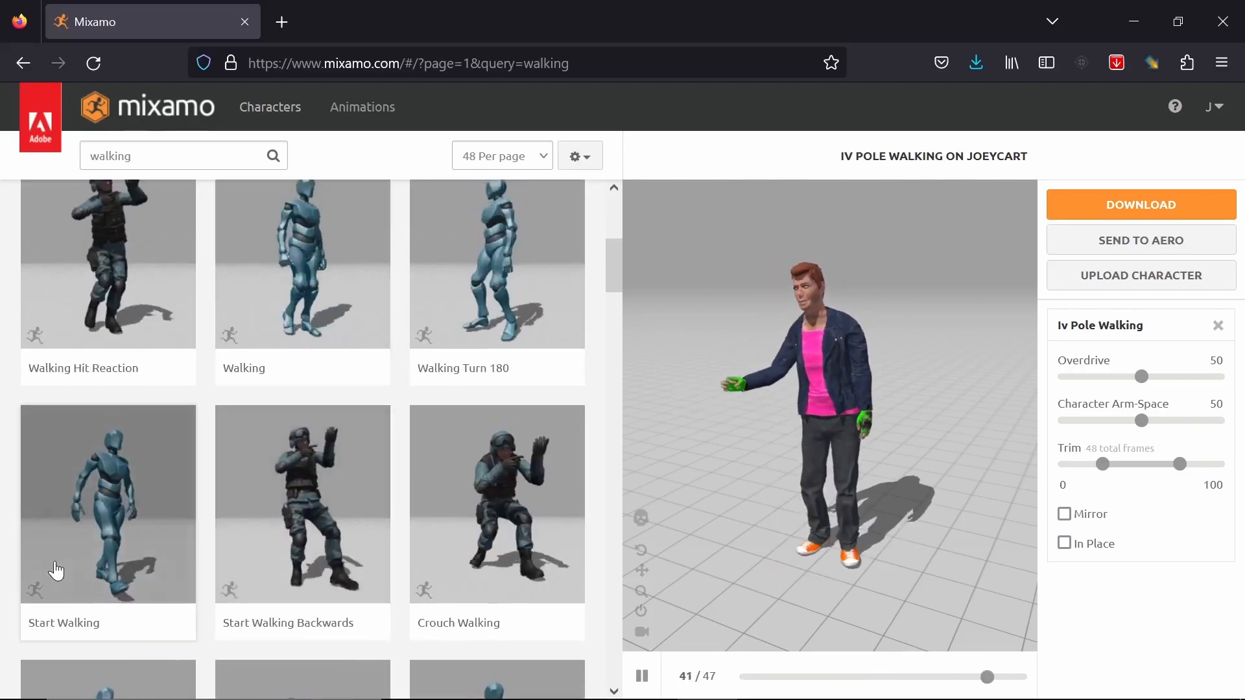
left_click(107, 503)
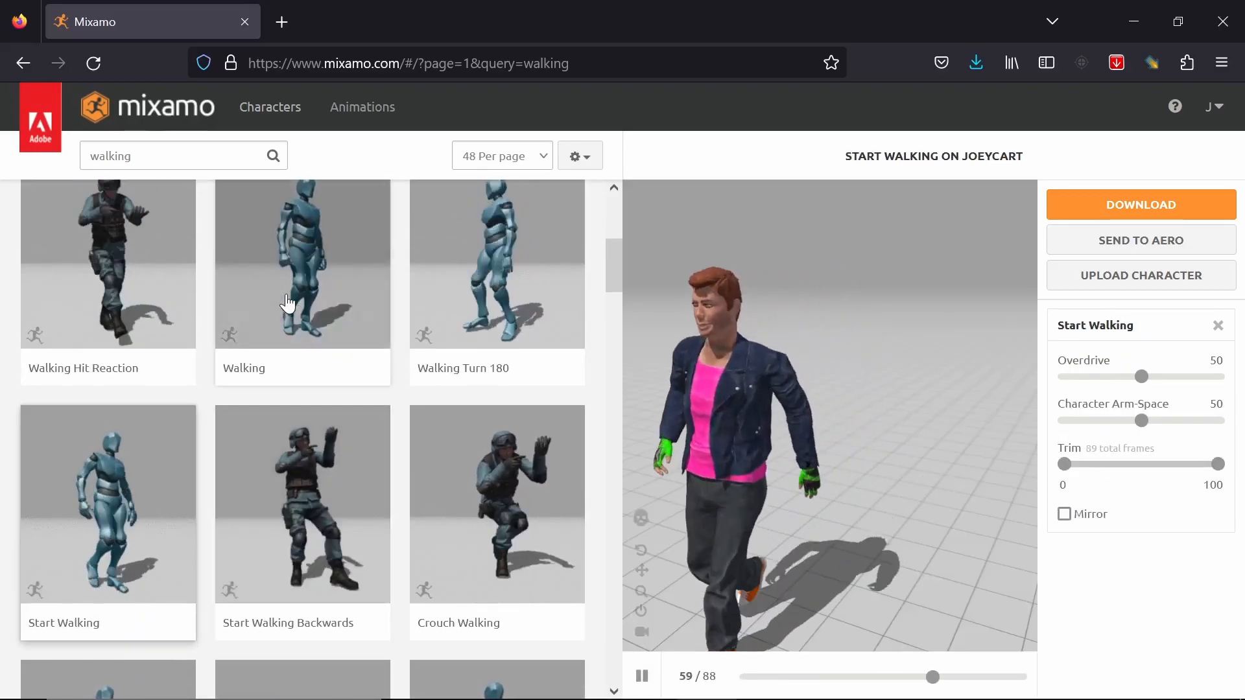
left_click(301, 264)
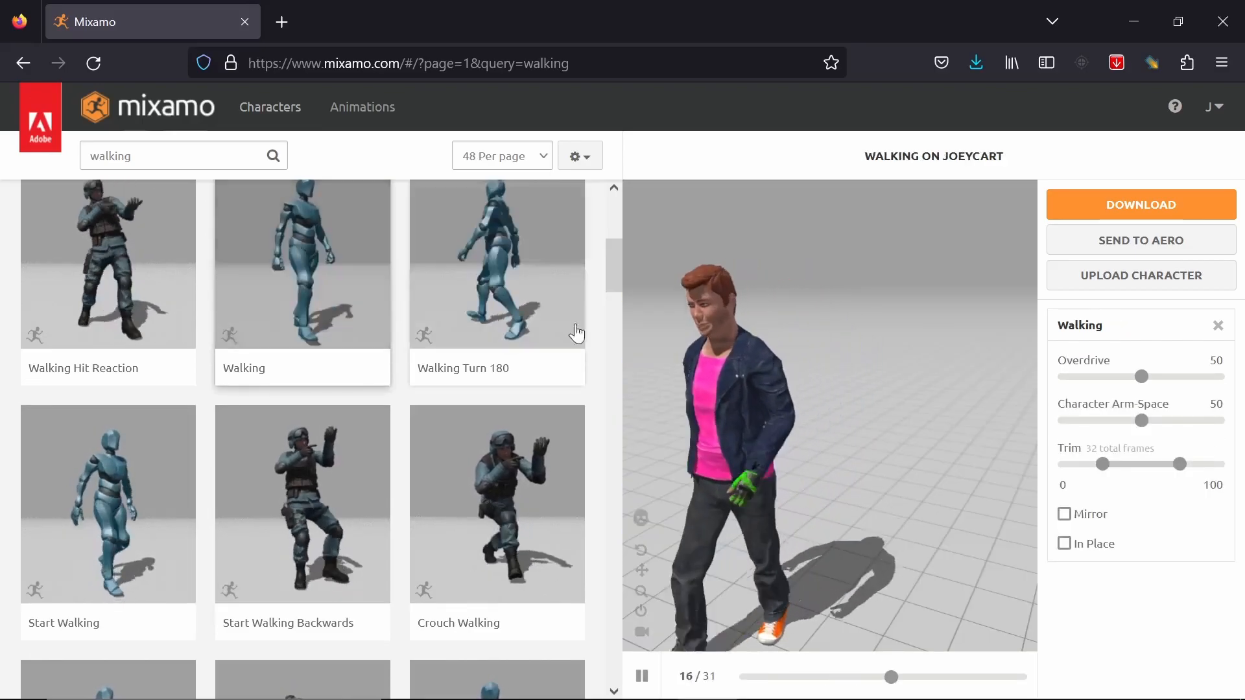
- Enable In Place for the Walking clip, trying Mirror on and then off
left_click(1065, 543)
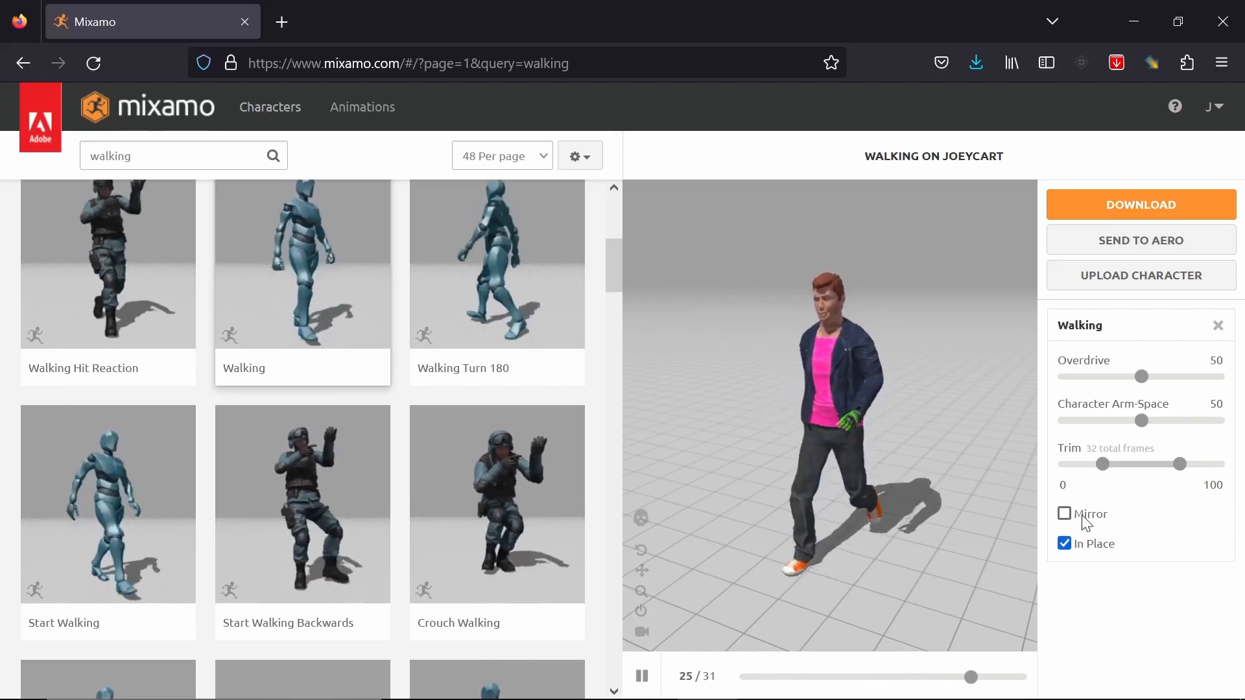
left_click(1064, 514)
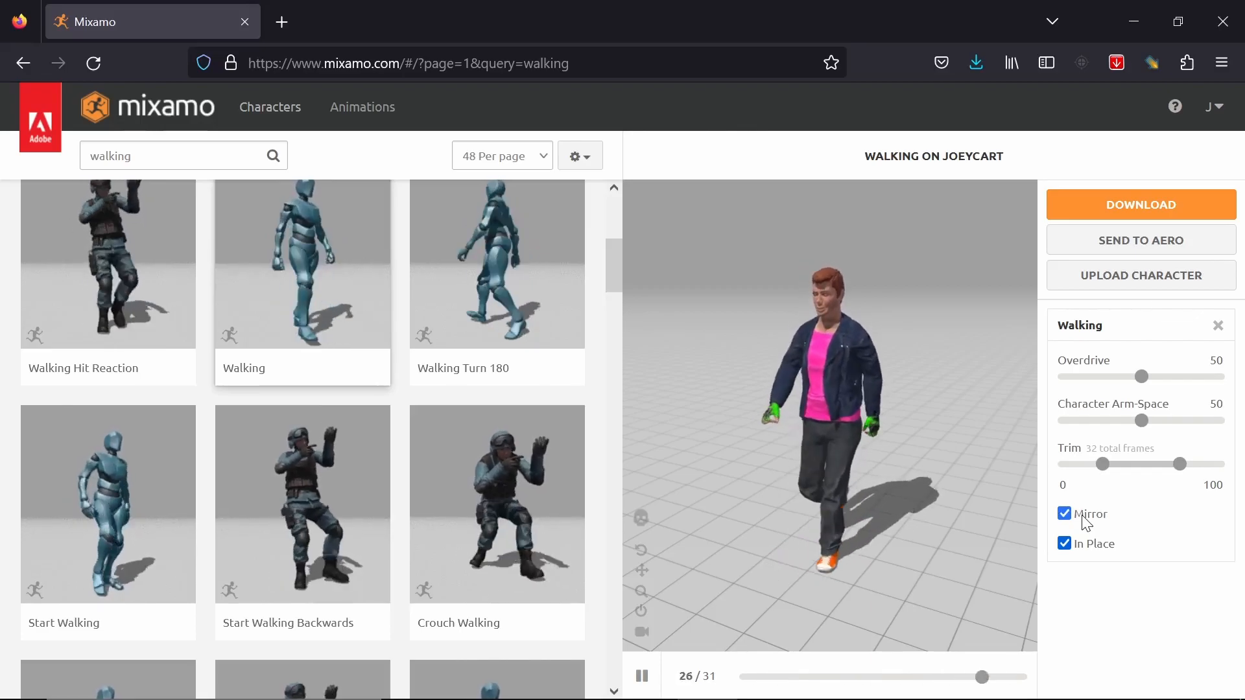
left_click(1065, 514)
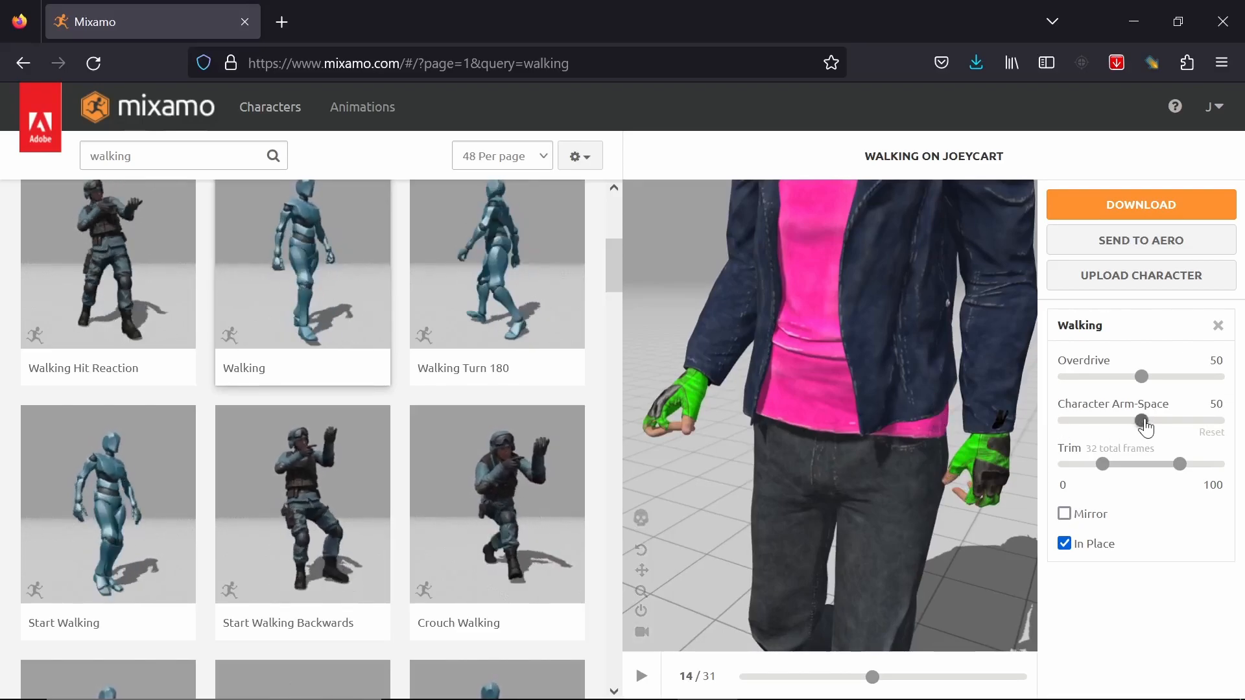
- Settle the Walking clip's Character Arm-Space at 61 and Overdrive at 52
left_click_drag(1143, 421, 1104, 421)
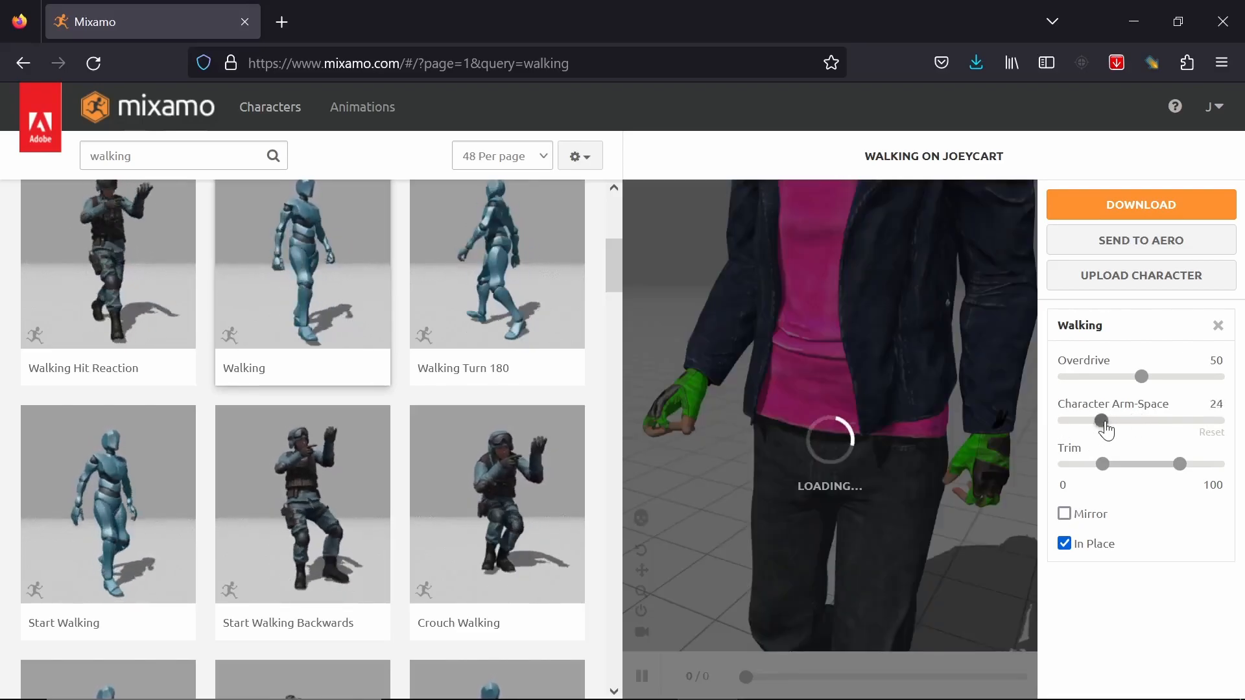
left_click_drag(1102, 421, 1123, 421)
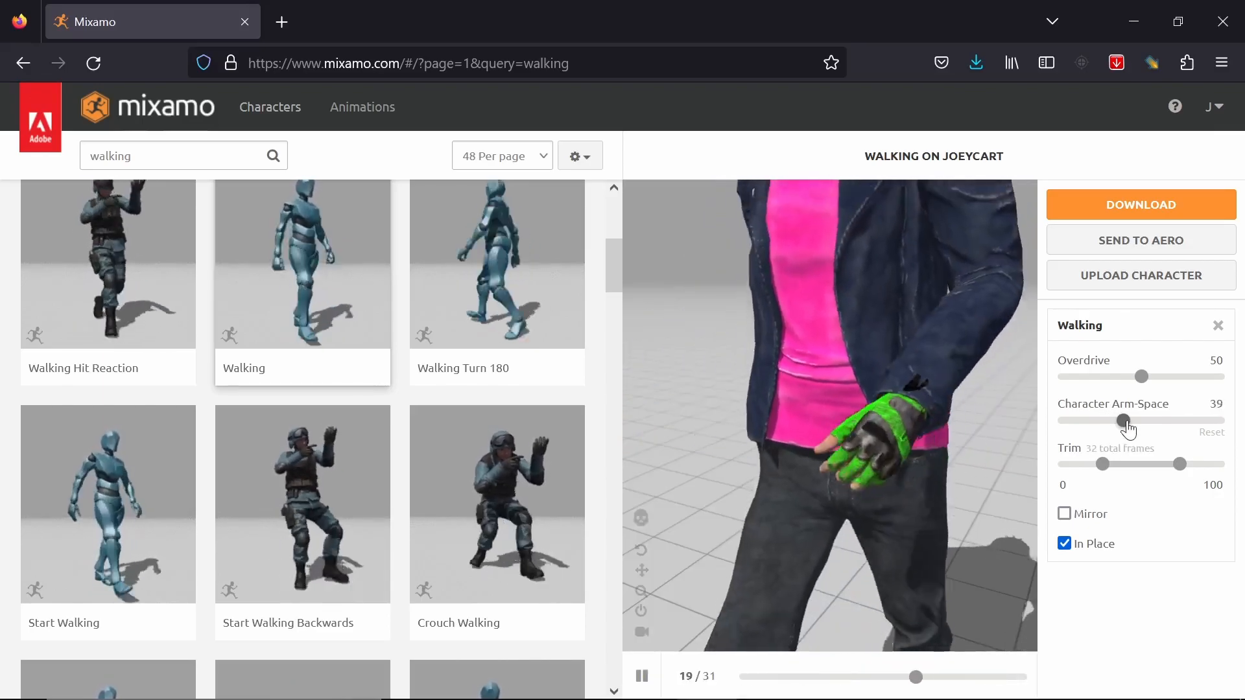
left_click_drag(1125, 420, 1142, 420)
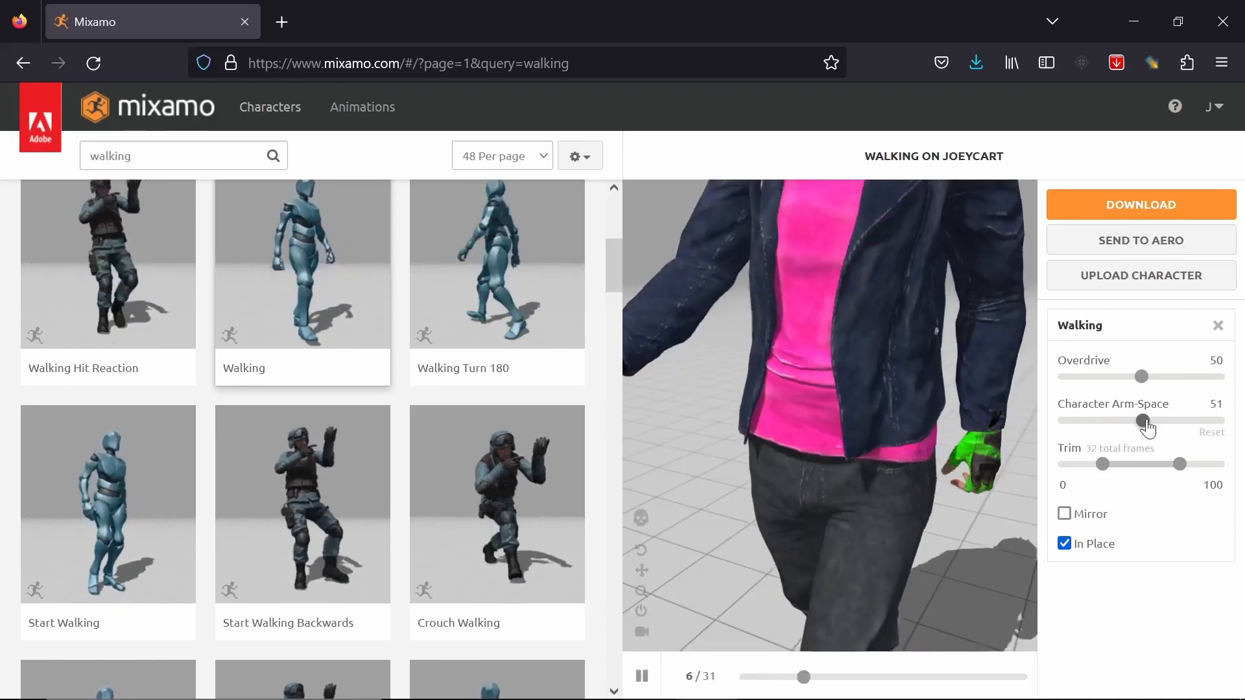
left_click_drag(1144, 420, 1157, 420)
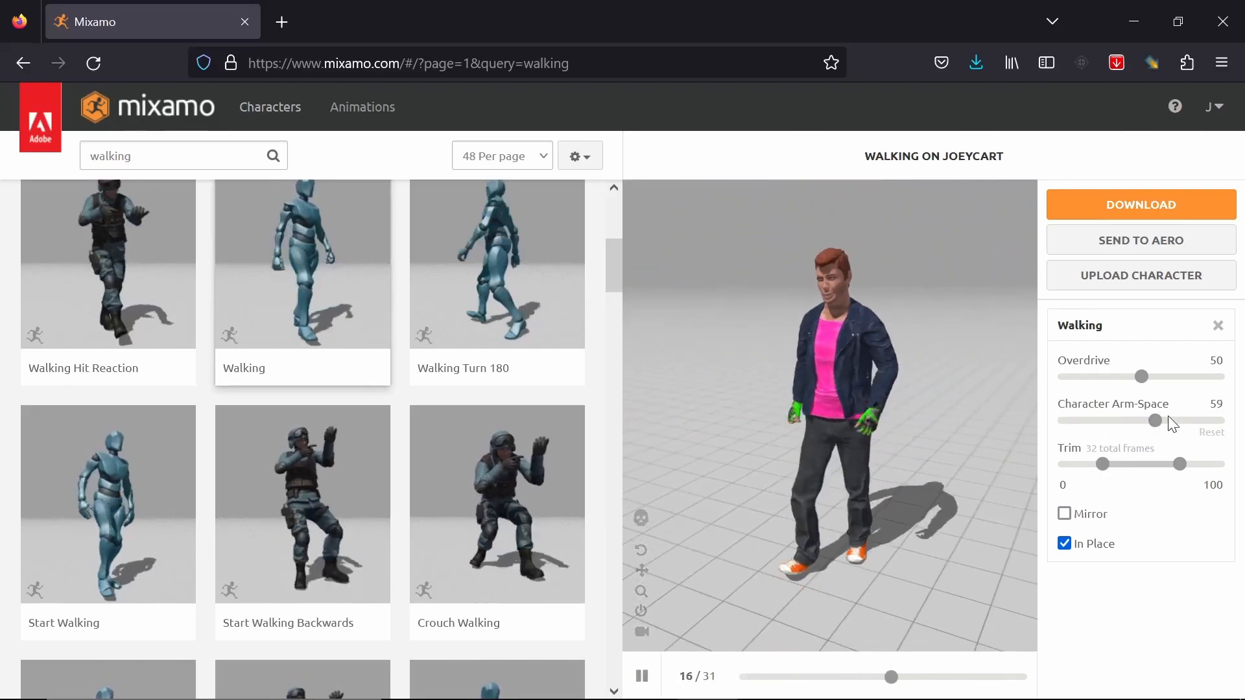
left_click_drag(1156, 421, 1211, 421)
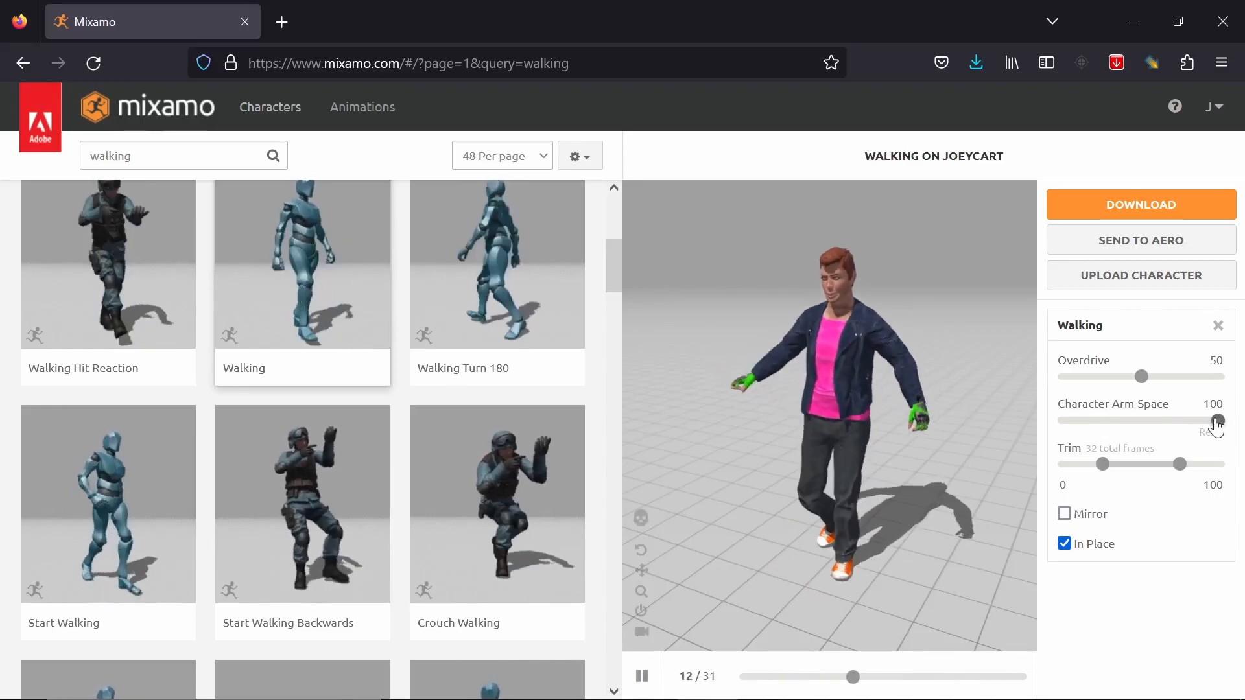
left_click_drag(1217, 420, 1185, 420)
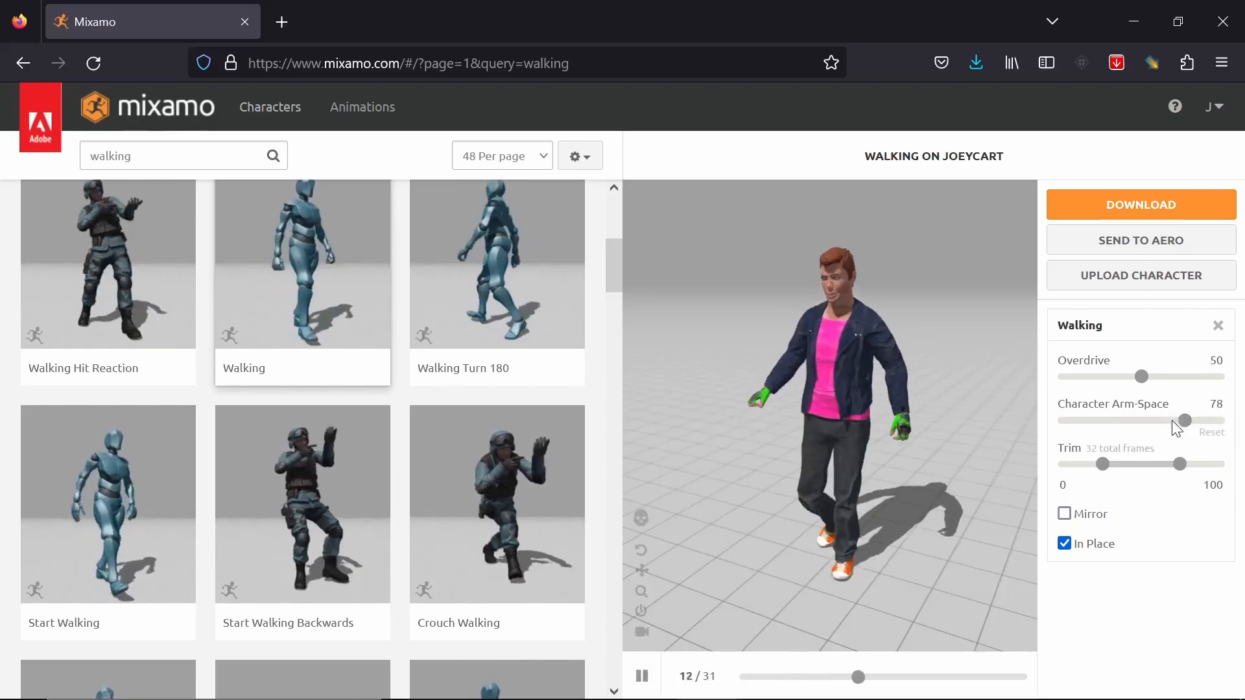
left_click_drag(1186, 420, 1167, 420)
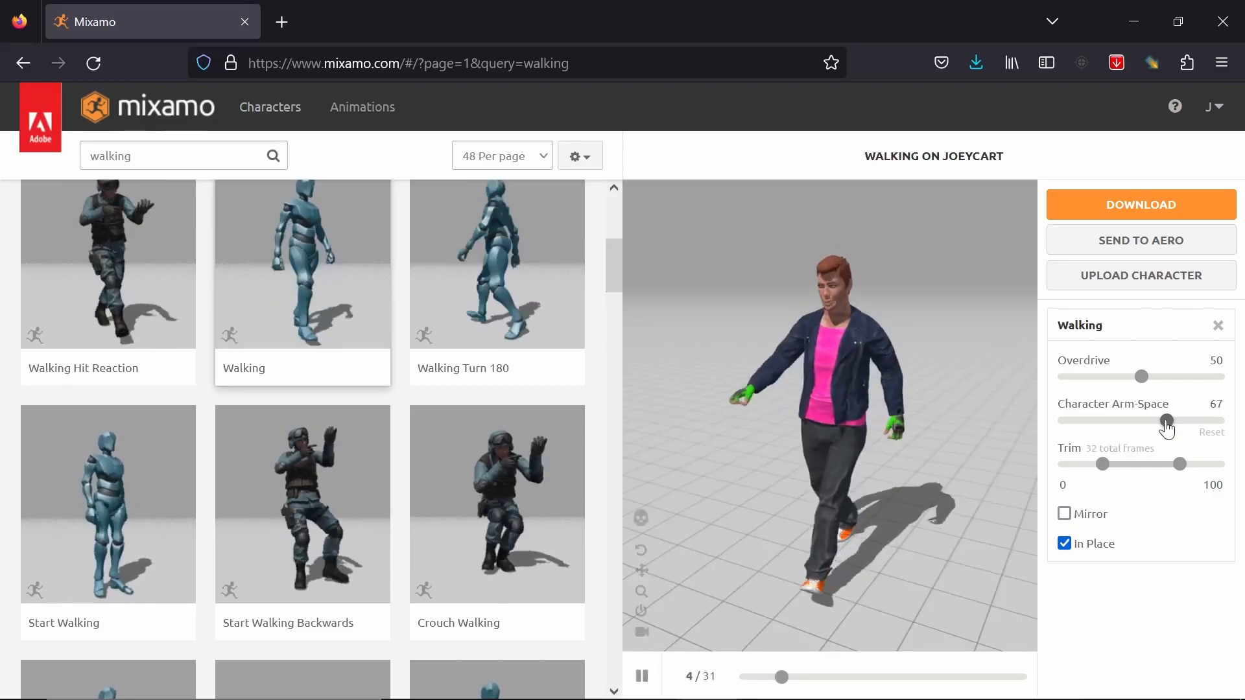
left_click_drag(1167, 420, 1157, 420)
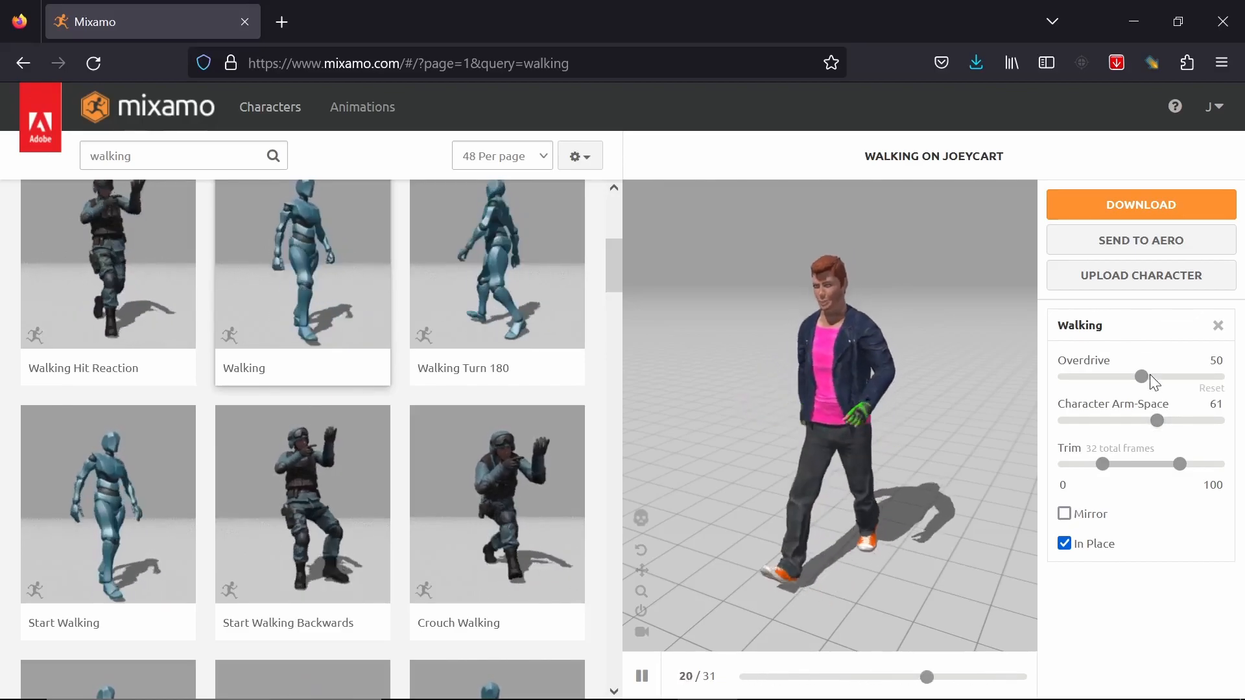
left_click_drag(1142, 377, 1173, 378)
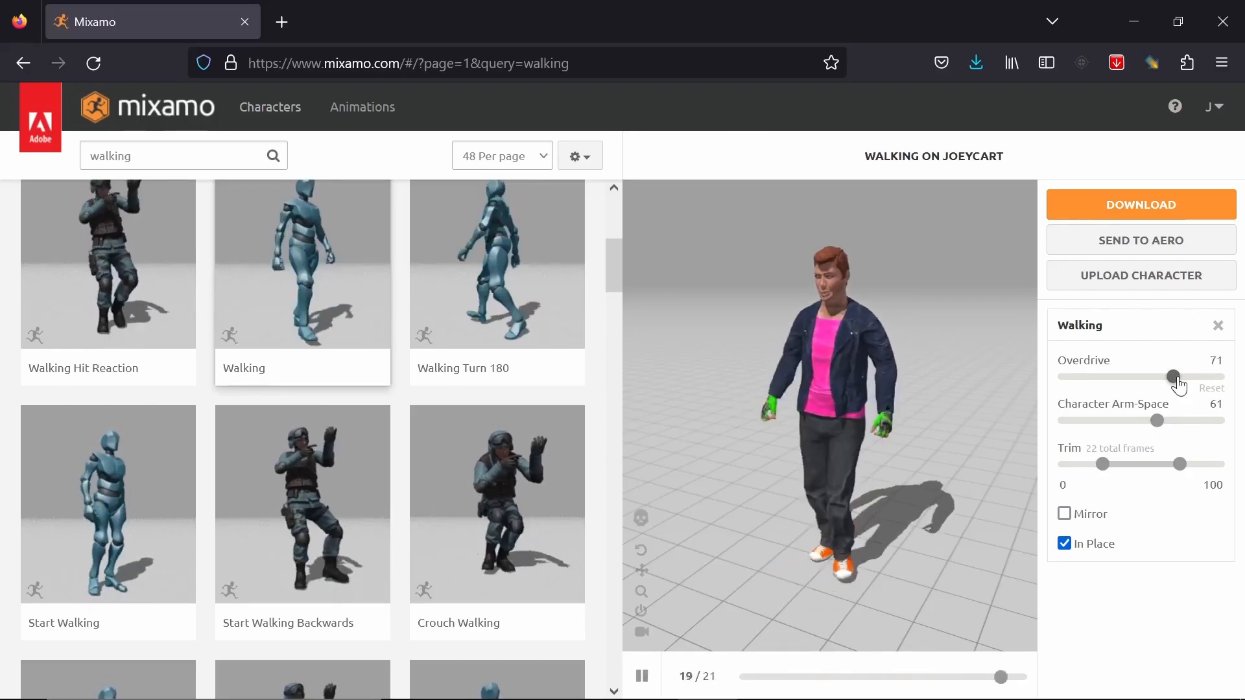
left_click_drag(1178, 378, 1143, 378)
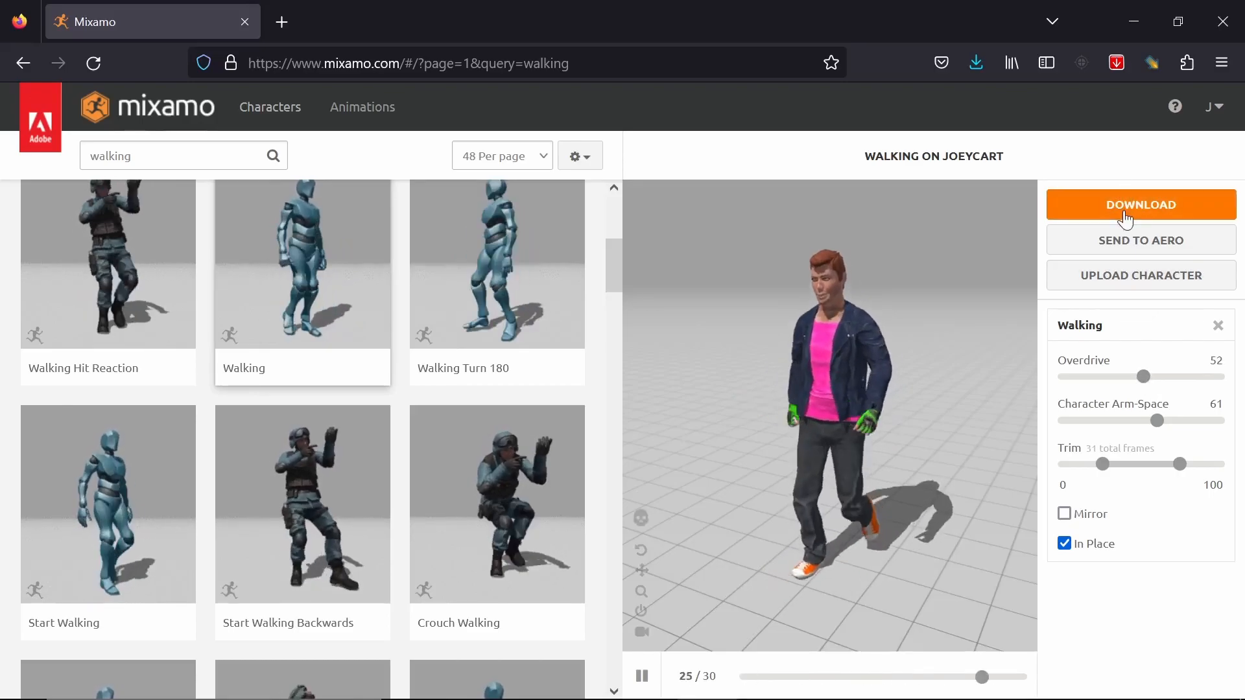
- Download Walking as FBX Binary, Without Skin, 30 fps, no keyframe reduction
left_click(1140, 204)
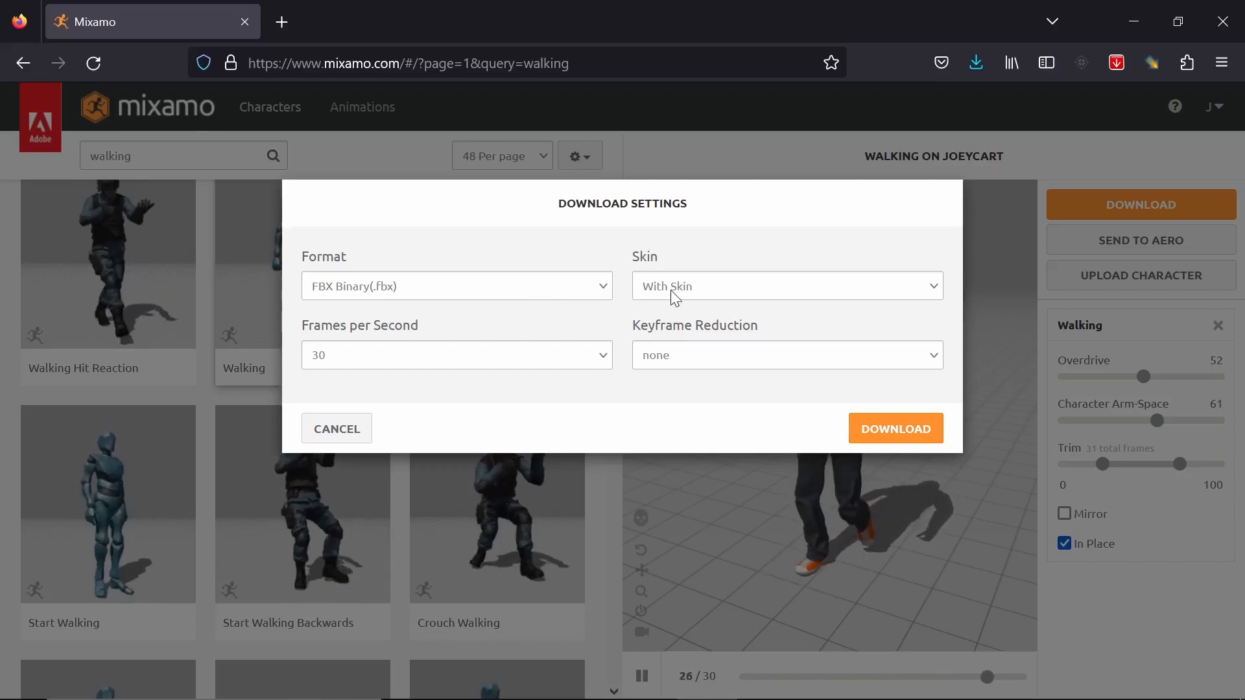
left_click(786, 286)
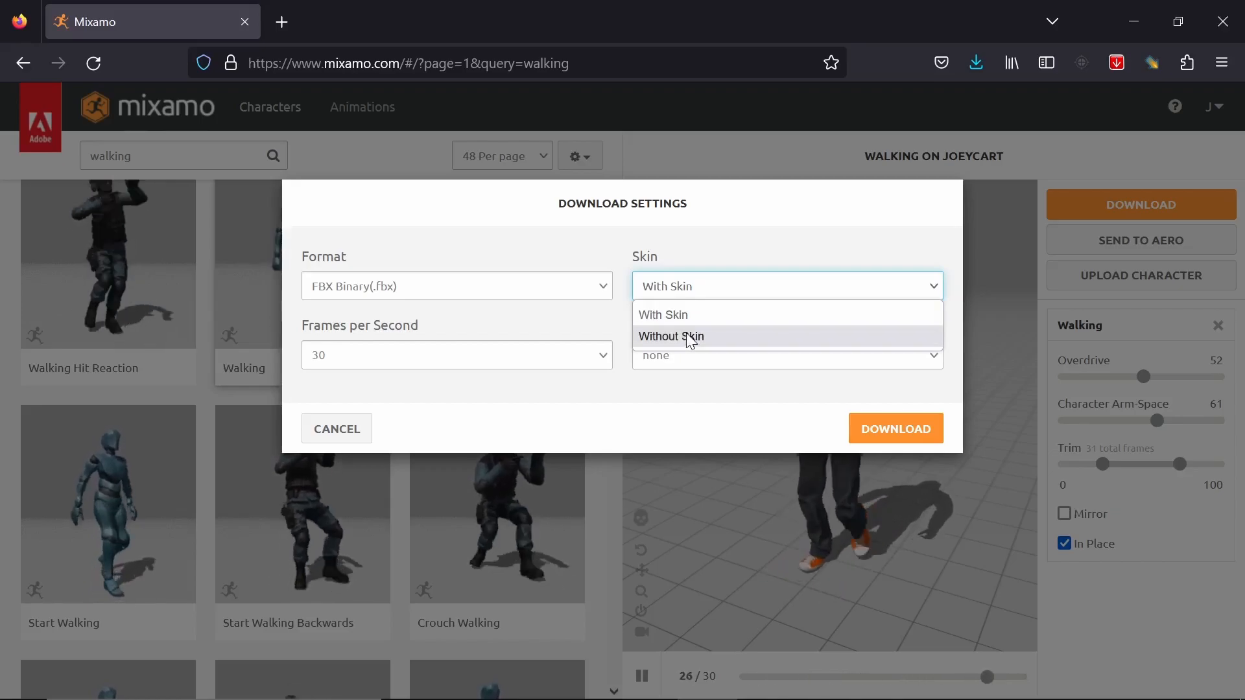
left_click(671, 336)
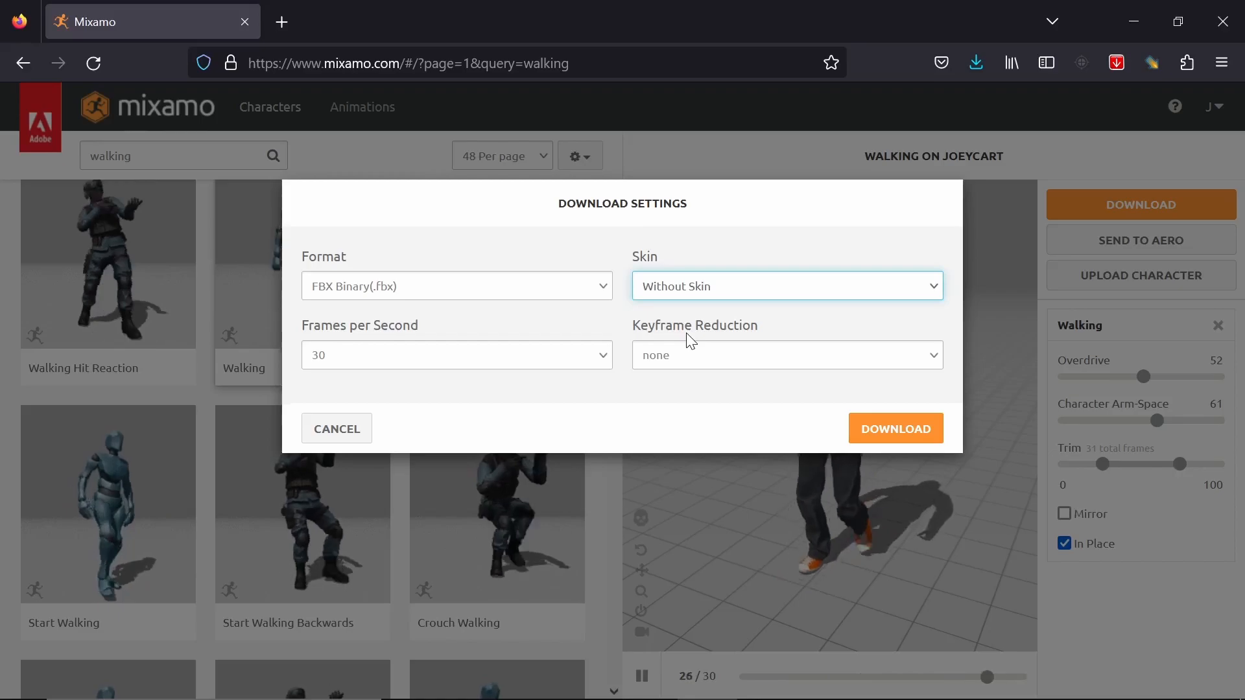
mouse_move(686, 382)
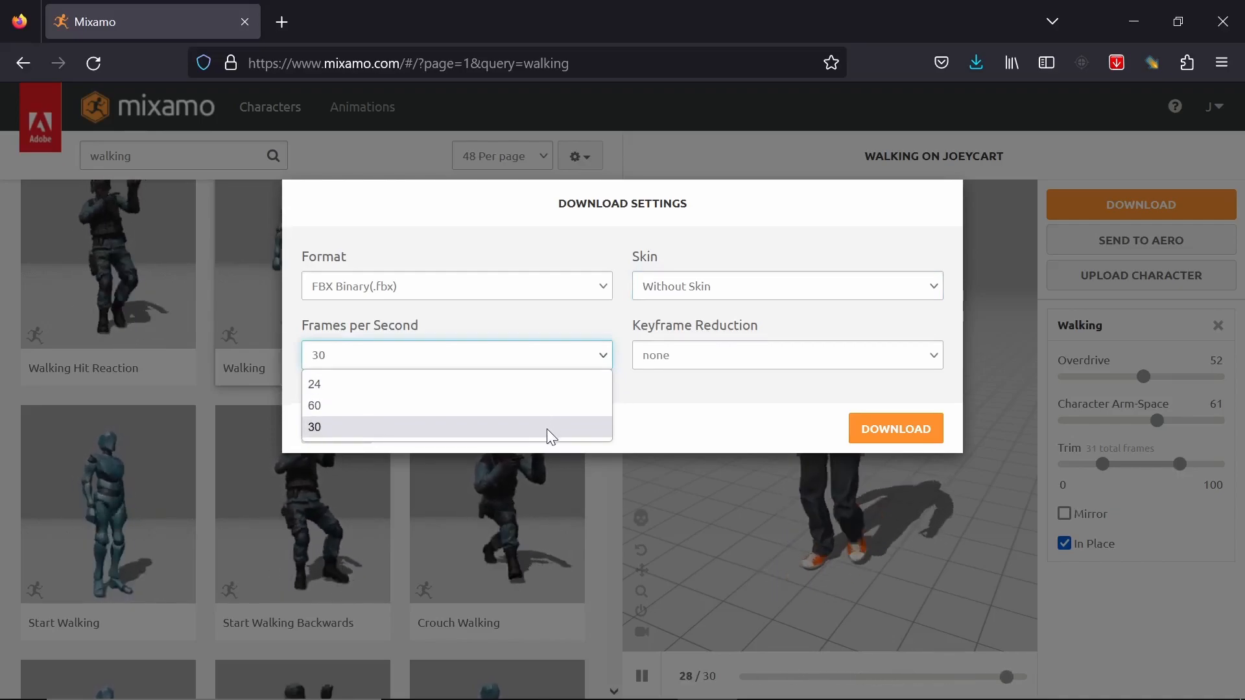
left_click(785, 355)
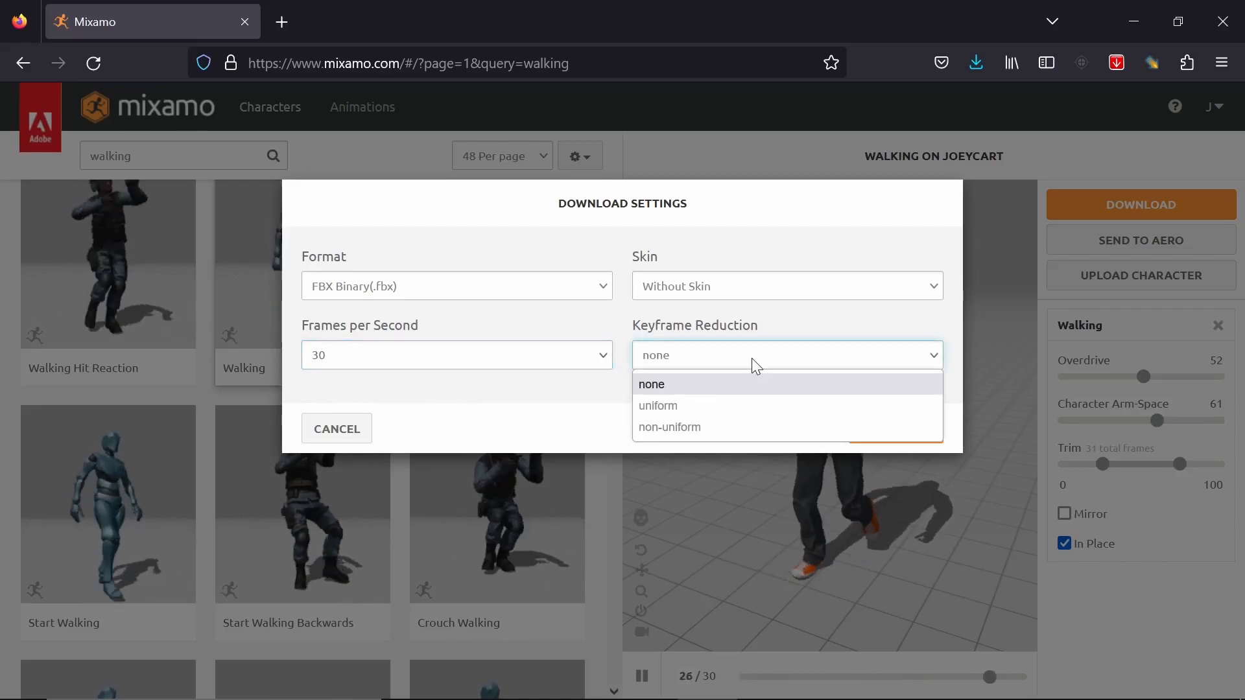
left_click(652, 383)
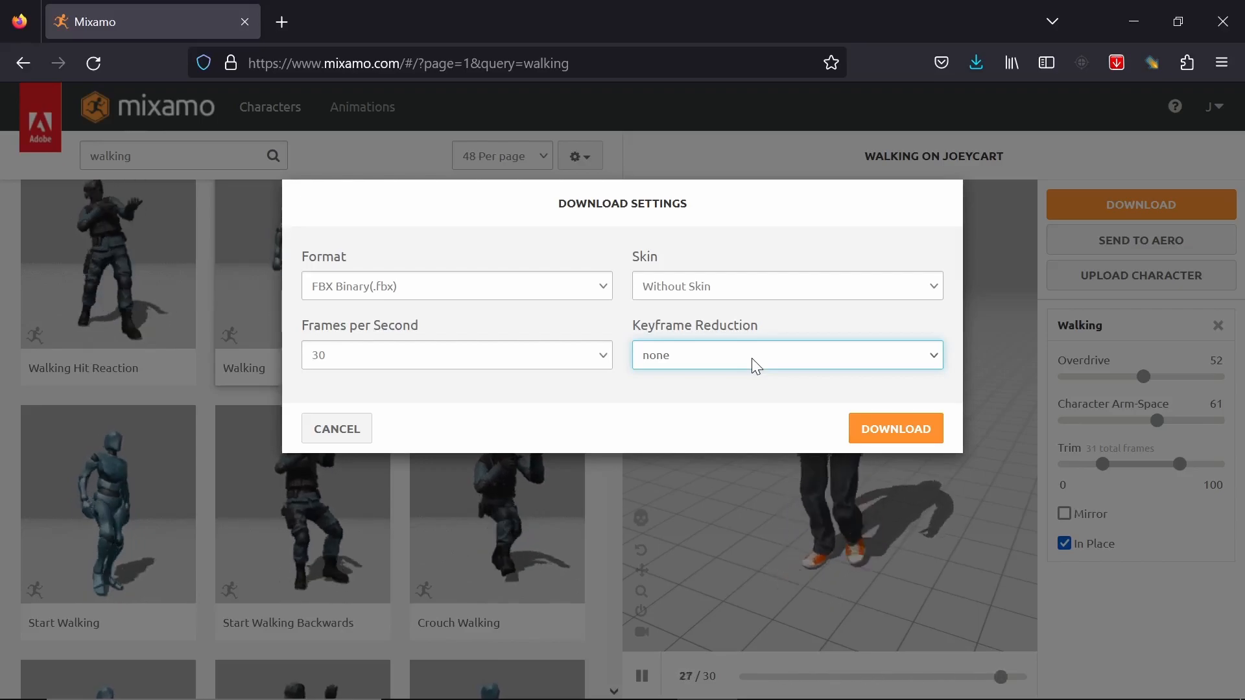
mouse_move(816, 397)
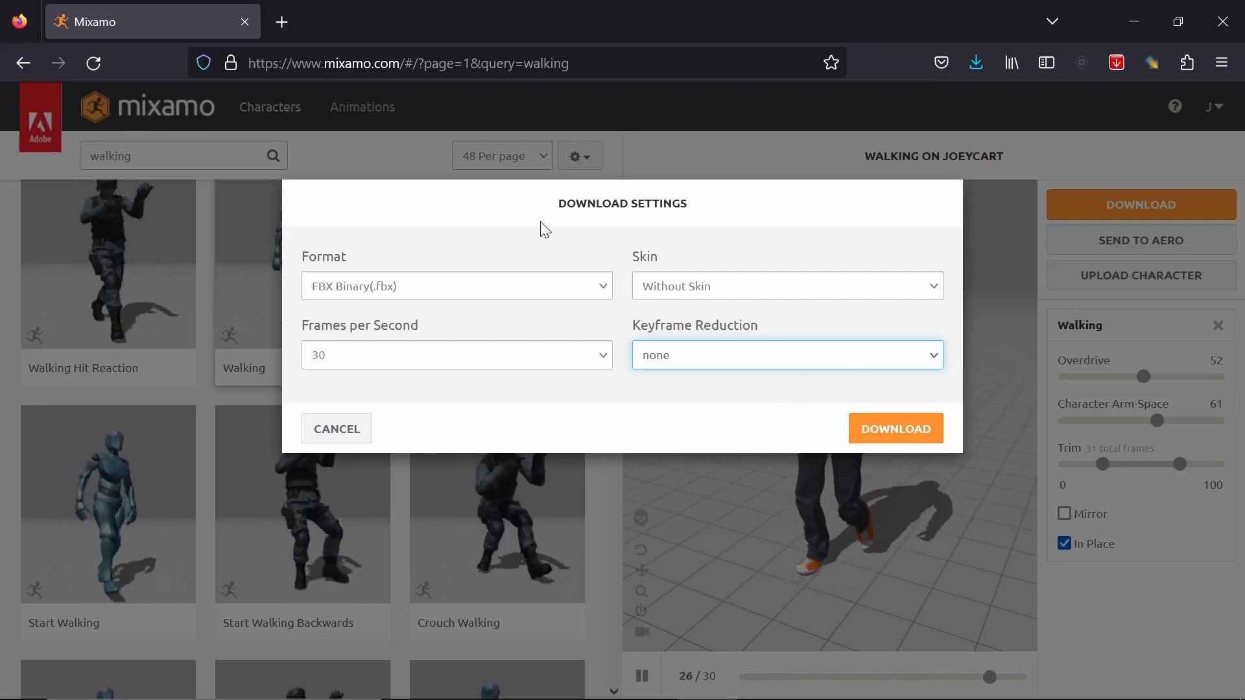
left_click(456, 286)
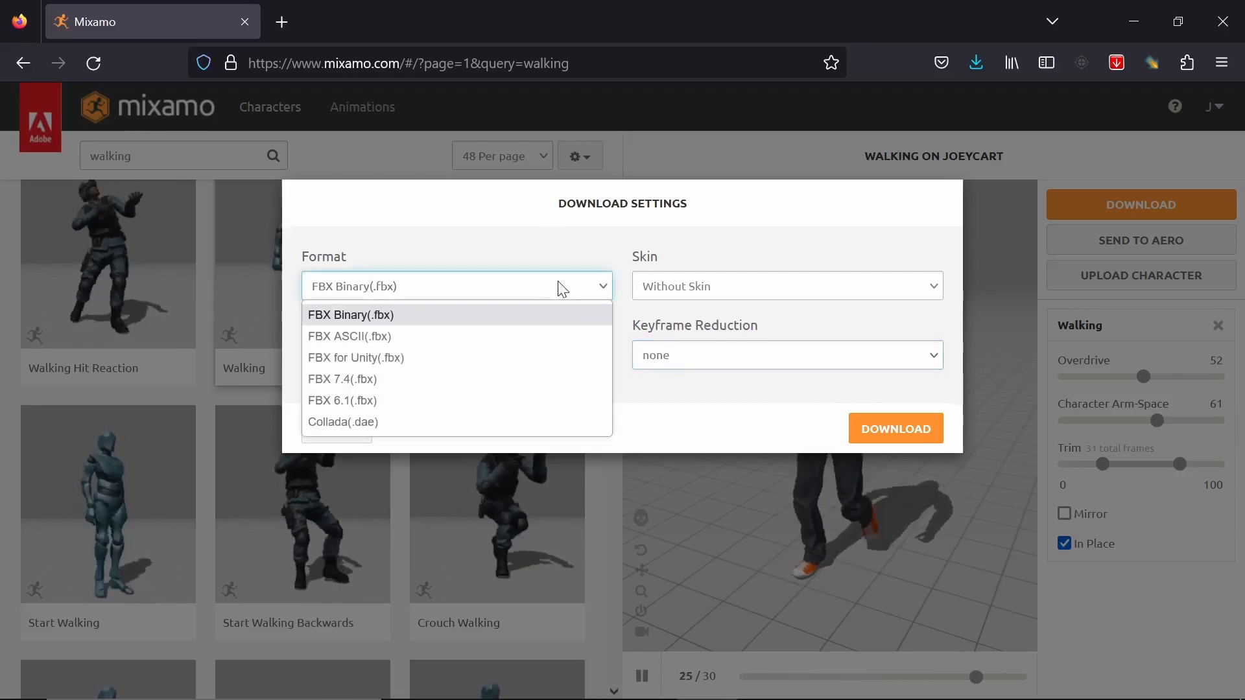
mouse_move(523, 361)
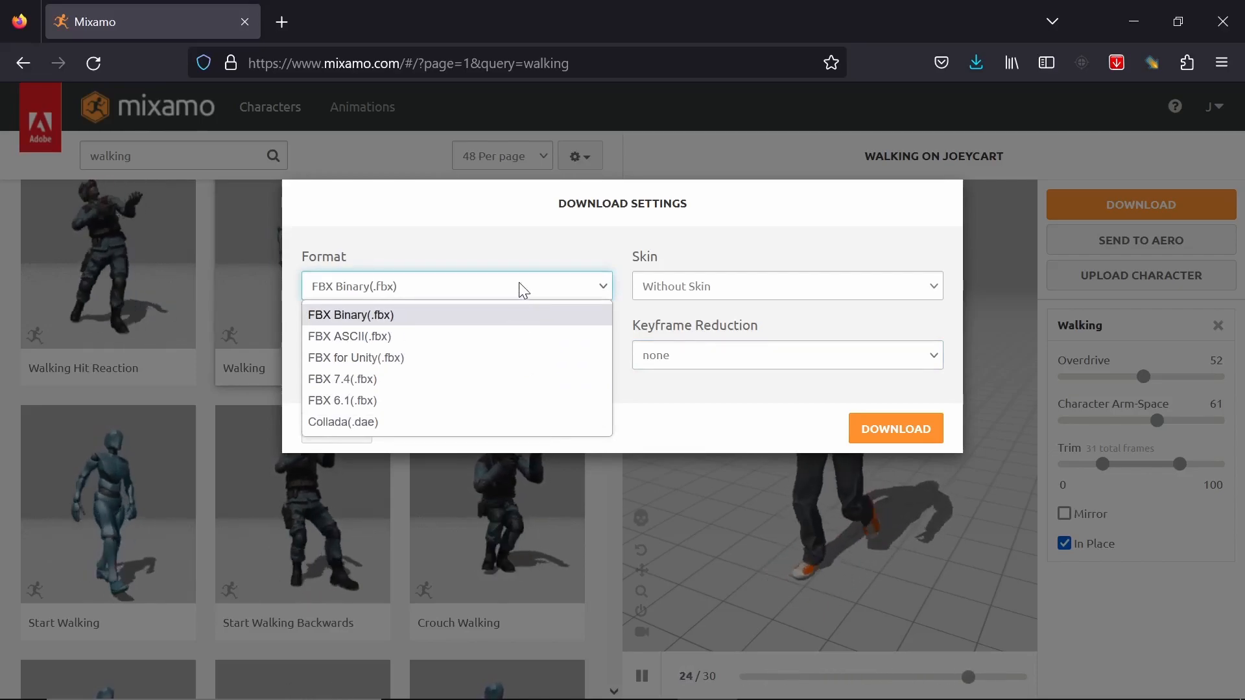
left_click(895, 428)
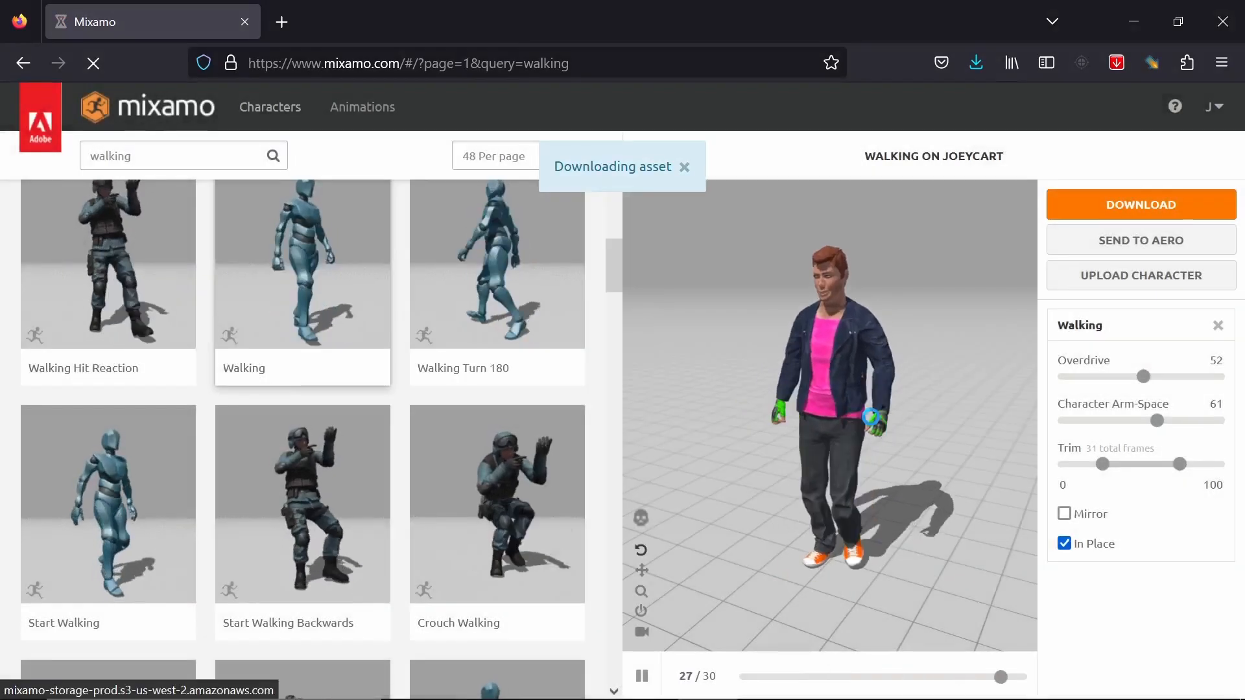
- Save Walking.fbx into the NewModels folder
left_click(1139, 204)
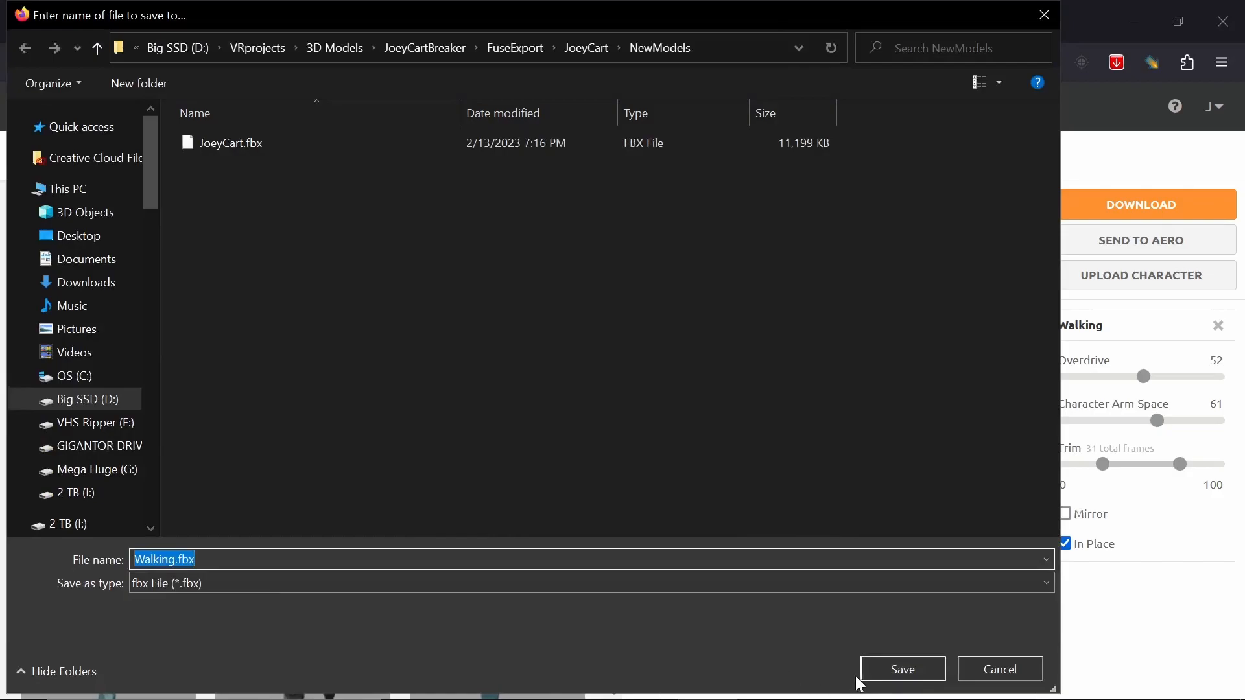
left_click(901, 669)
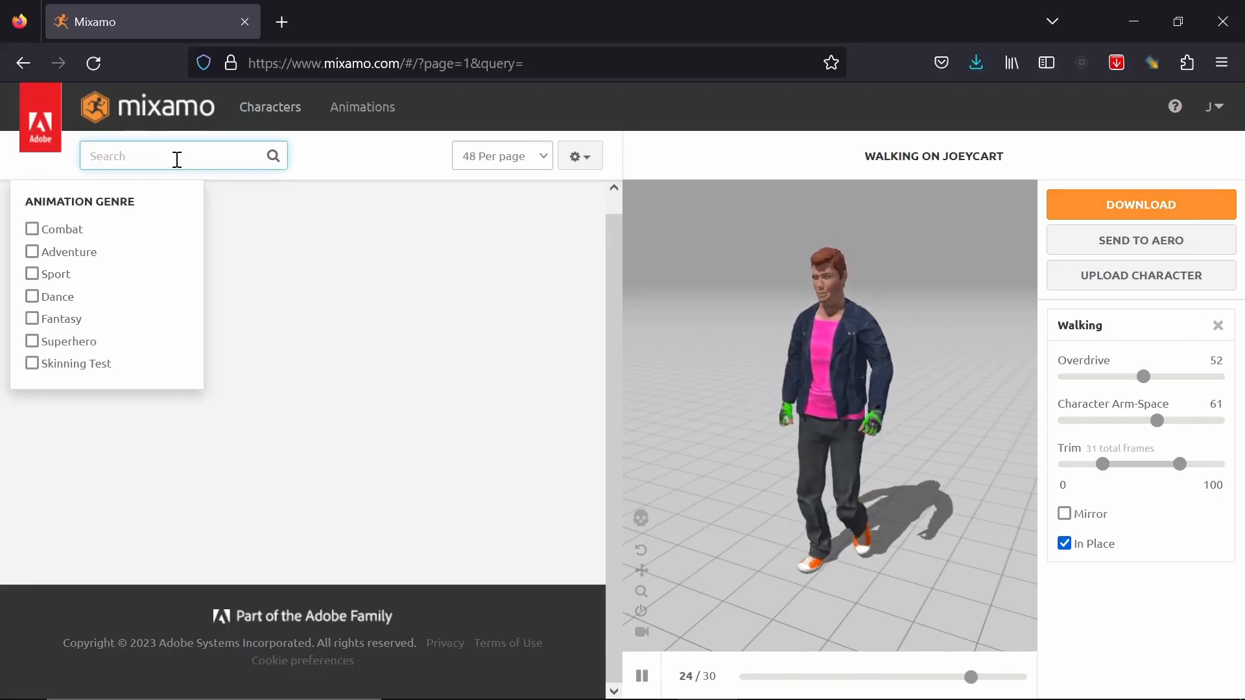
- Search Mixamo for 'run' and preview the Slow Run animation on JoeyCart
type("run")
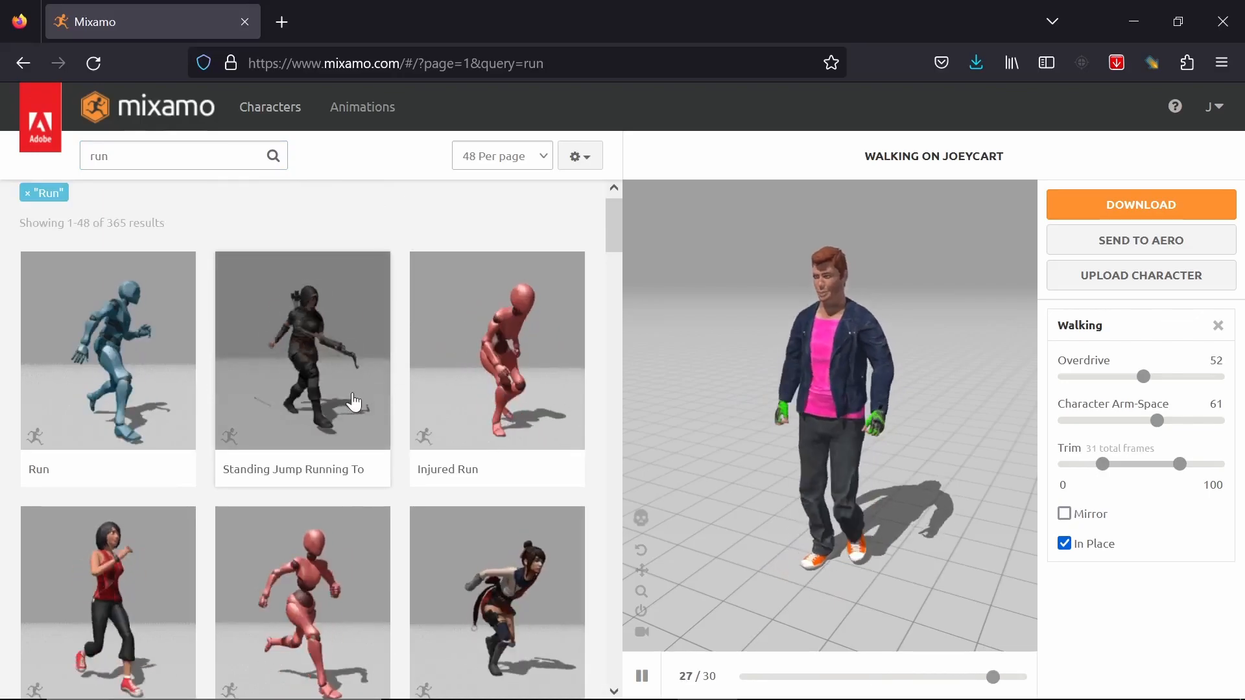
scroll("down", 3)
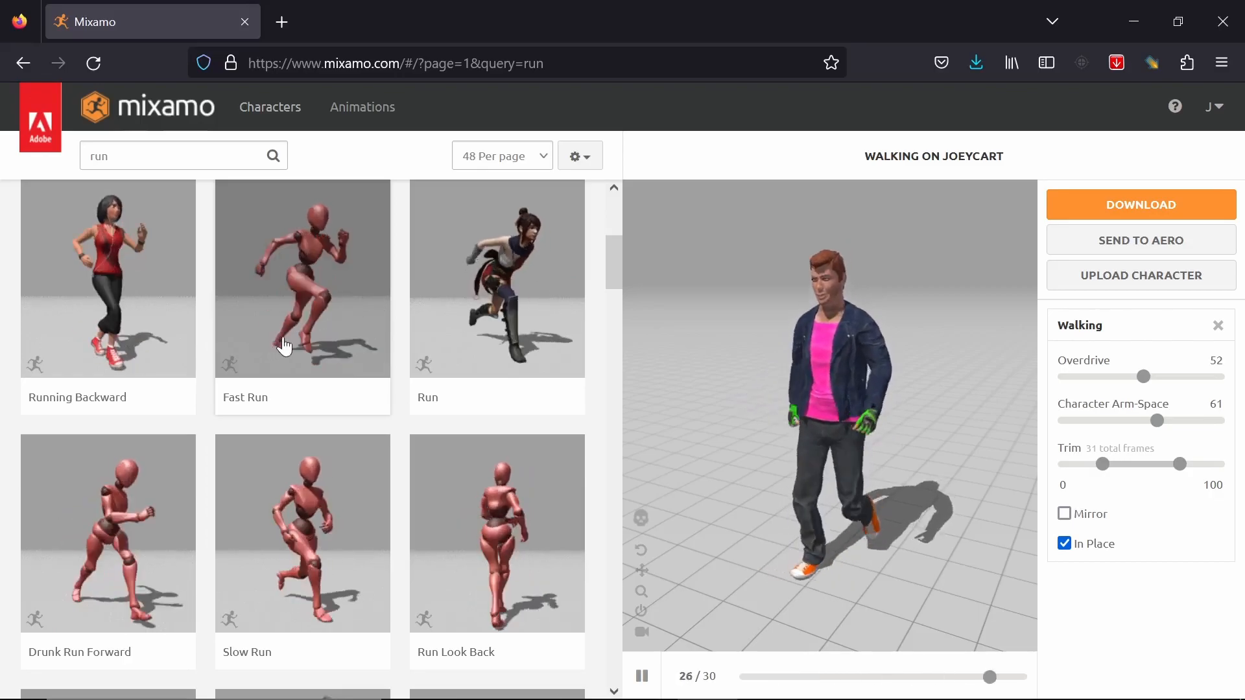
scroll("down", 3)
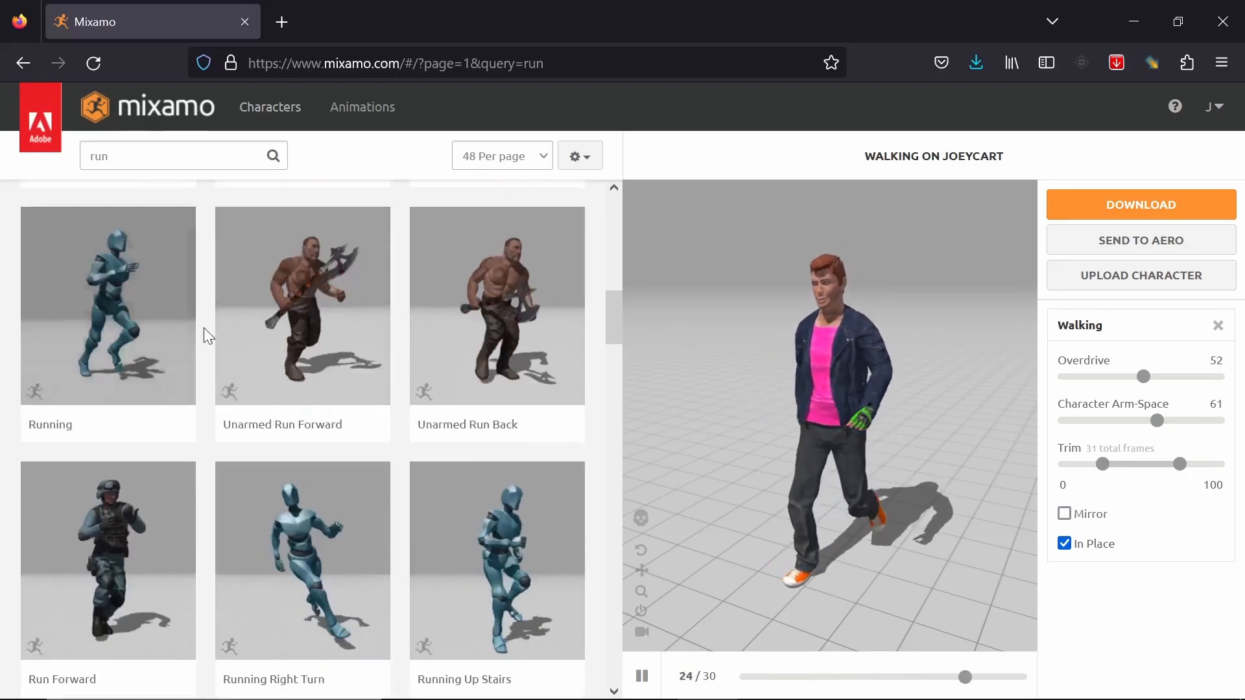
scroll("down", 3)
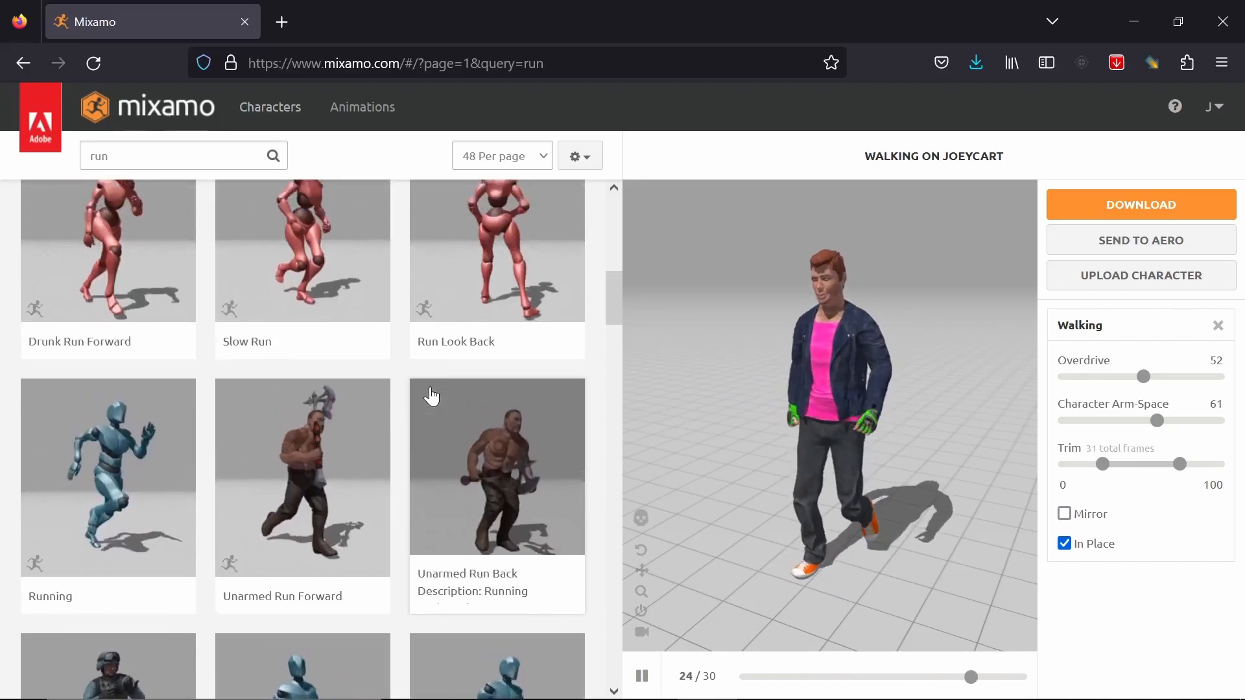
left_click(301, 302)
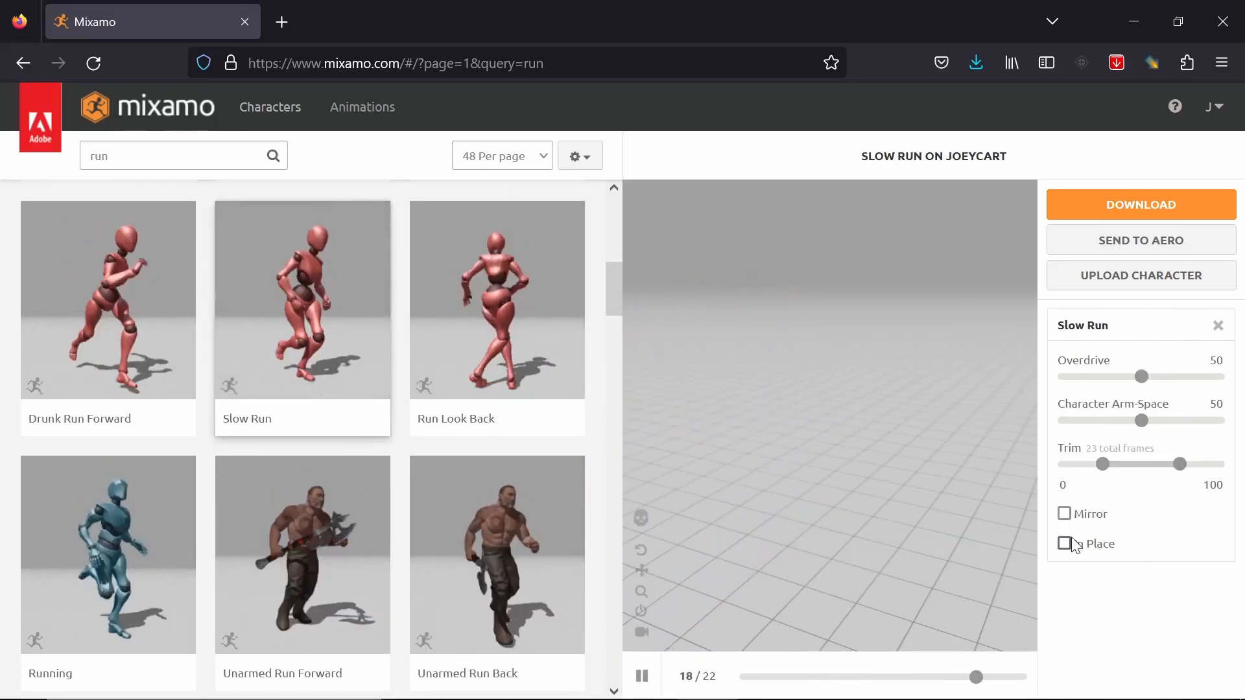
- Set Slow Run to In Place with arm spacing 64 and overdrive 55
left_click(1064, 543)
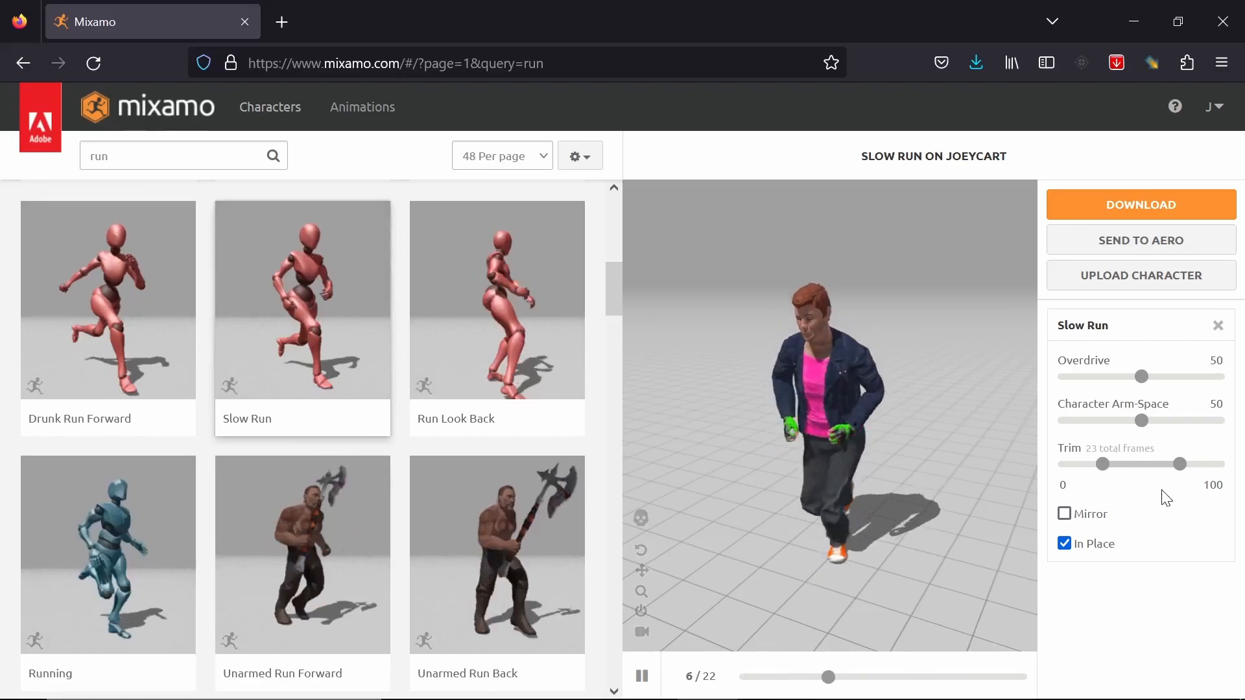
right_click(1019, 453)
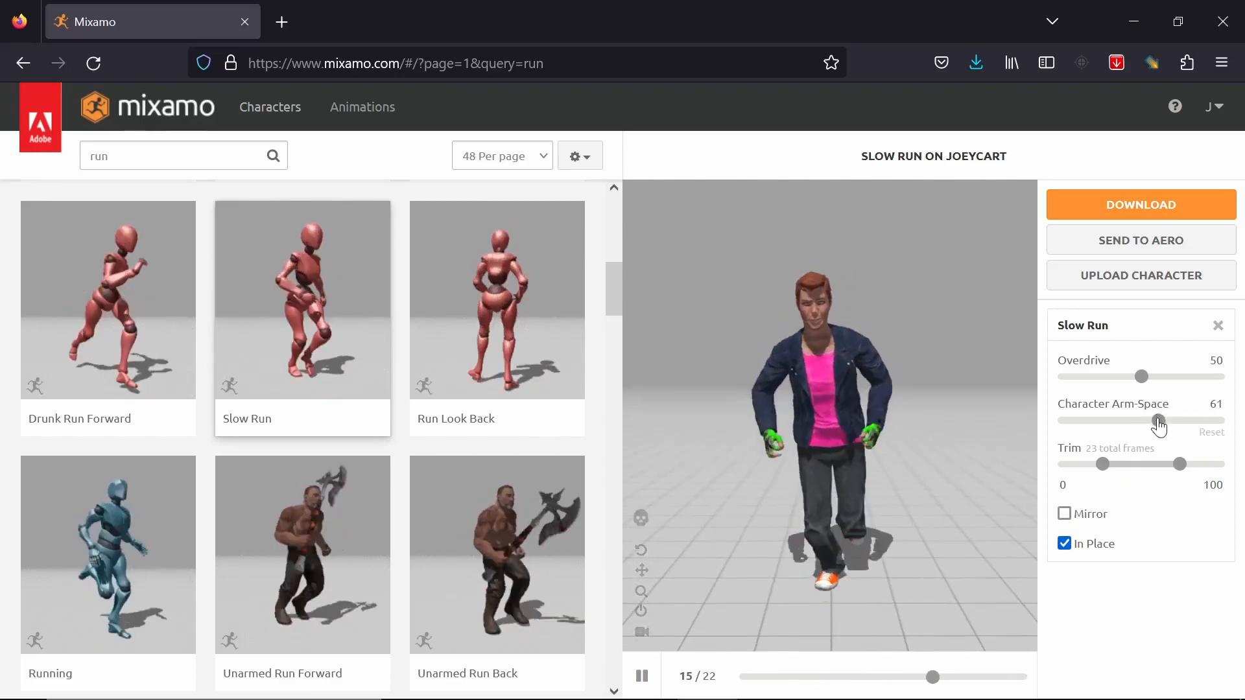
left_click_drag(1155, 421, 1161, 421)
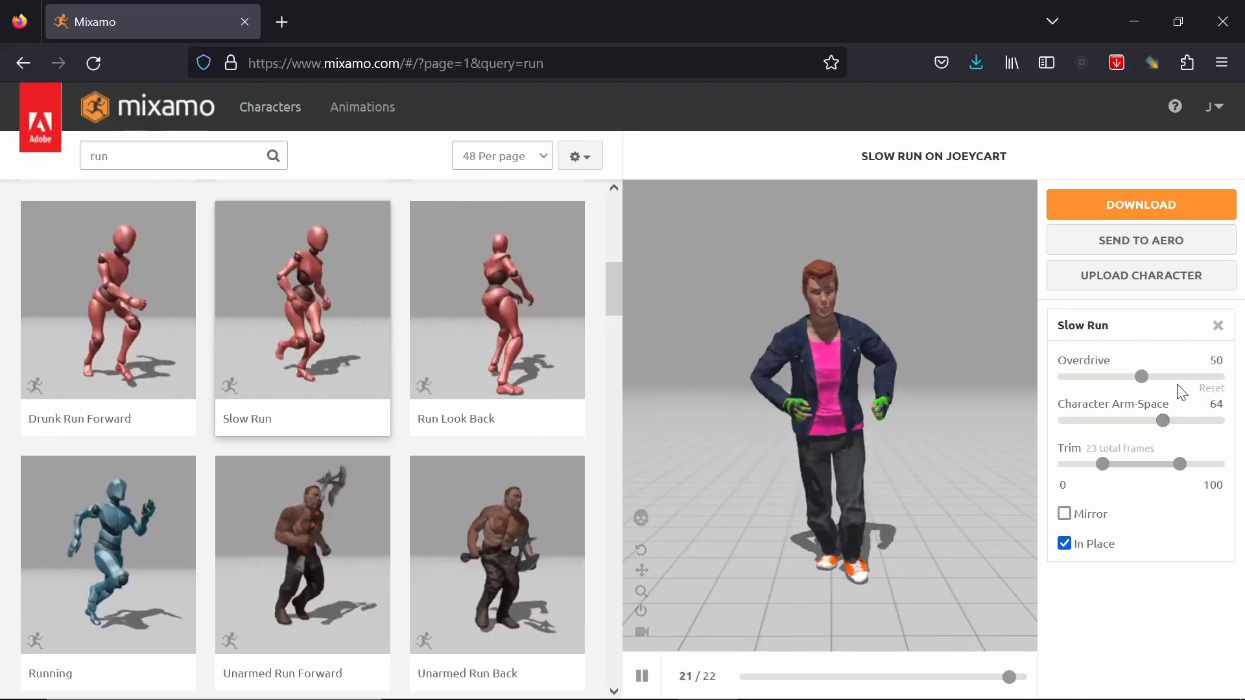
left_click_drag(1142, 376, 1159, 376)
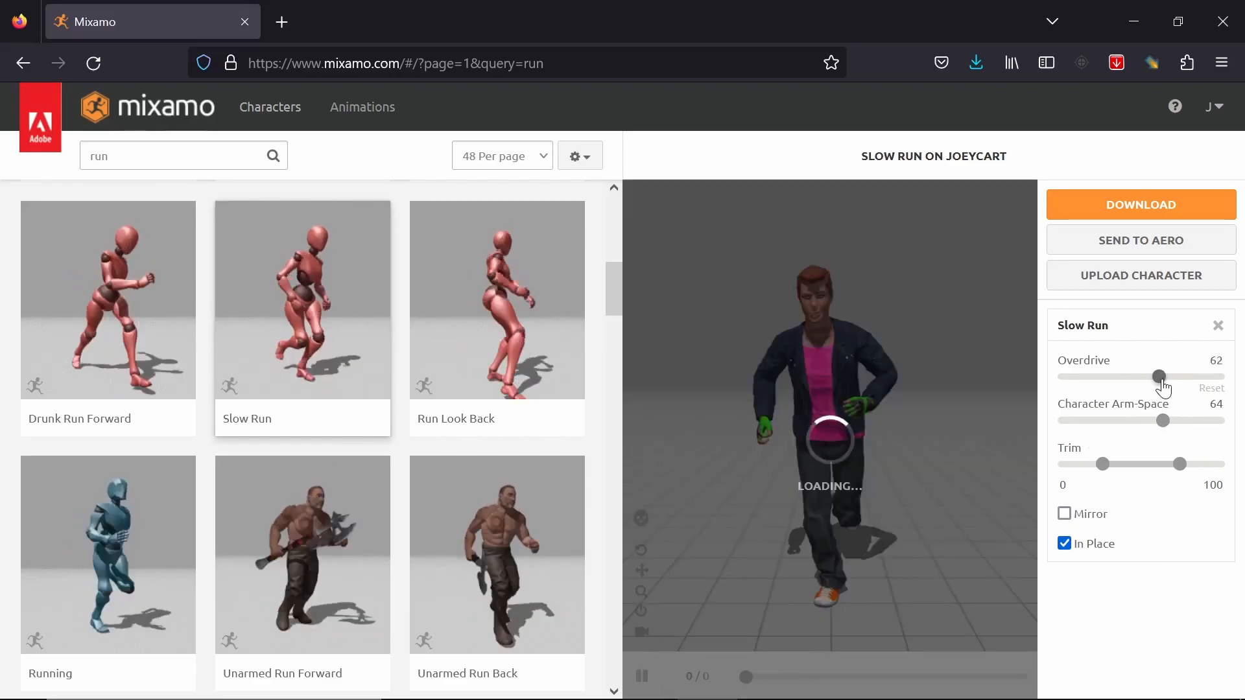
left_click_drag(1159, 376, 1156, 377)
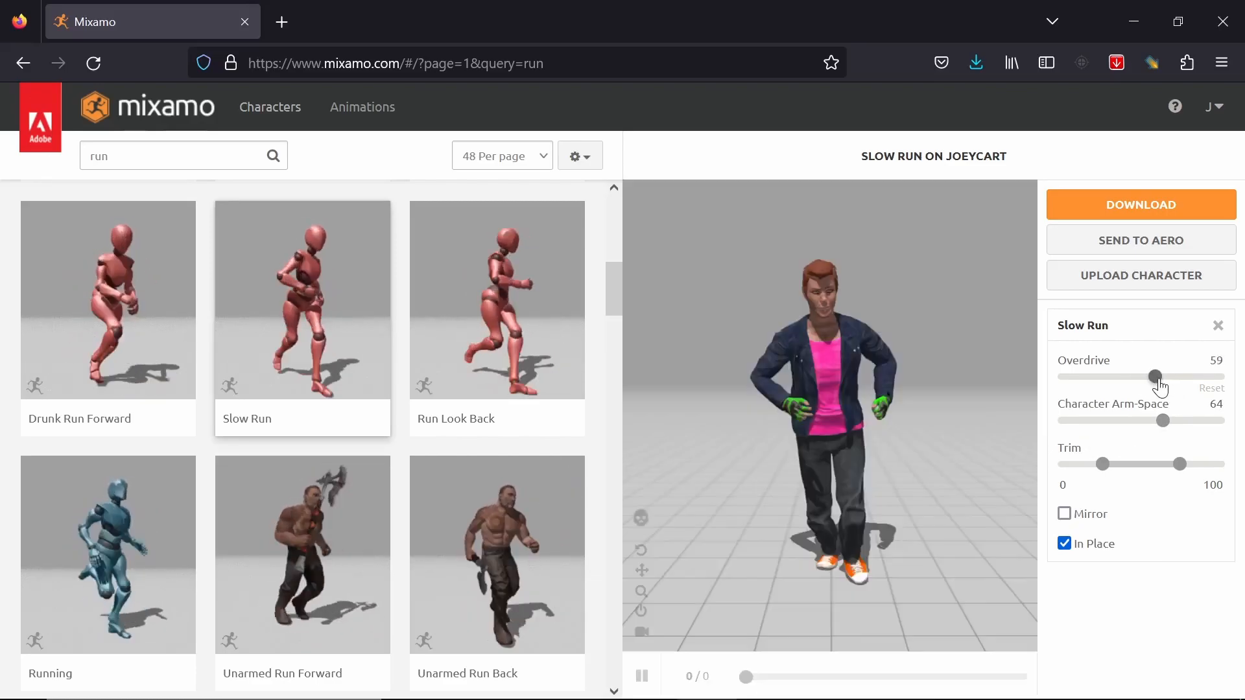
left_click_drag(1157, 378, 1149, 377)
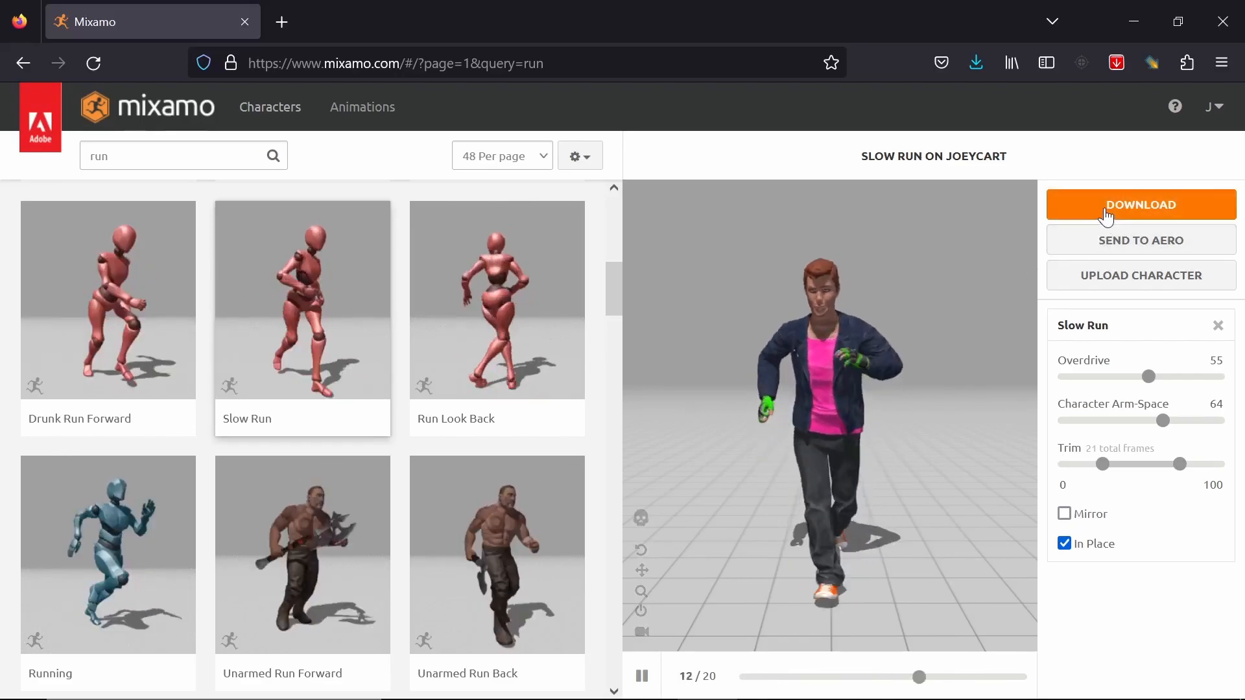
- Download Slow Run as a skinless FBX Binary at 30 fps
left_click(1140, 204)
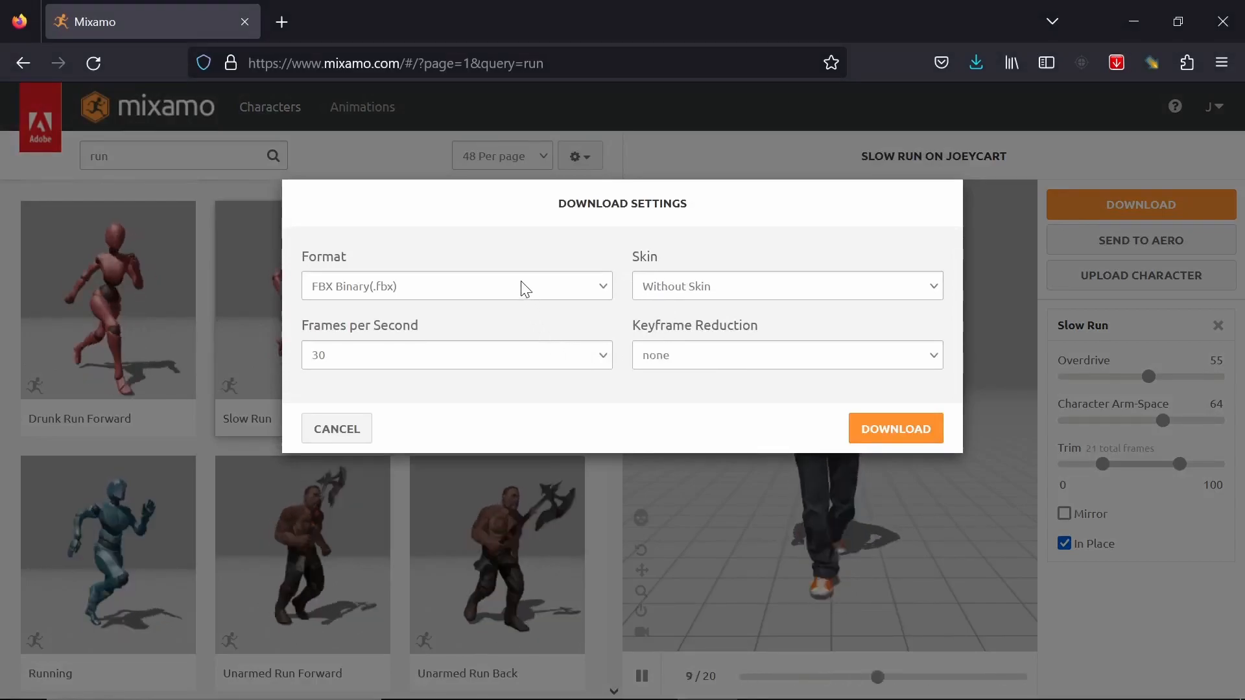
left_click(895, 428)
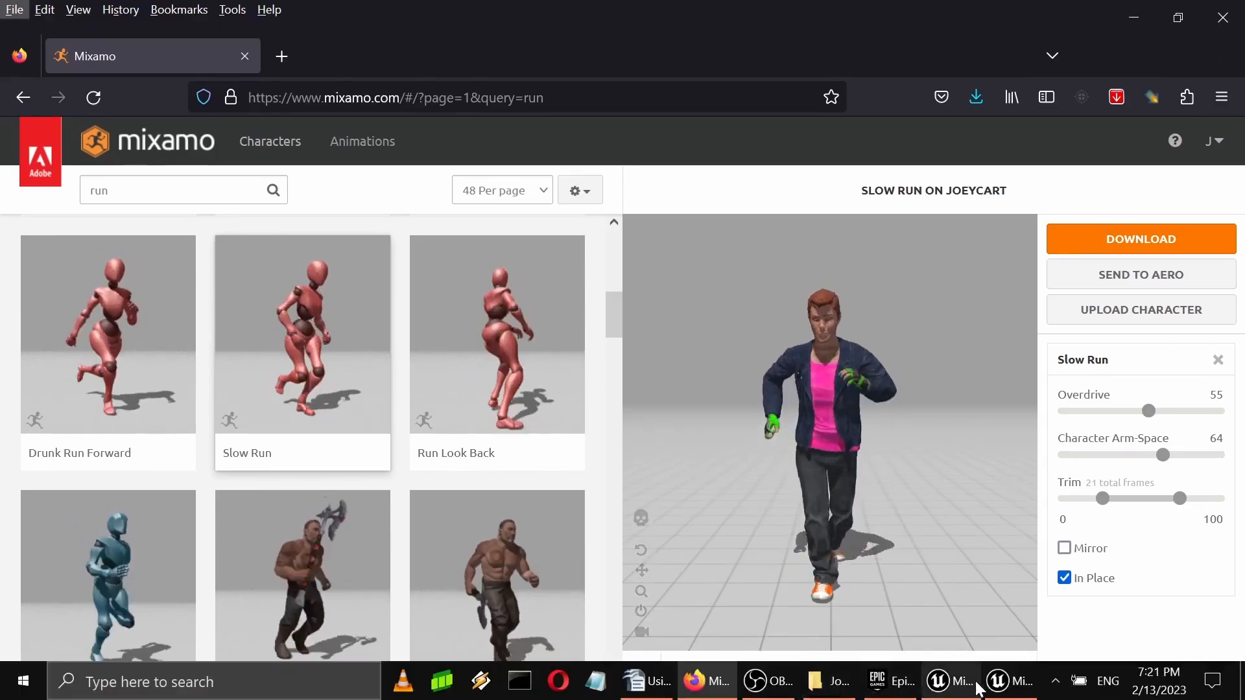
- Back in Unreal, bring JoeyCart1.fbx from NewModels into the Joey_Character content folder
left_click(949, 681)
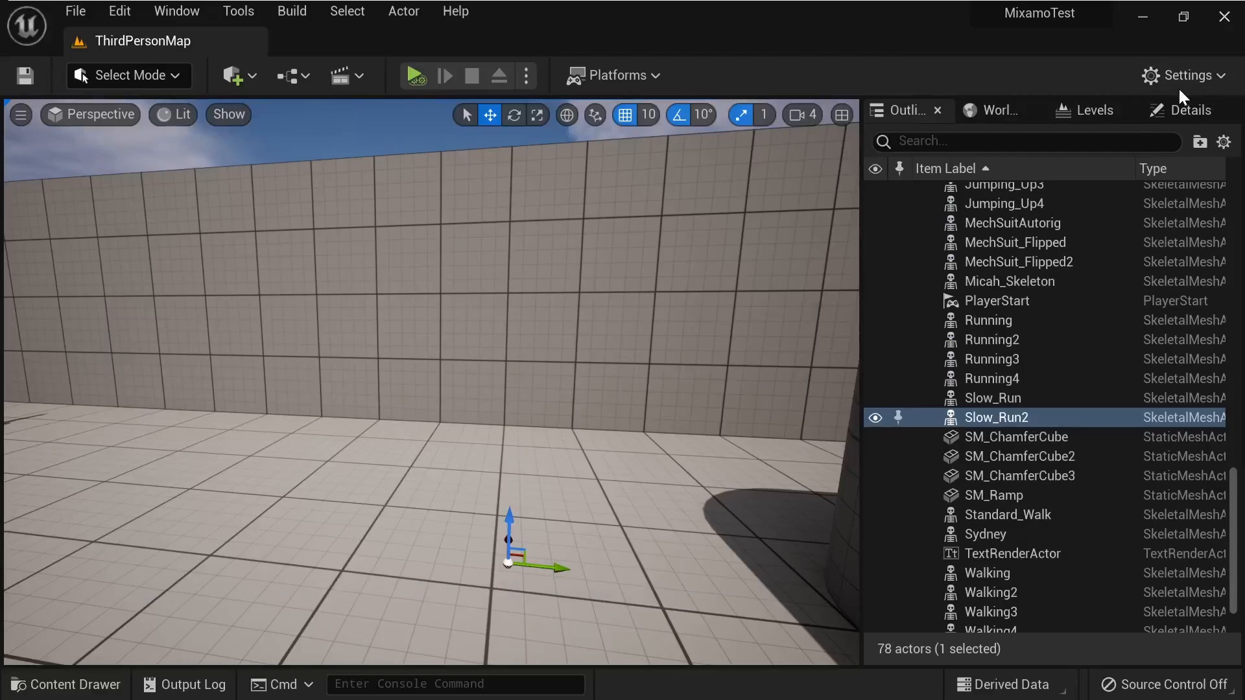
left_click(65, 685)
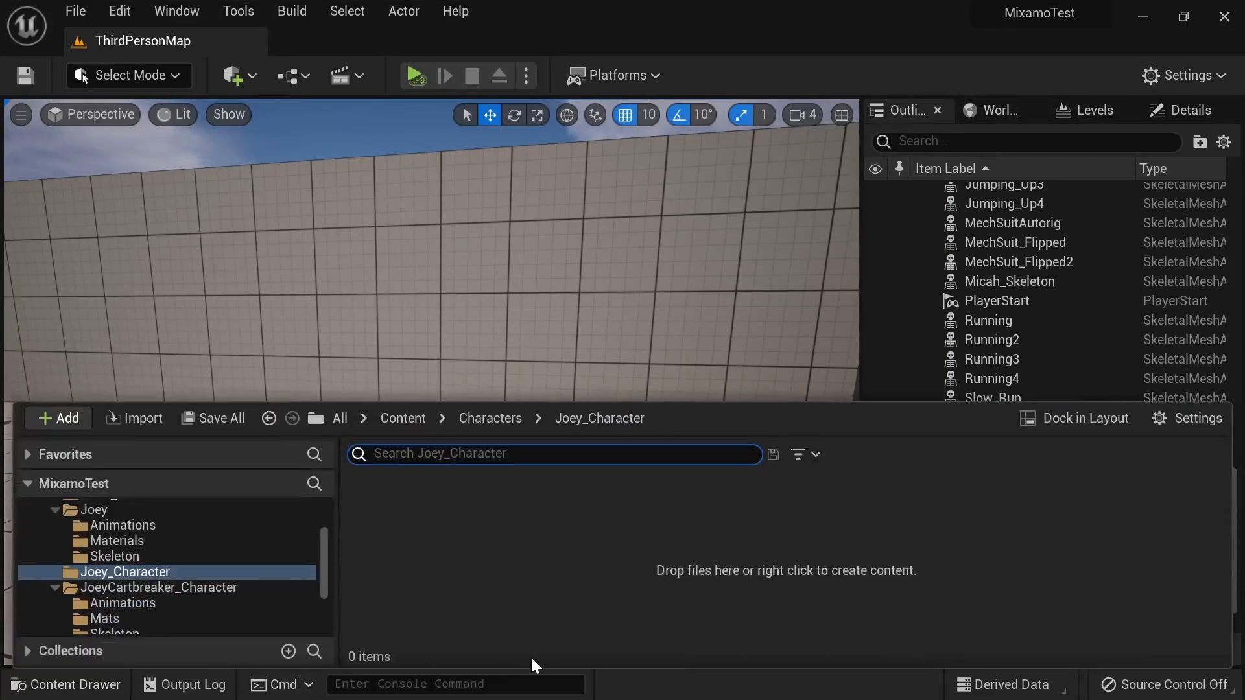
left_click(553, 454)
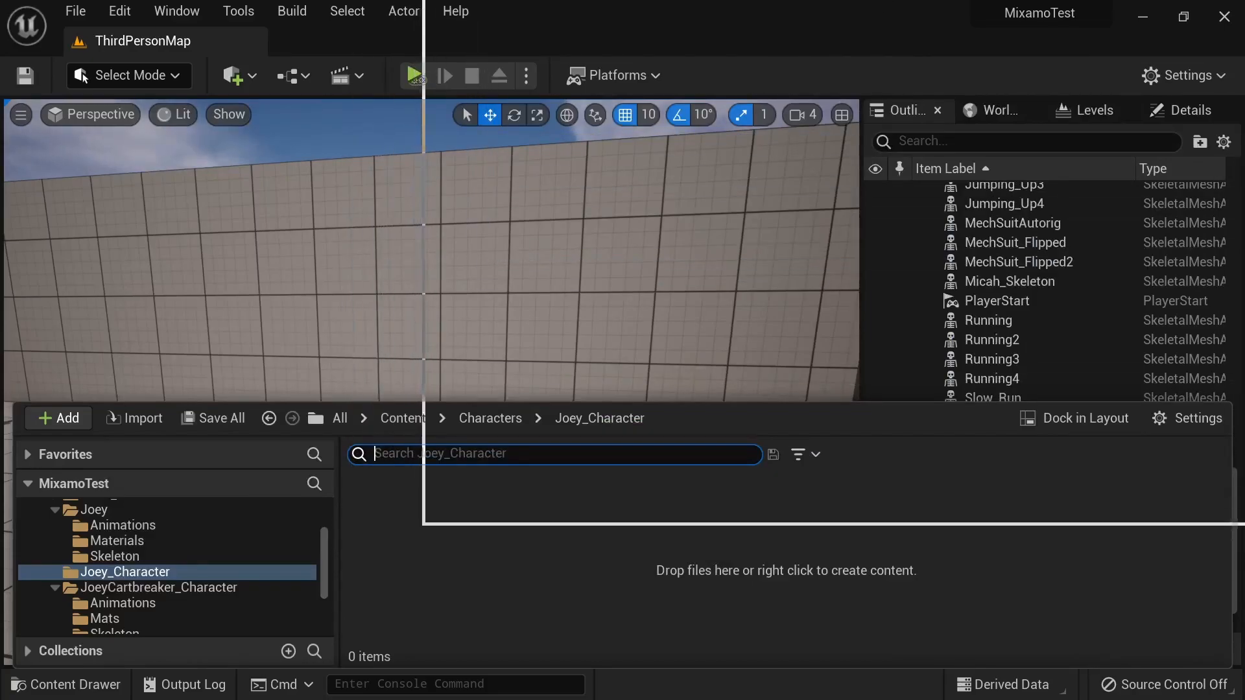
left_click(835, 227)
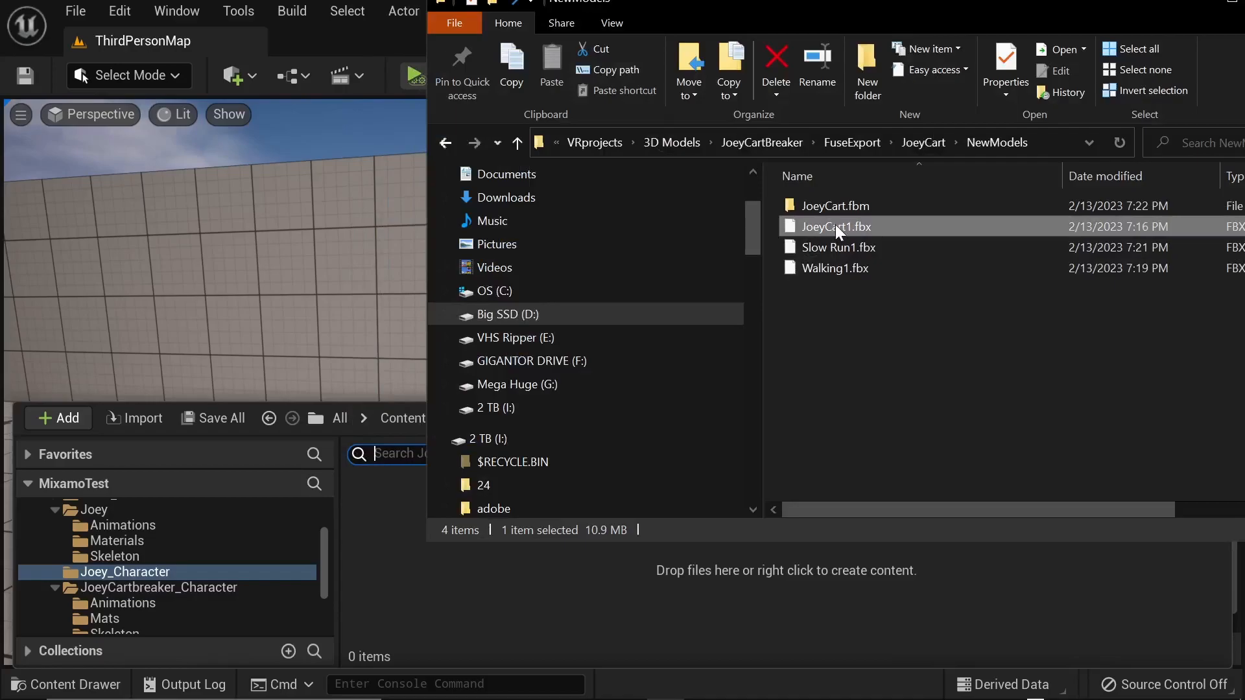
double_click(834, 227)
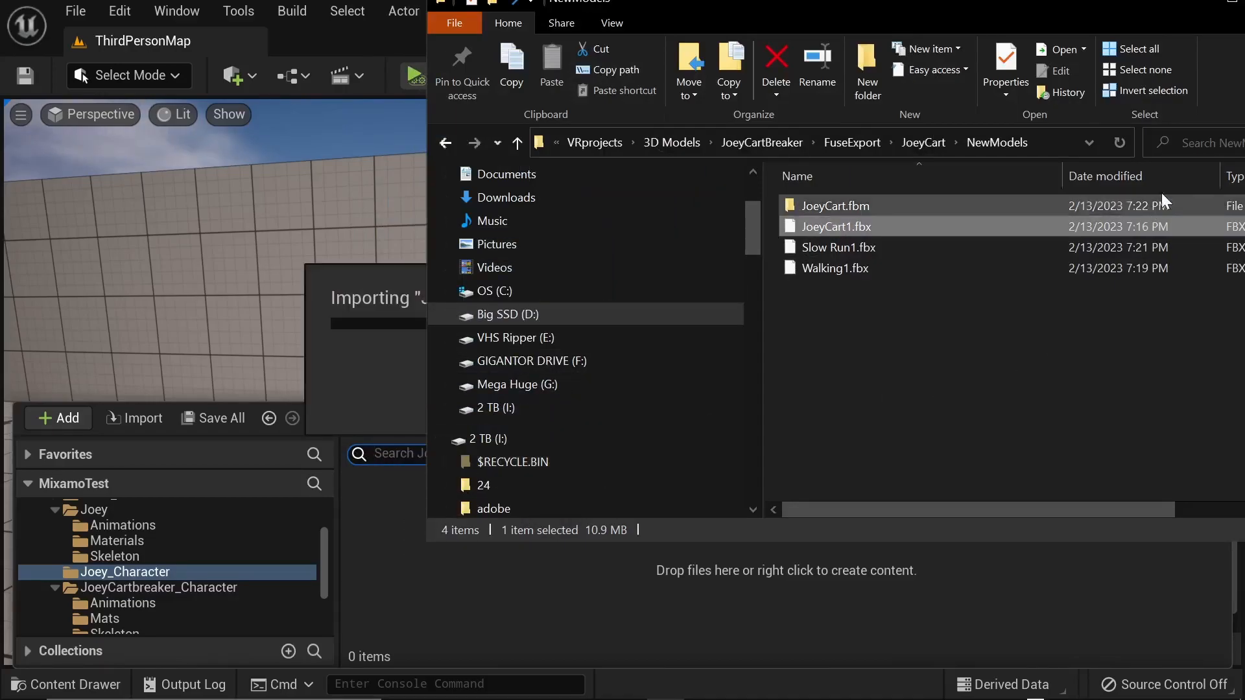
- Accept JoeyCart1's FBX import options: Skeleton None, animations on, new materials, Import All
double_click(835, 227)
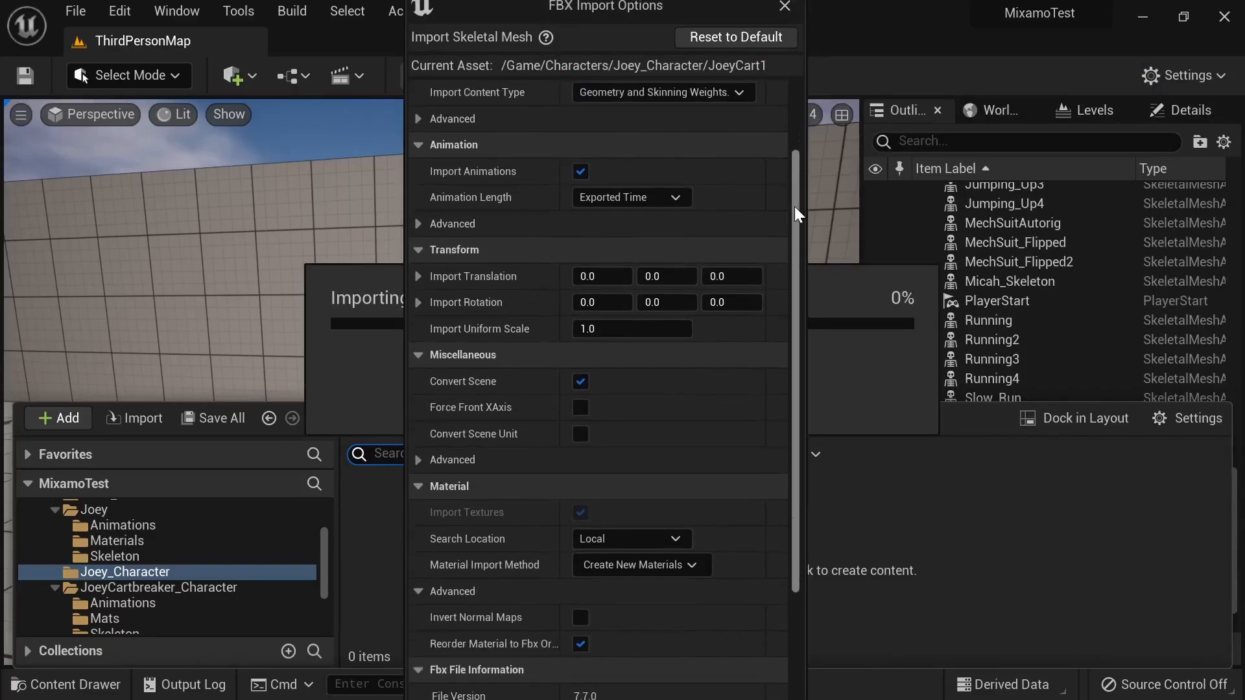
scroll("down", 3)
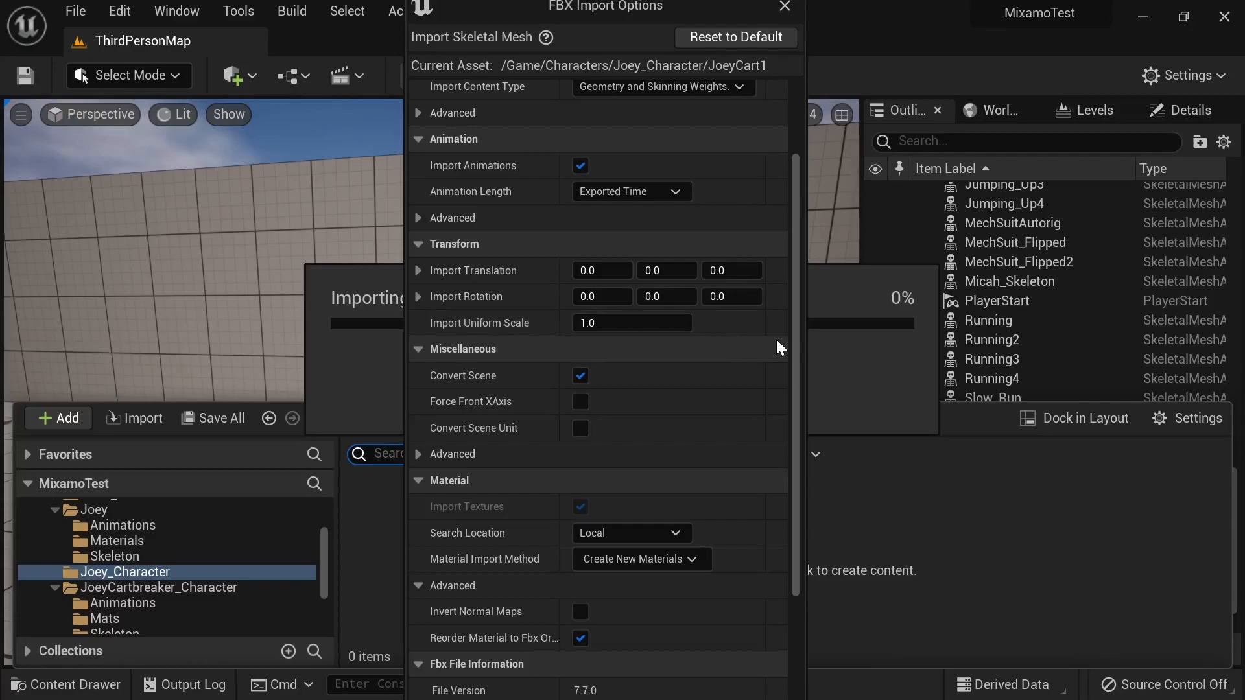
mouse_move(773, 368)
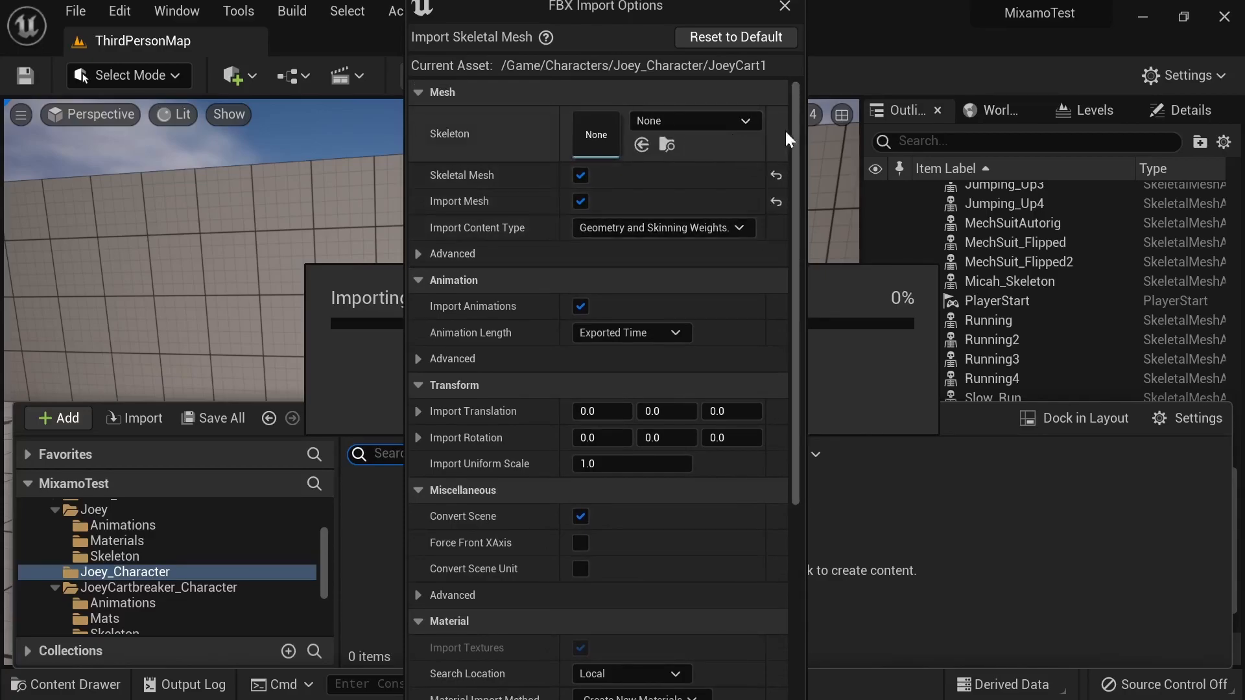
scroll("down", 3)
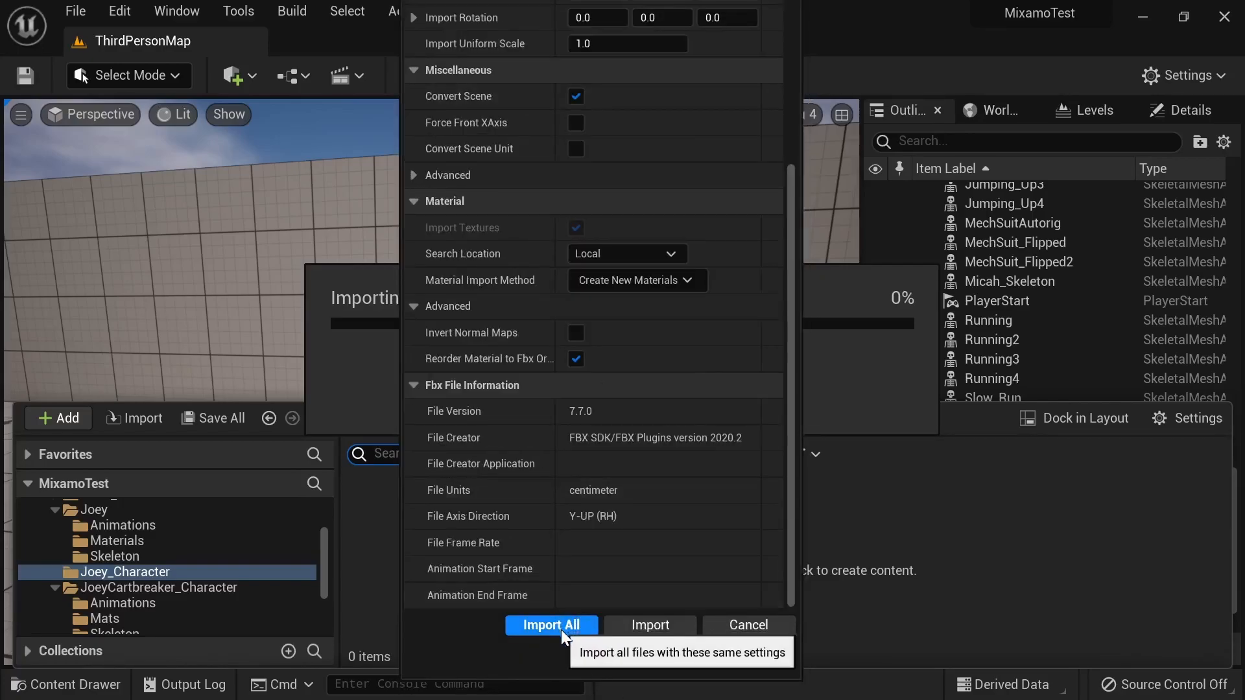
left_click(550, 625)
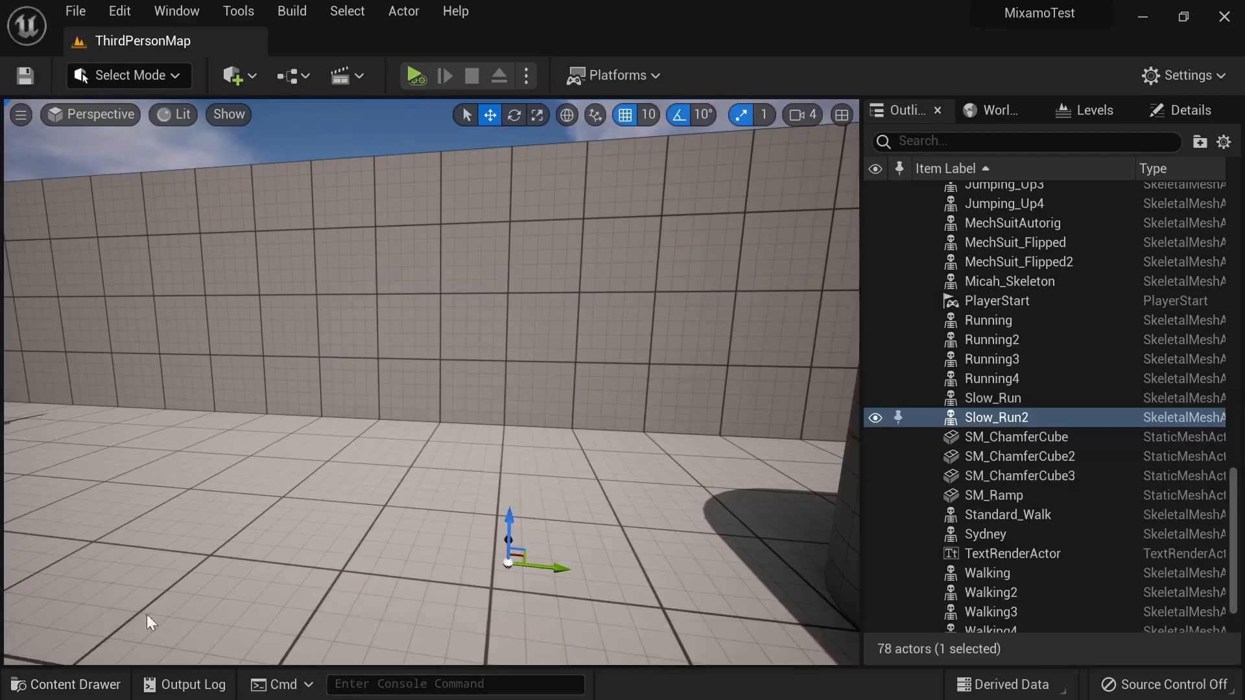
mouse_move(760, 183)
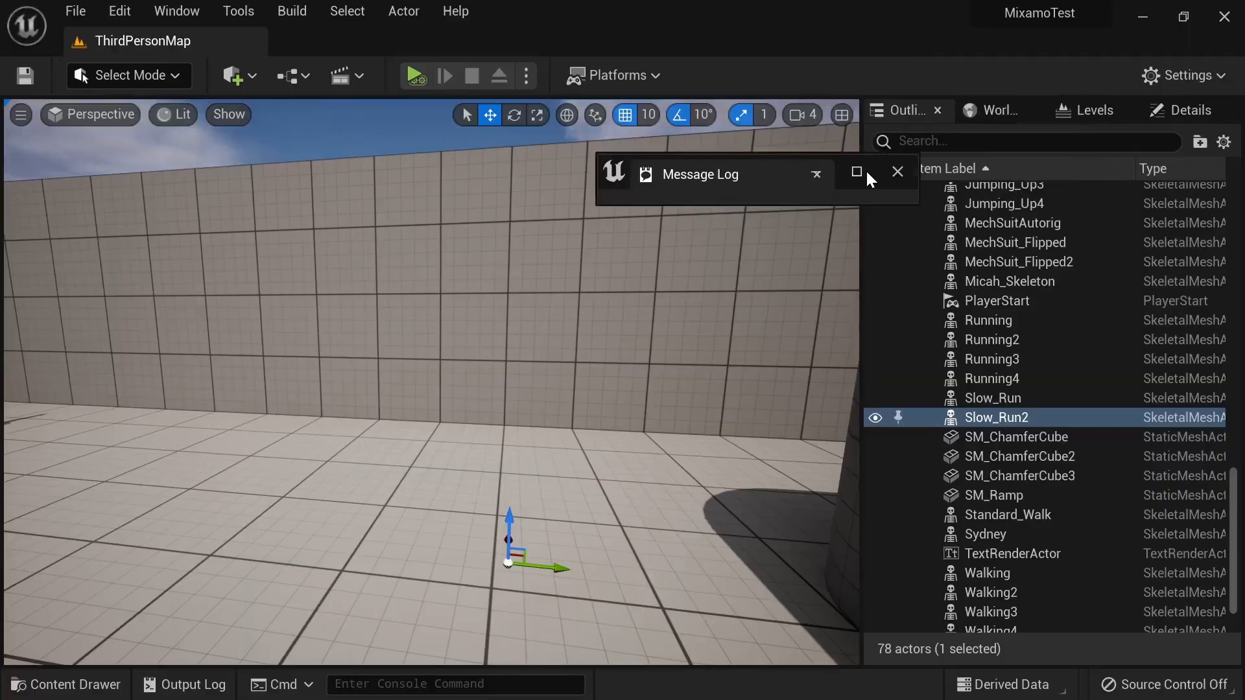
- Maximize the Message Log, read the missing smoothing-groups warning, and clear it
left_click(856, 174)
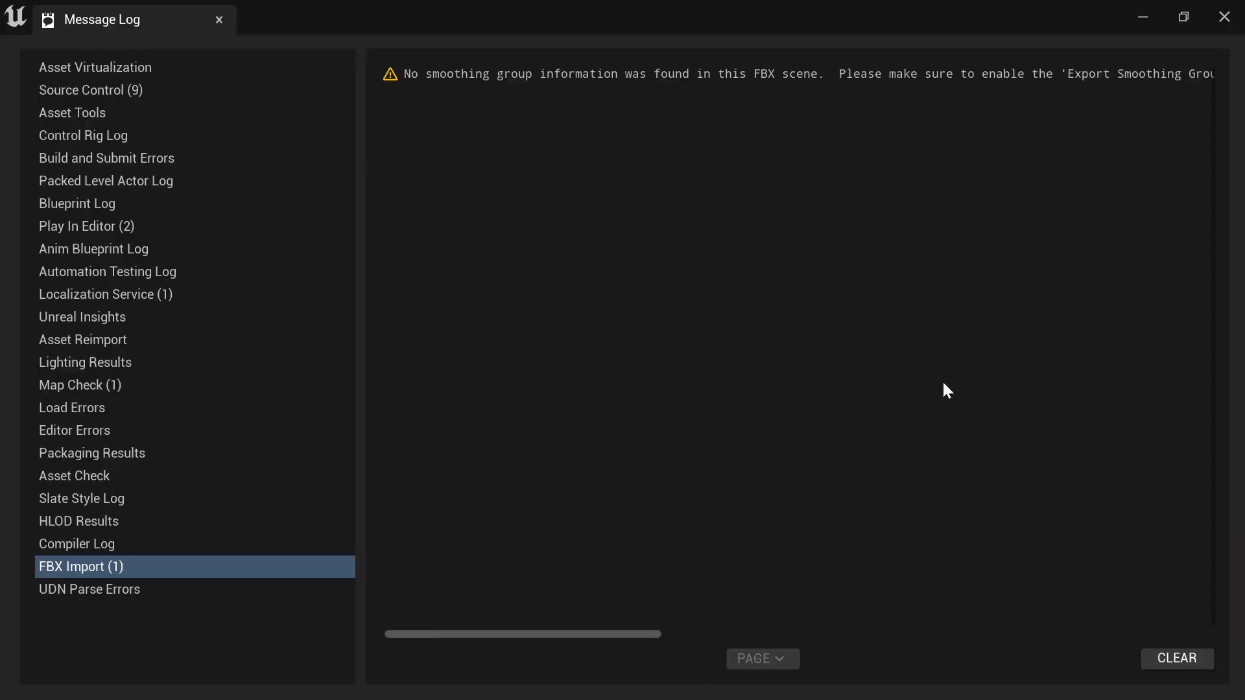
mouse_move(973, 467)
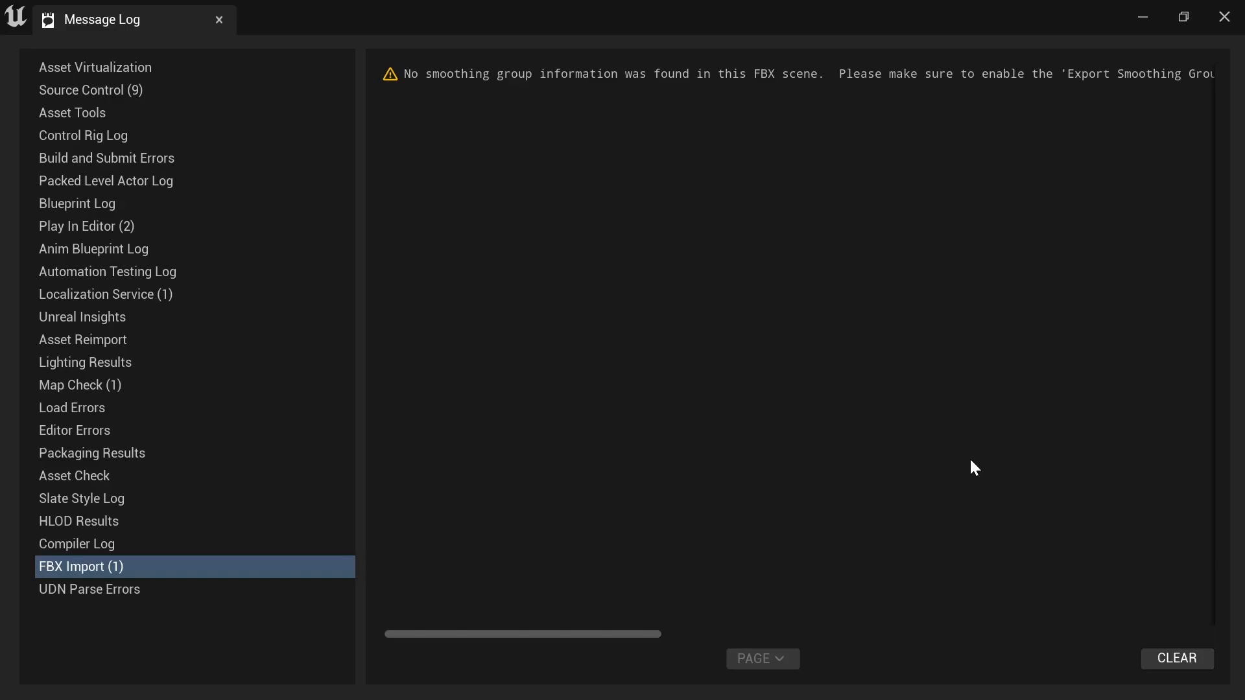
mouse_move(990, 496)
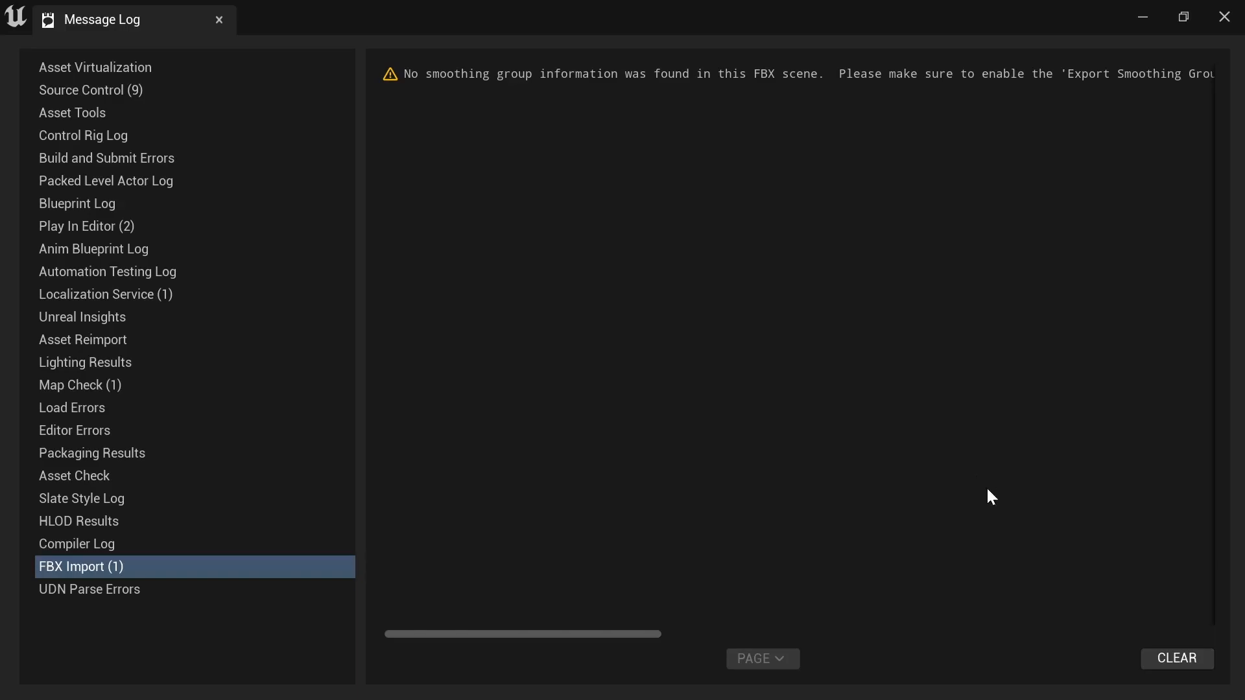
mouse_move(1039, 523)
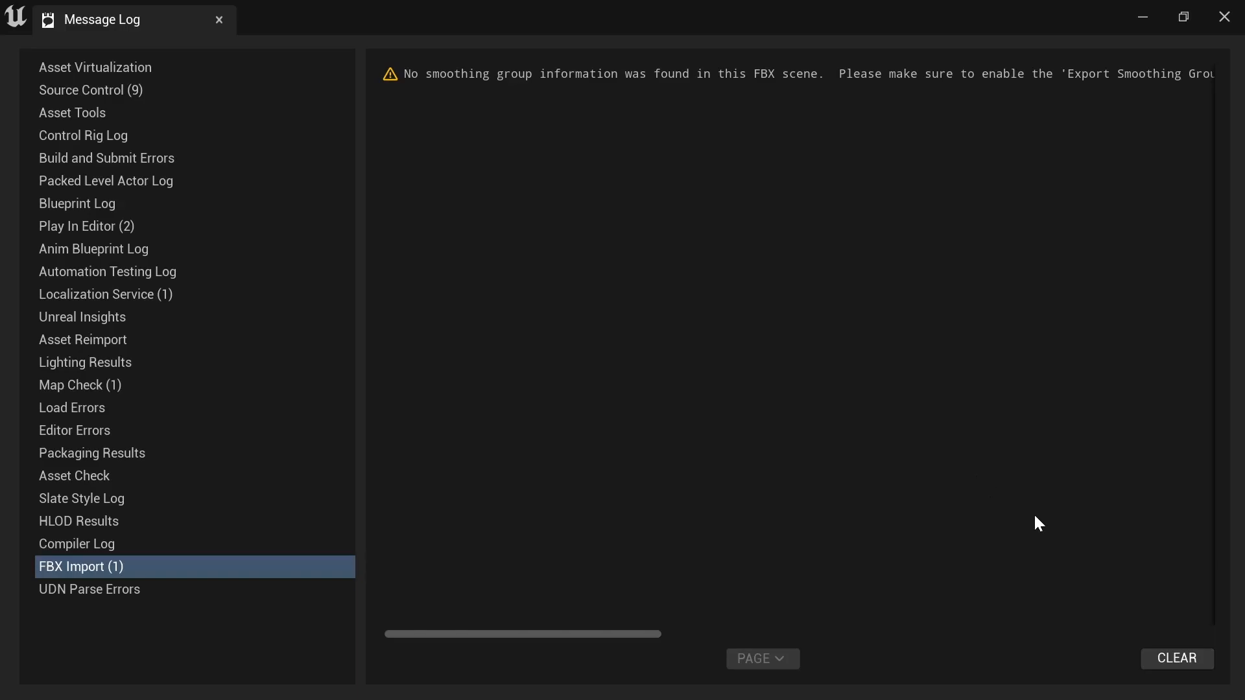
mouse_move(1178, 658)
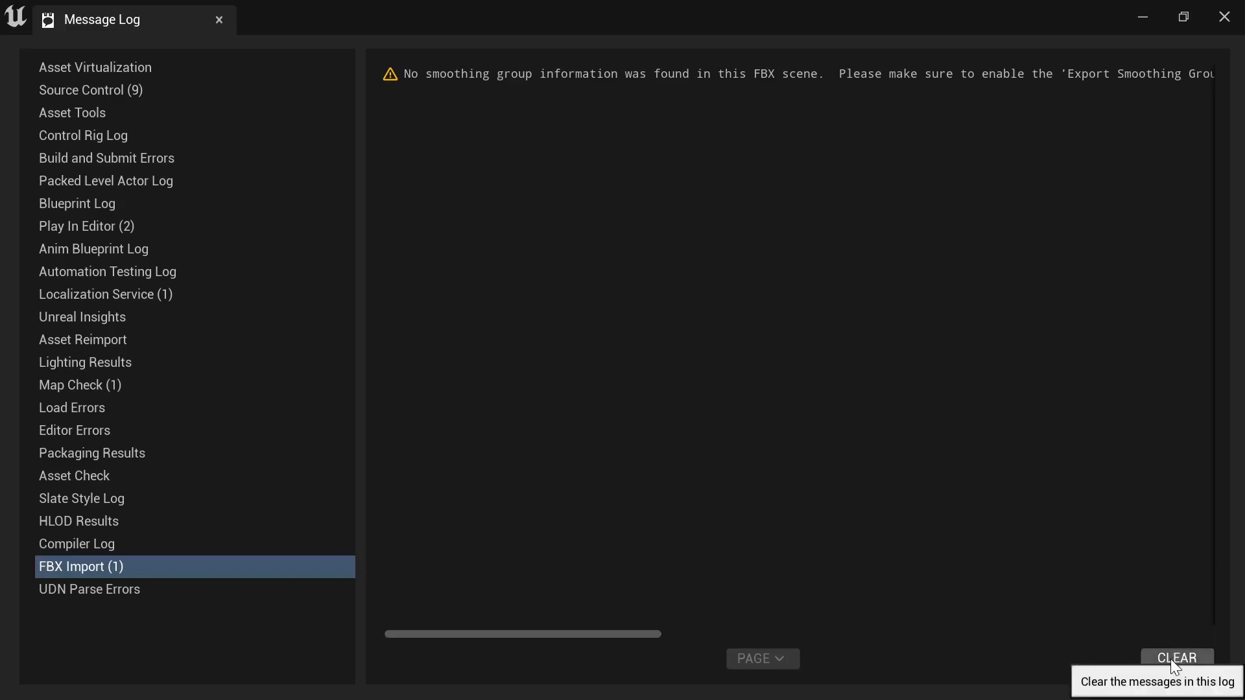
left_click(1177, 658)
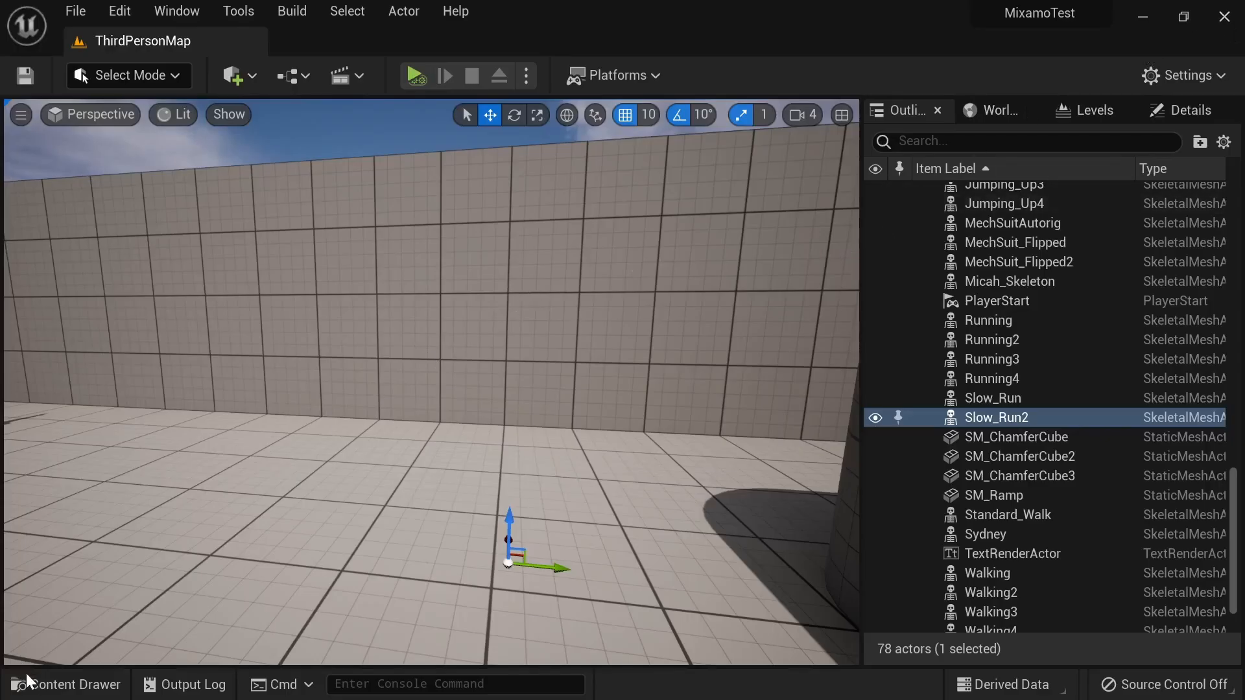
- Review the imported Joey_Character textures, then place the JoeyCart1 skeletal mesh in the level
left_click(65, 684)
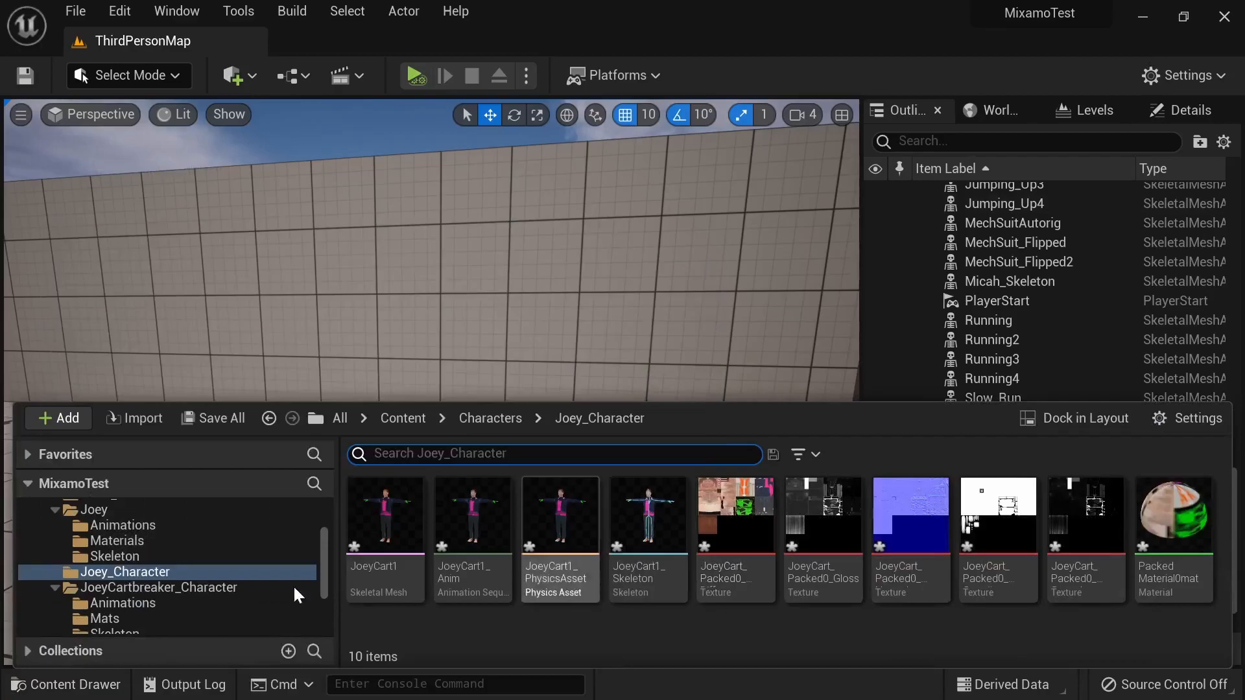
mouse_move(821, 541)
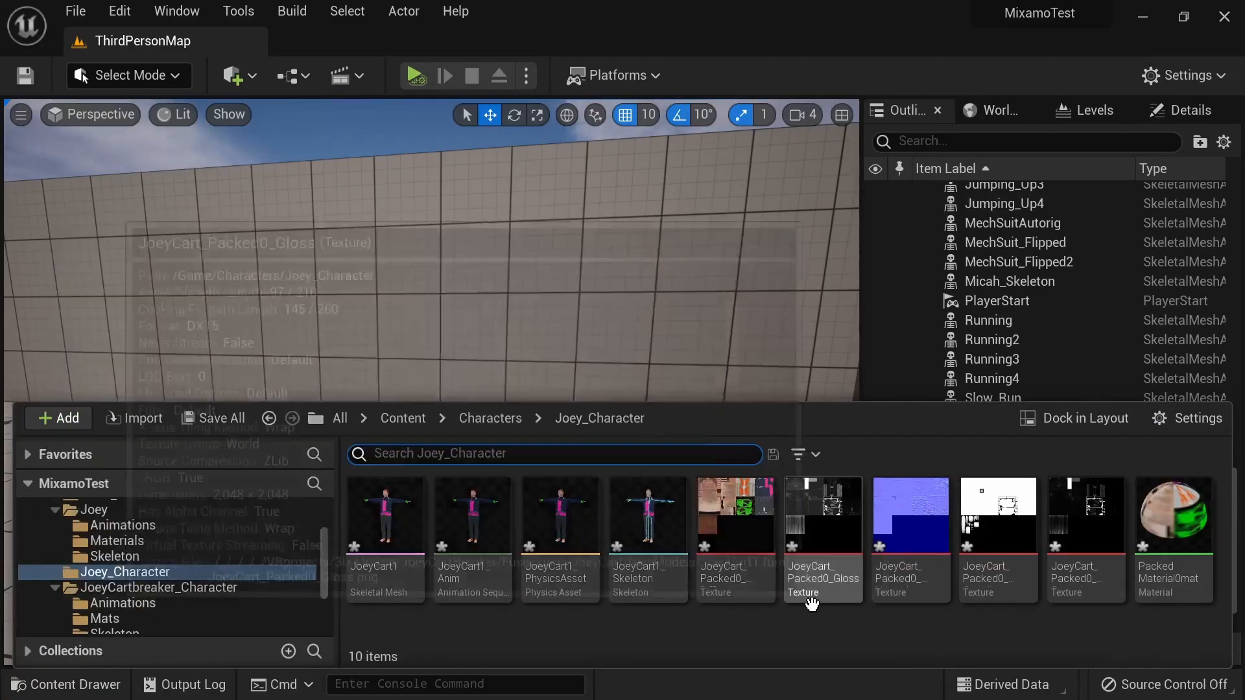
mouse_move(1043, 633)
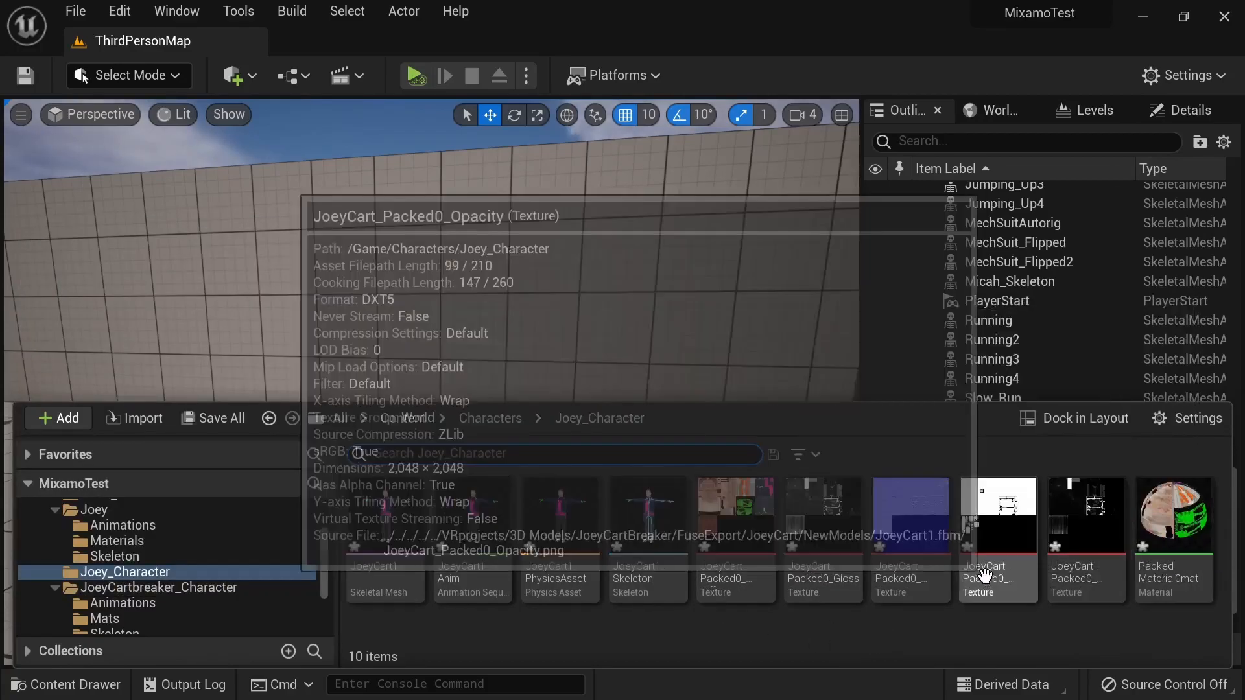
left_click(995, 417)
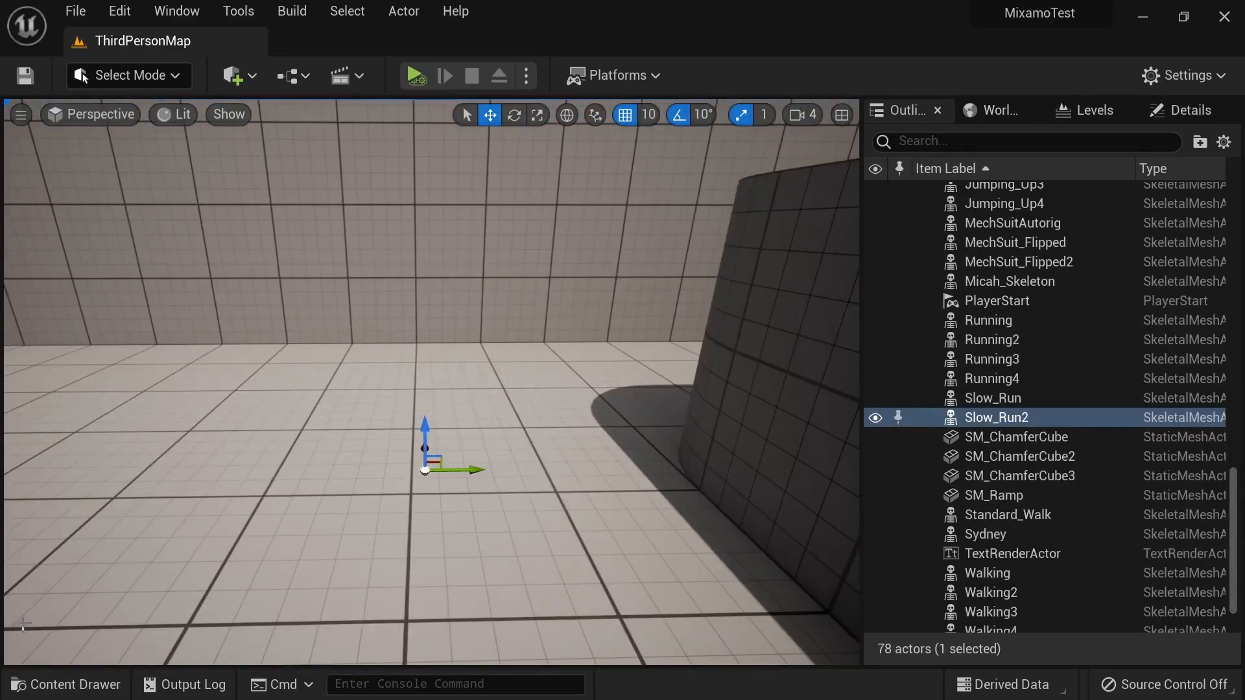
left_click(65, 685)
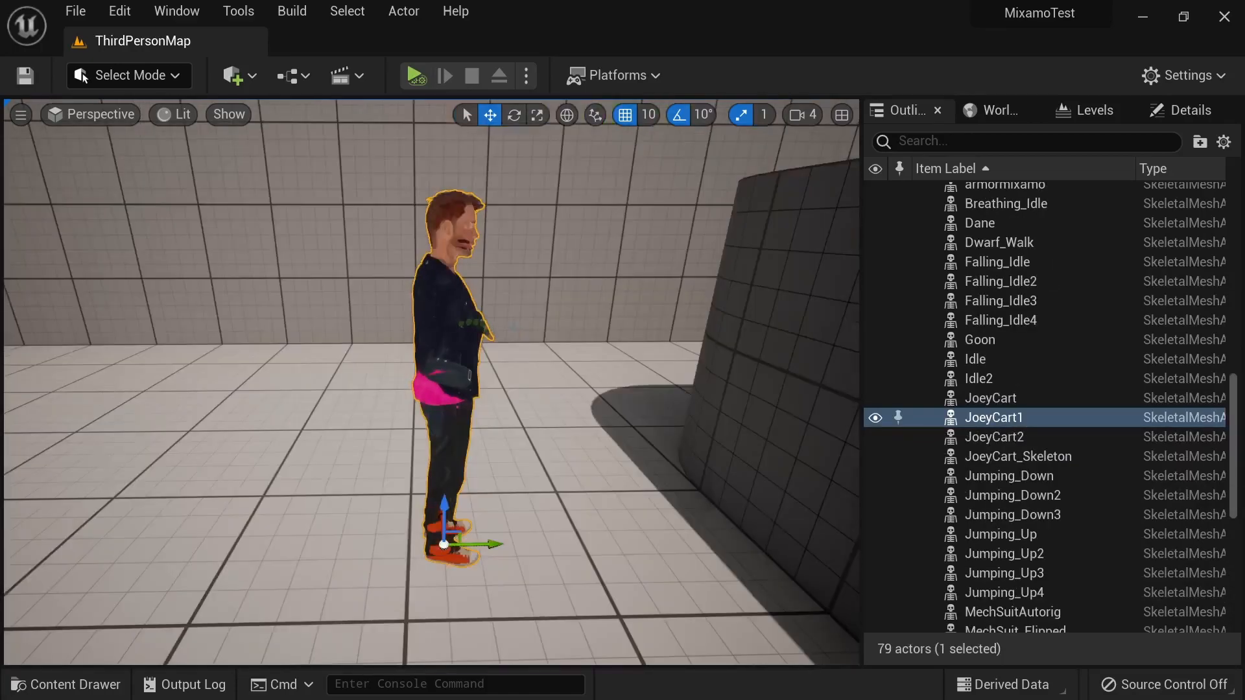
- Add a JoeMat material in Joey_Character, with color and normal-map texture samples
left_click(64, 683)
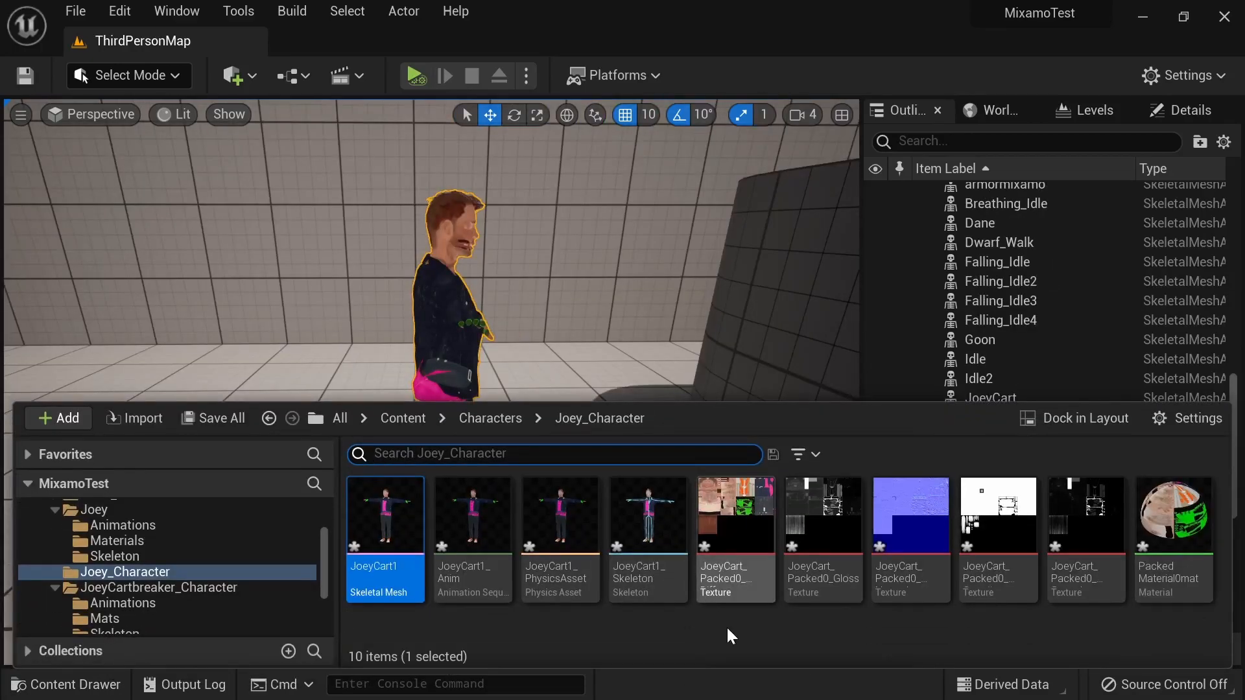
mouse_move(774, 654)
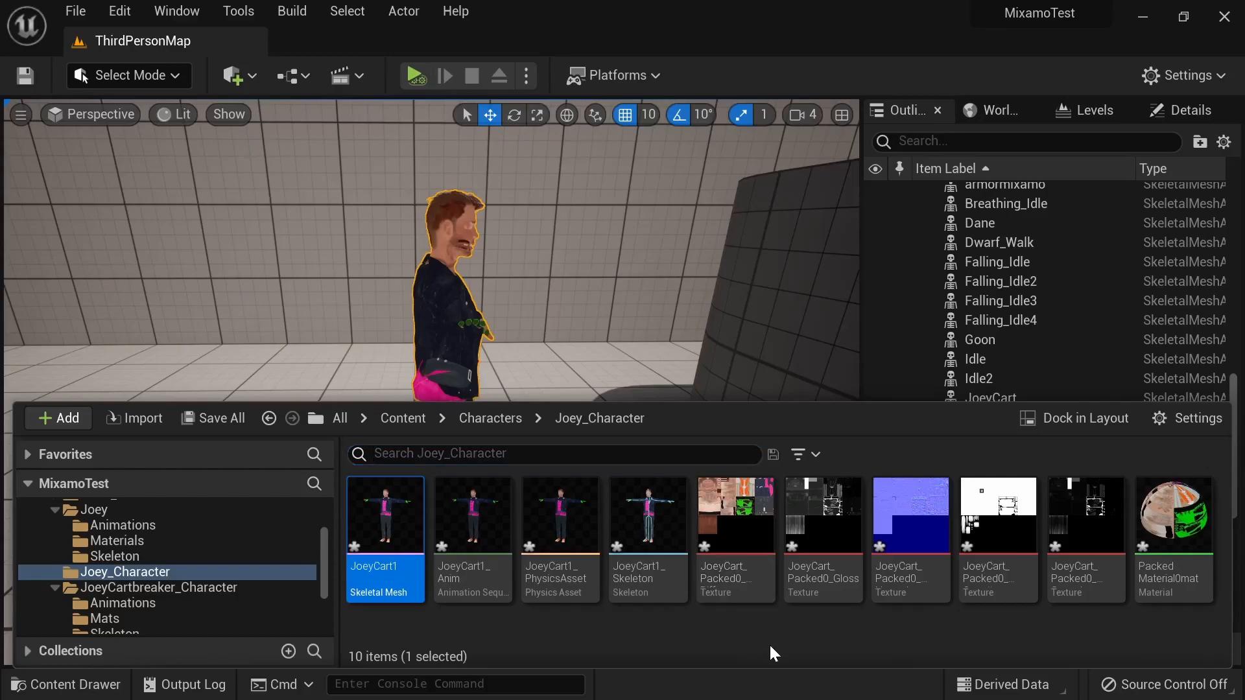
left_click(57, 419)
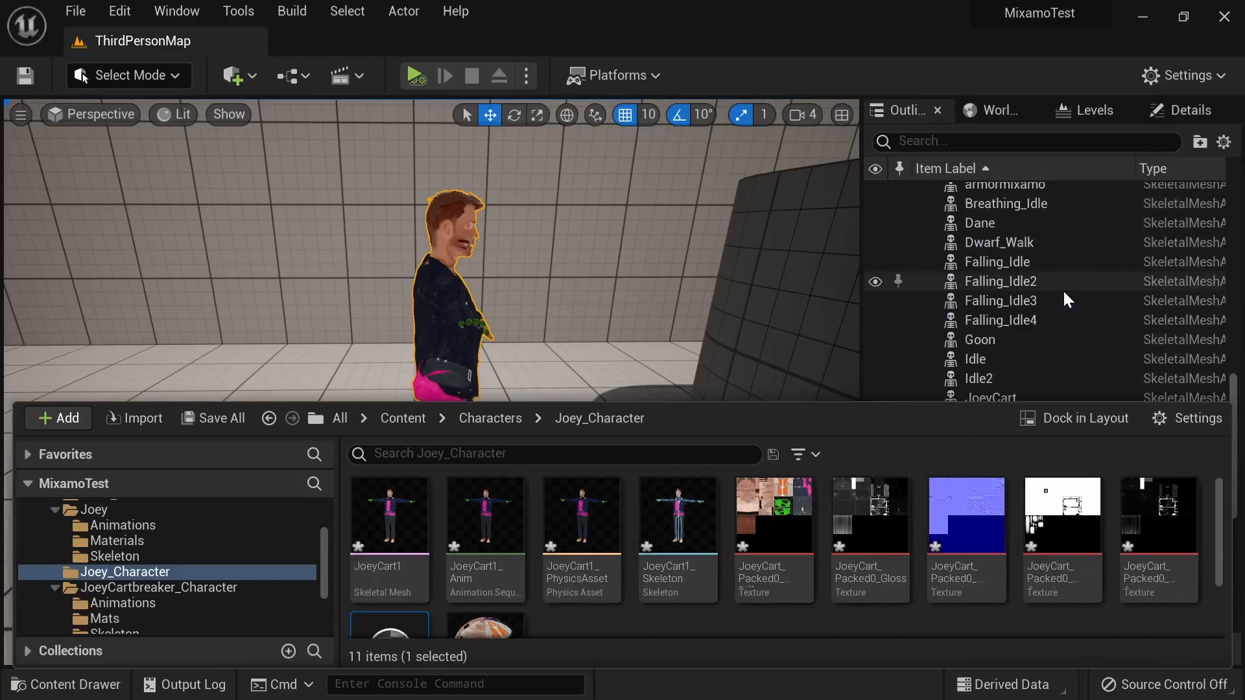
mouse_move(1062, 515)
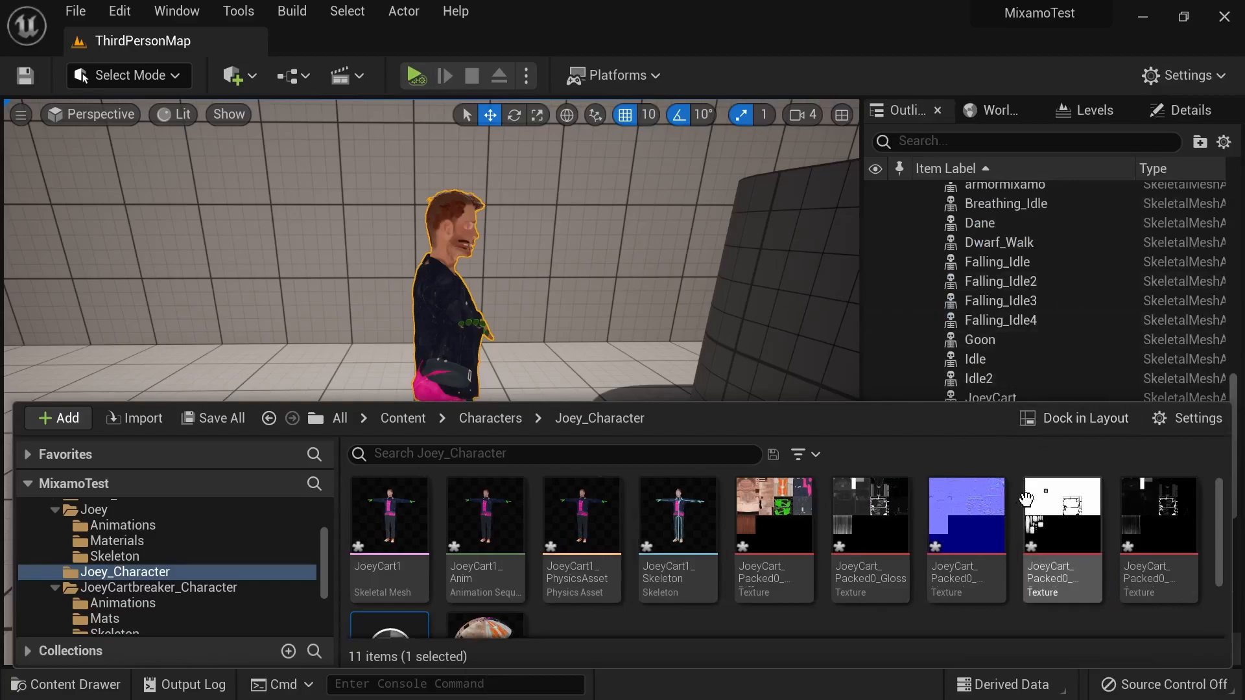
scroll("down", 3)
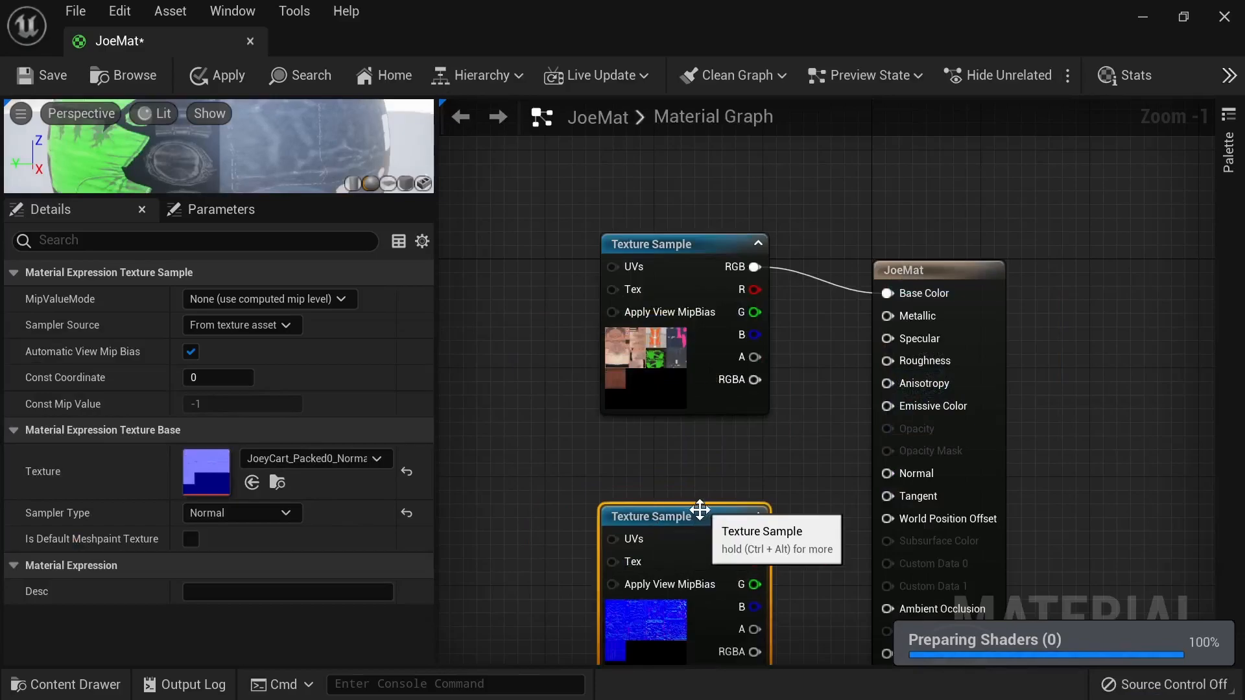
- Wire the second Texture Sample's RGB into JoeMat's Normal input and apply
left_click_drag(767, 538, 887, 474)
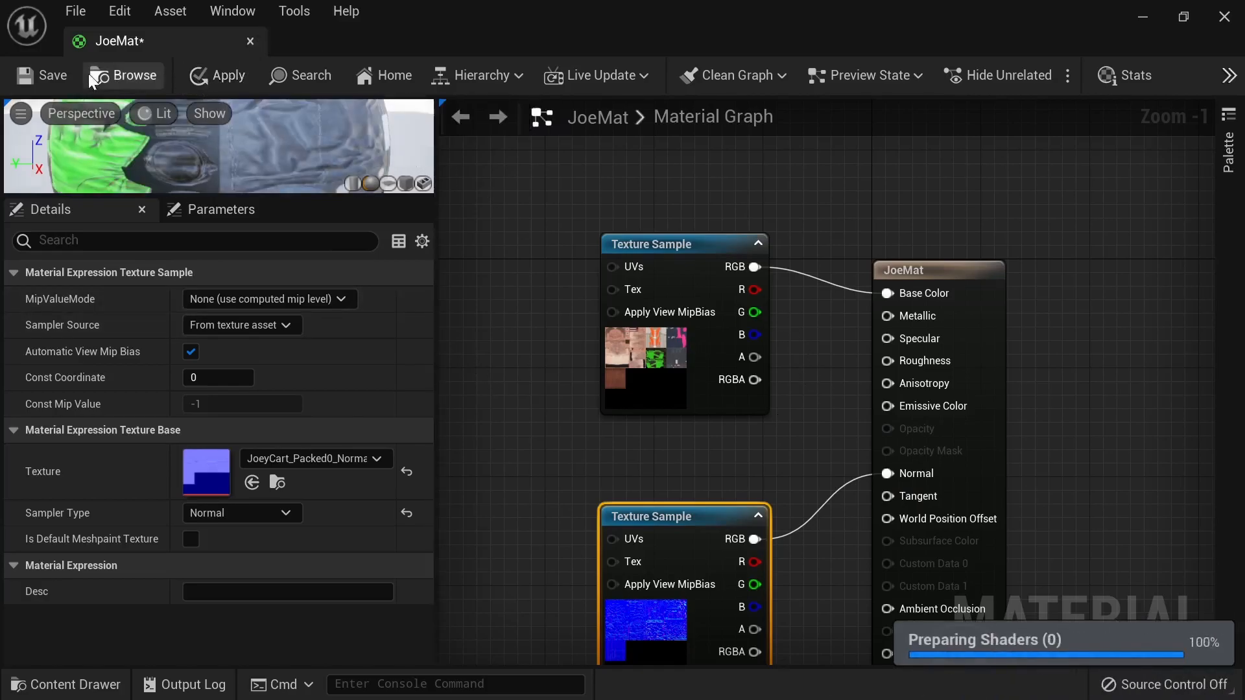
left_click(228, 75)
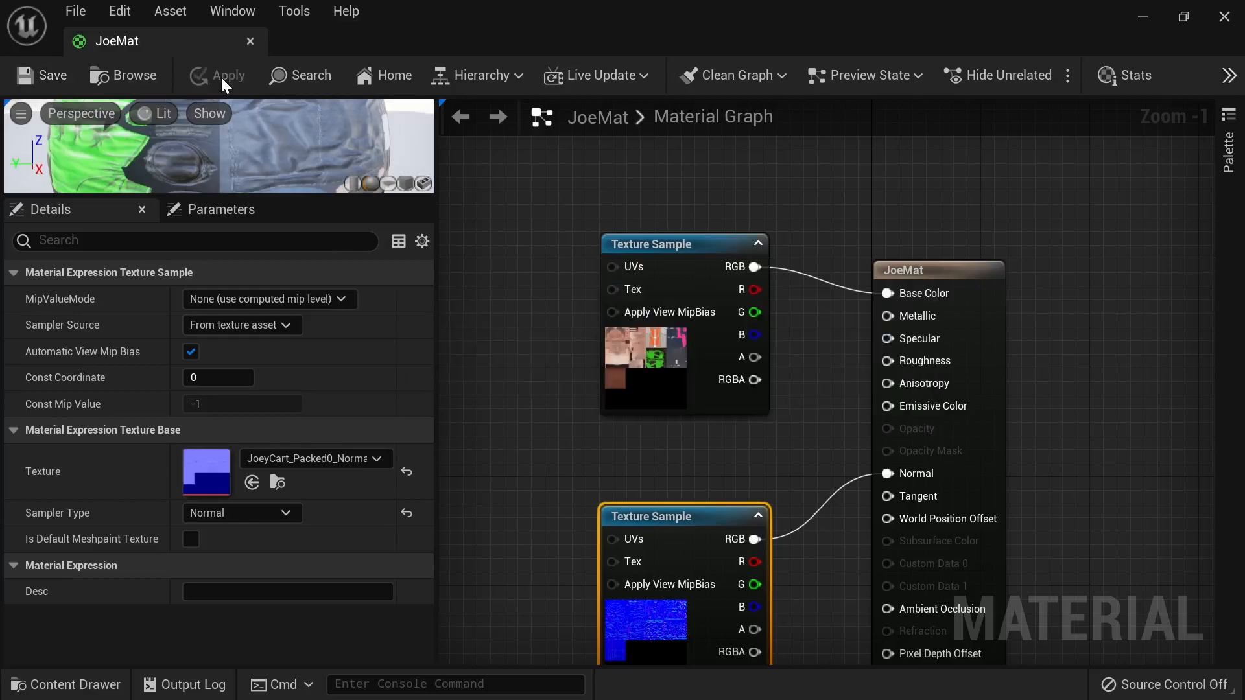
mouse_move(1225, 19)
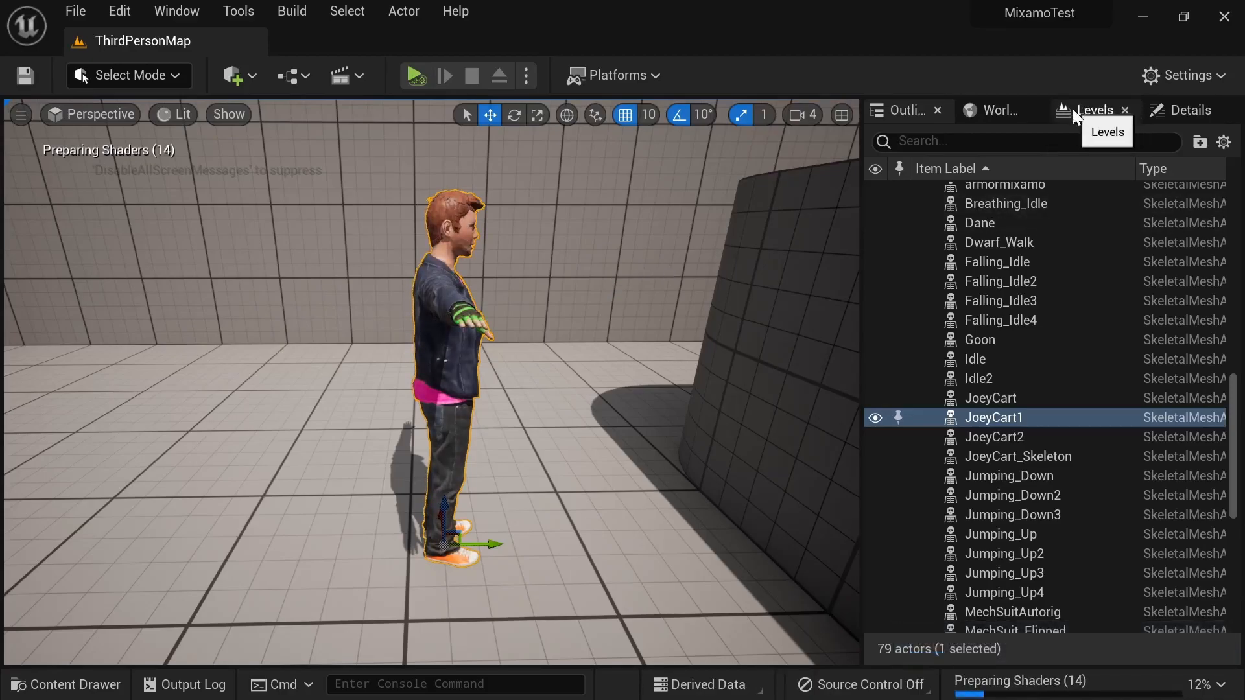
mouse_move(1018, 134)
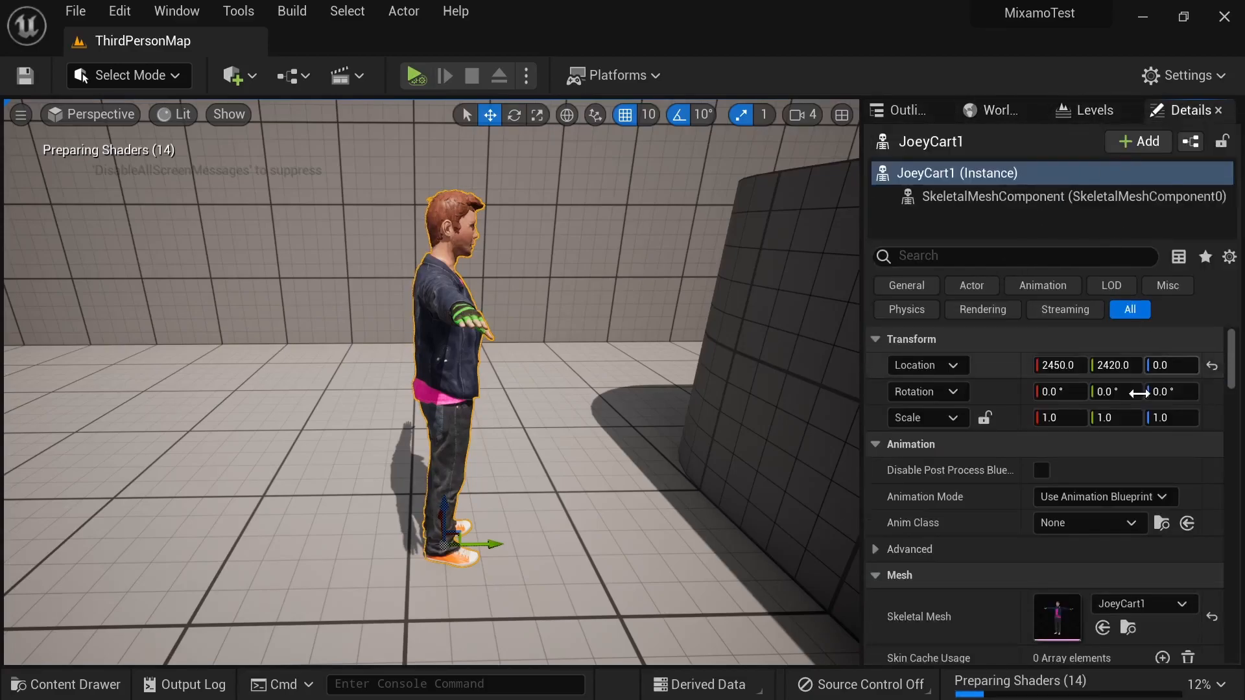
- Set JoeCart1's Rotation Z to about 82.8 so he faces the camera
left_click(1170, 392)
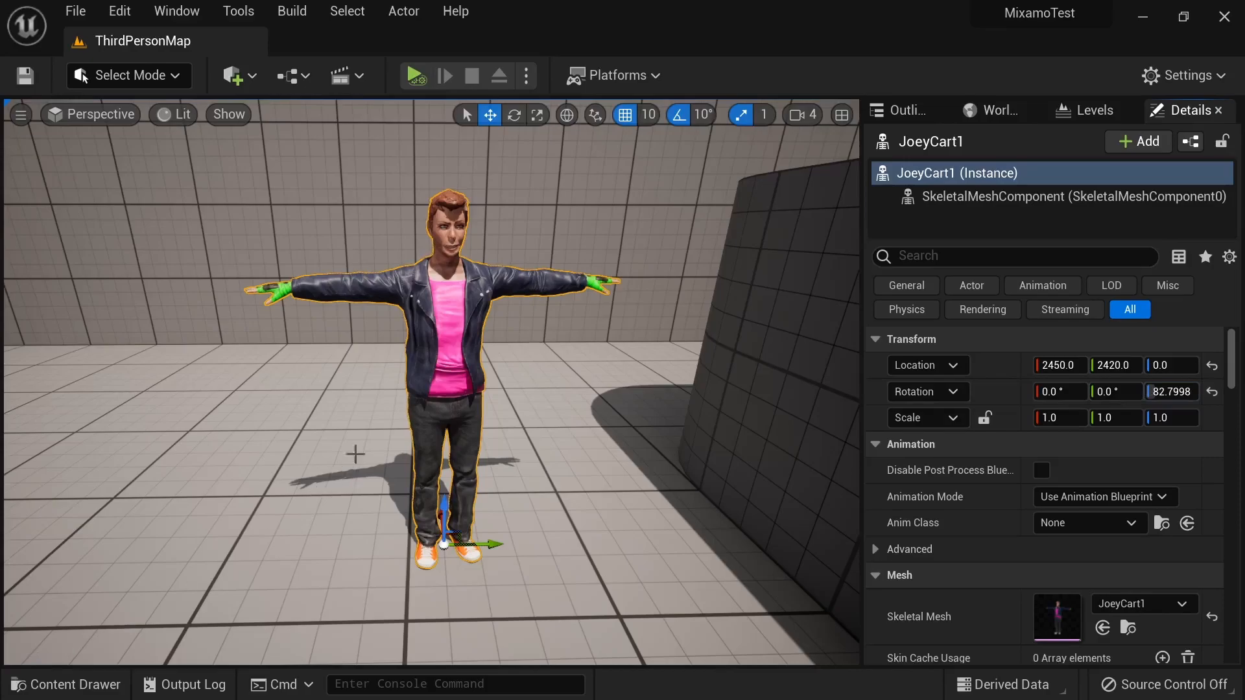
- Import Walking1.fbx into Joey_Character using the JoeCart1_Skeleton skeleton
left_click(65, 684)
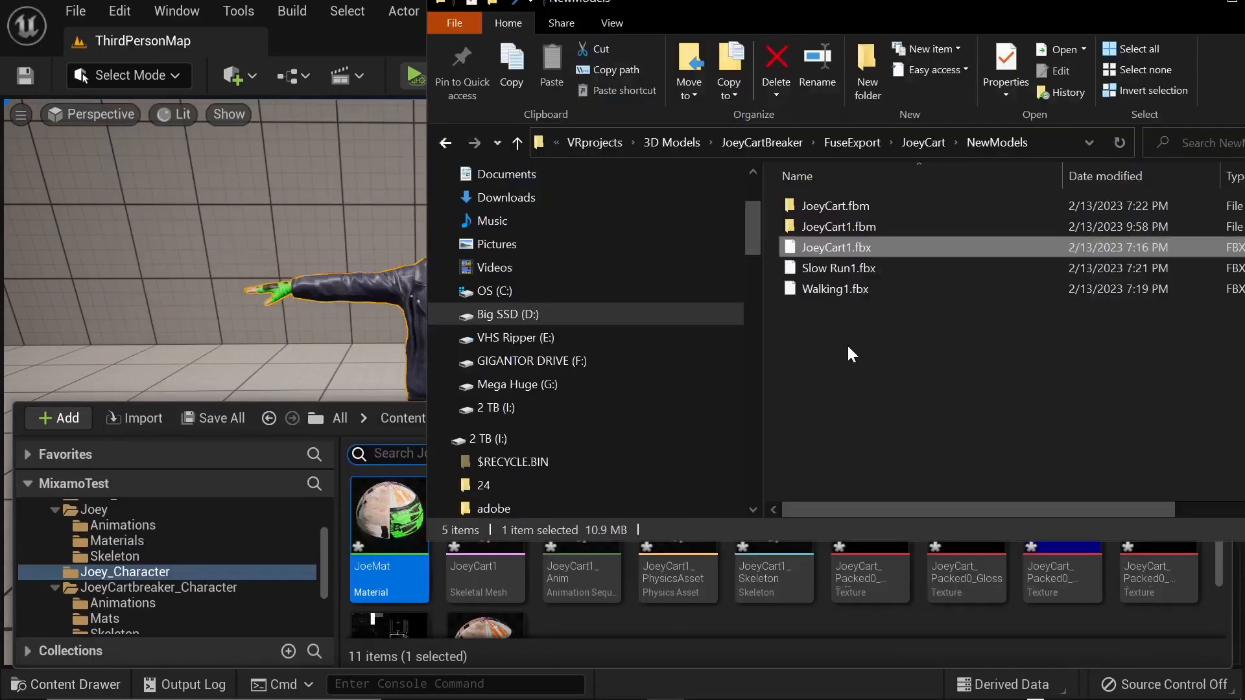
left_click(835, 288)
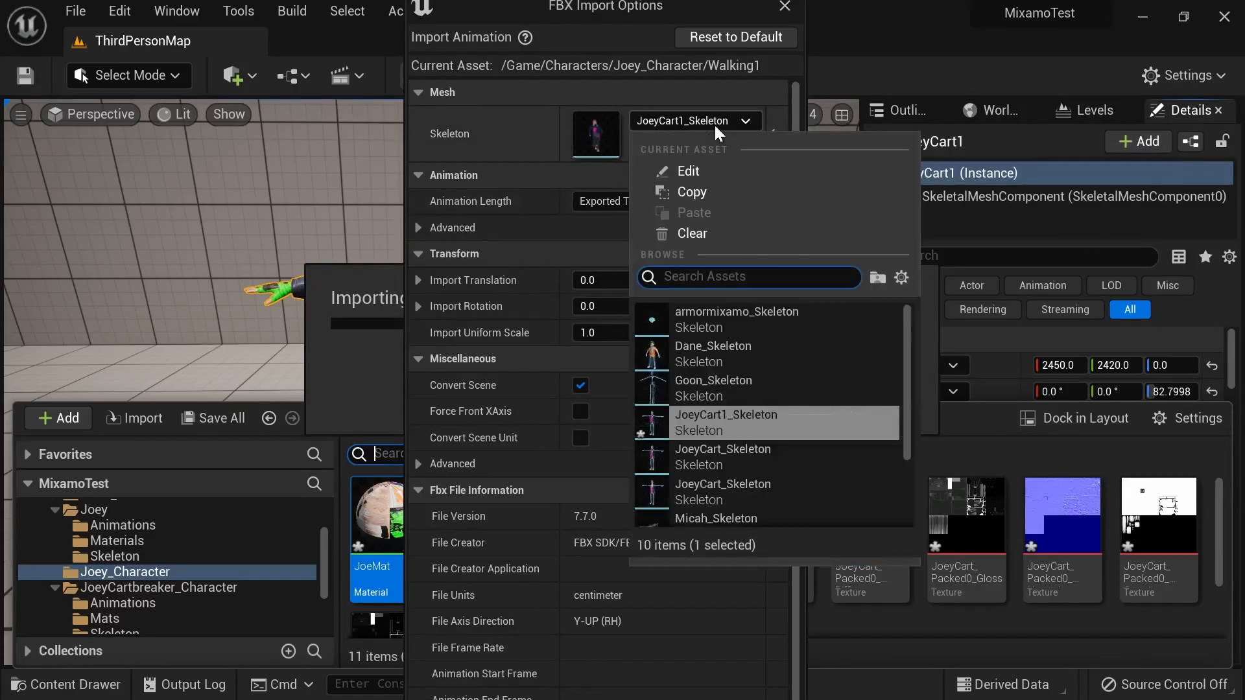
mouse_move(741, 431)
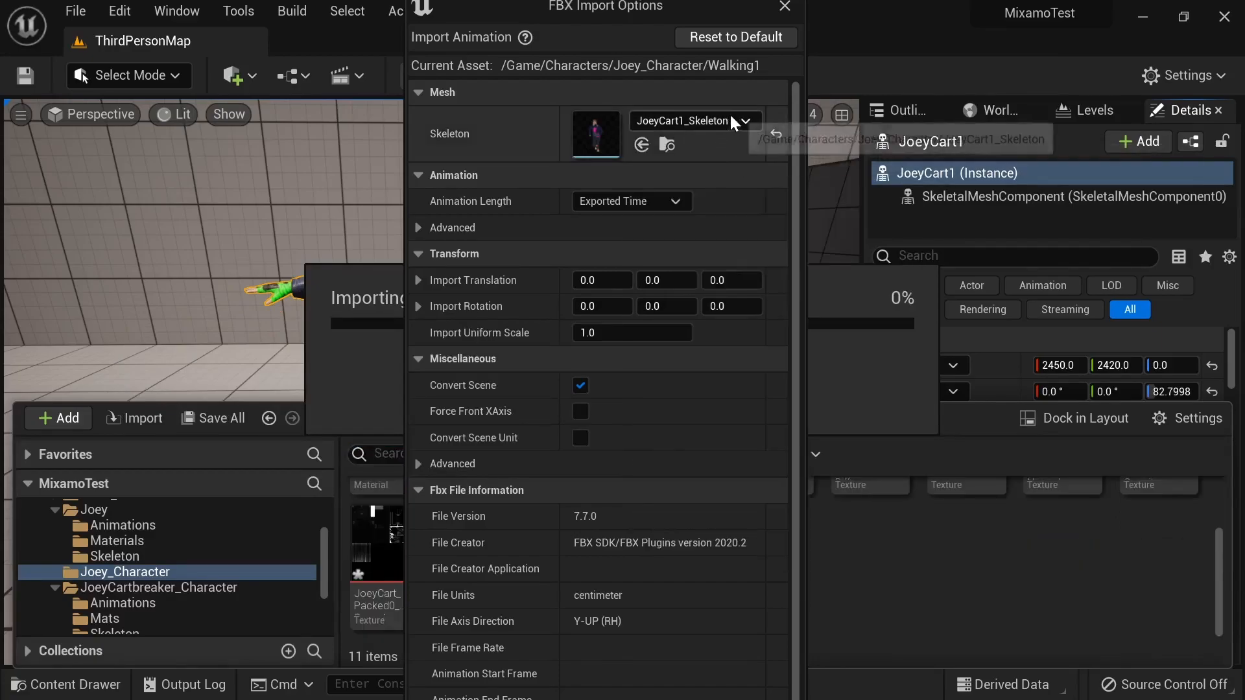
left_click(745, 121)
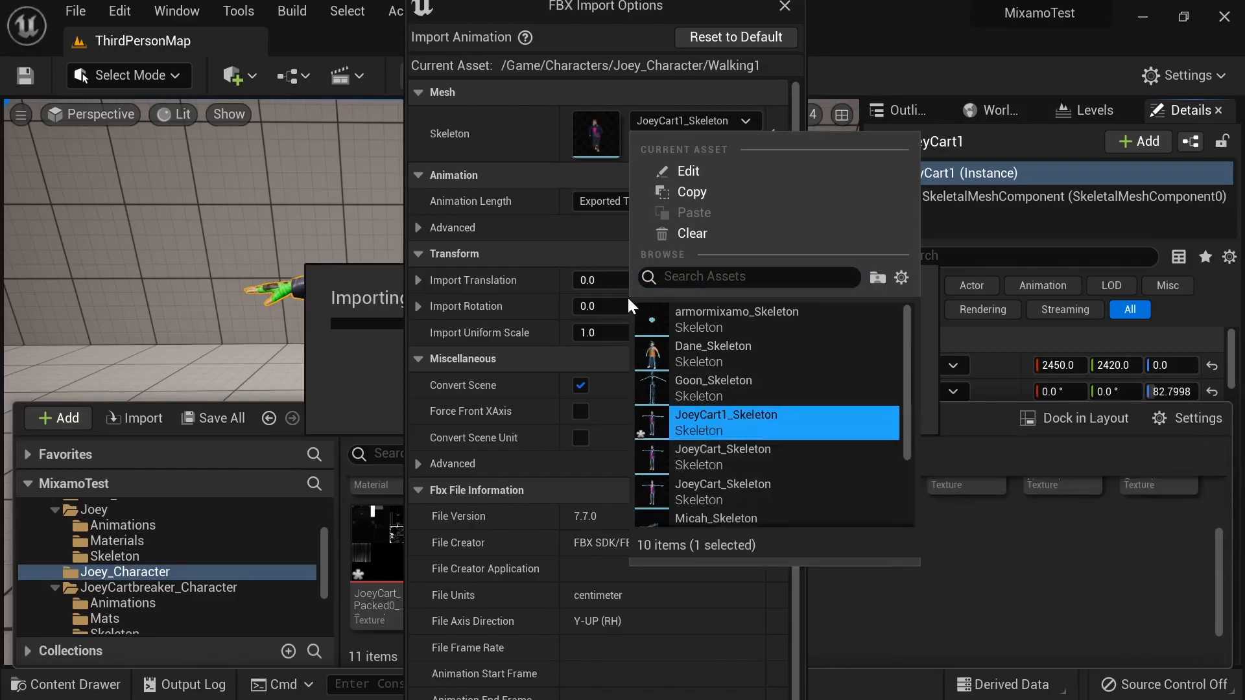
left_click(725, 414)
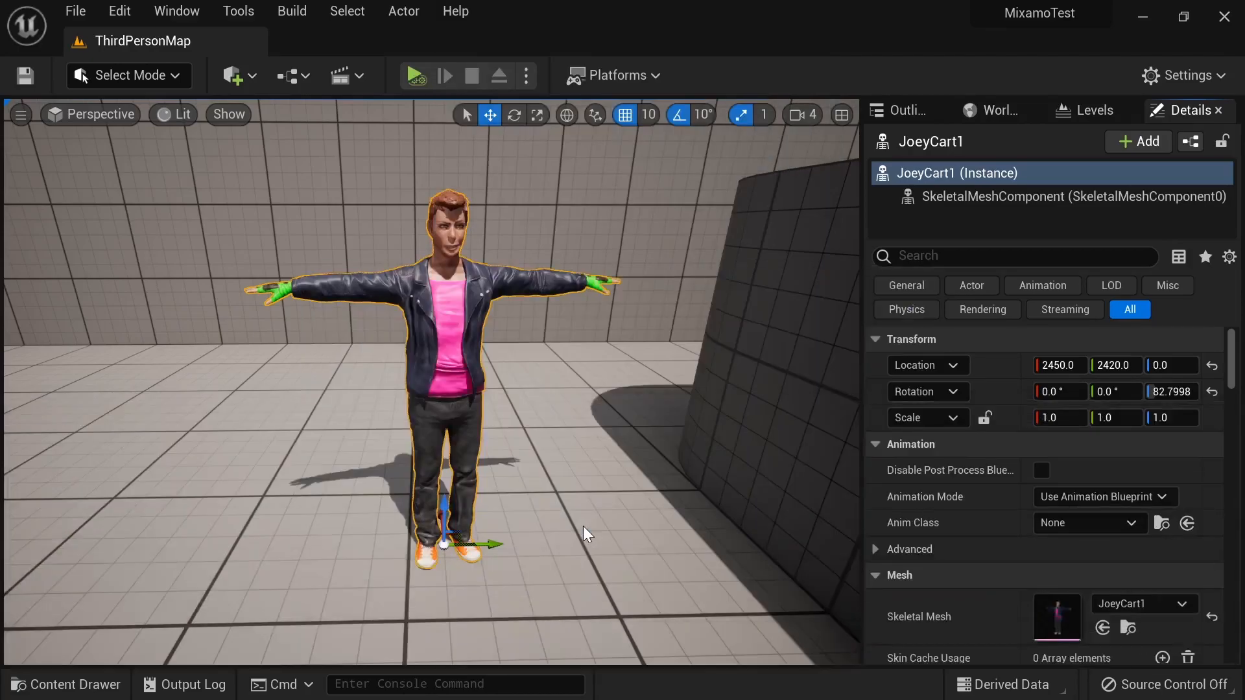
- Place Walking1 beside JoeyCart1 and set its Rotation Z to about 75.6
left_click(67, 683)
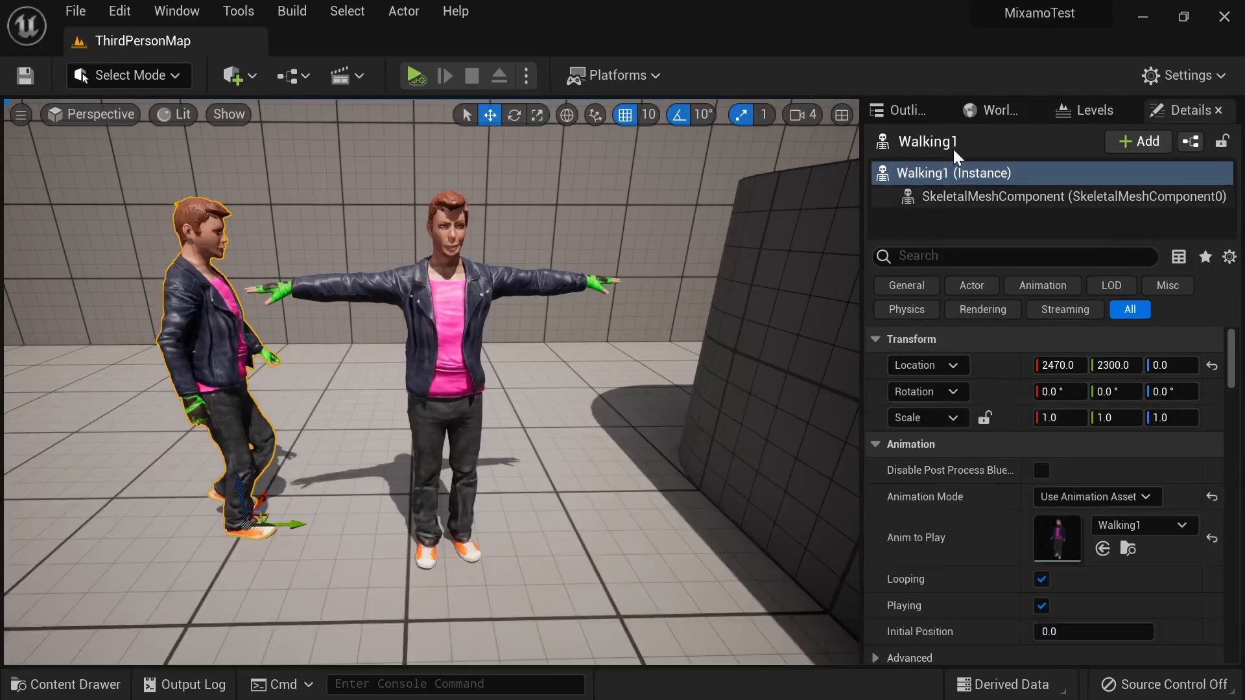
left_click(900, 111)
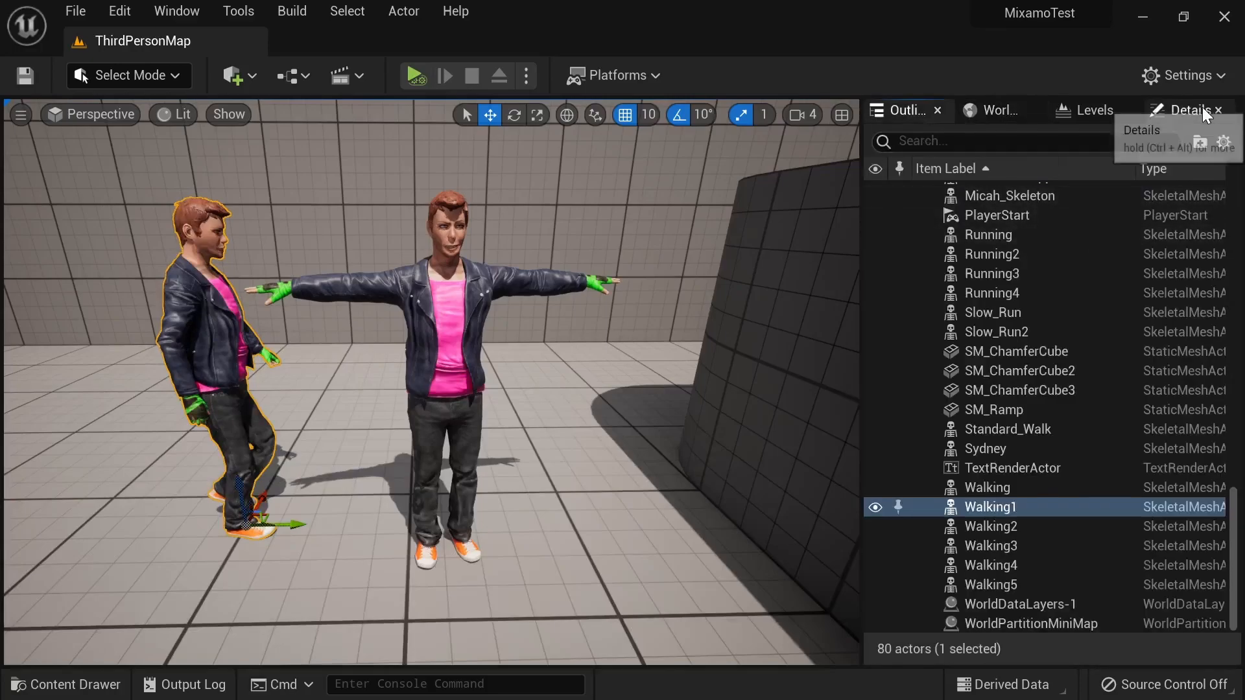
left_click(1188, 110)
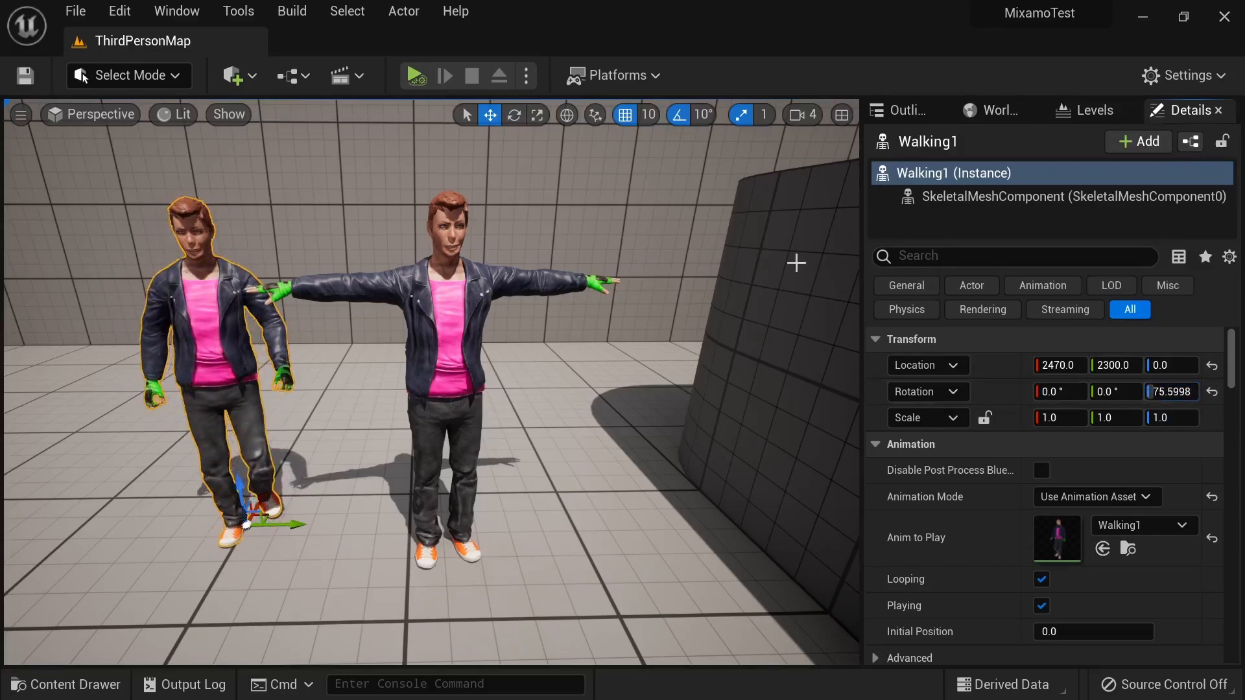
left_click(525, 75)
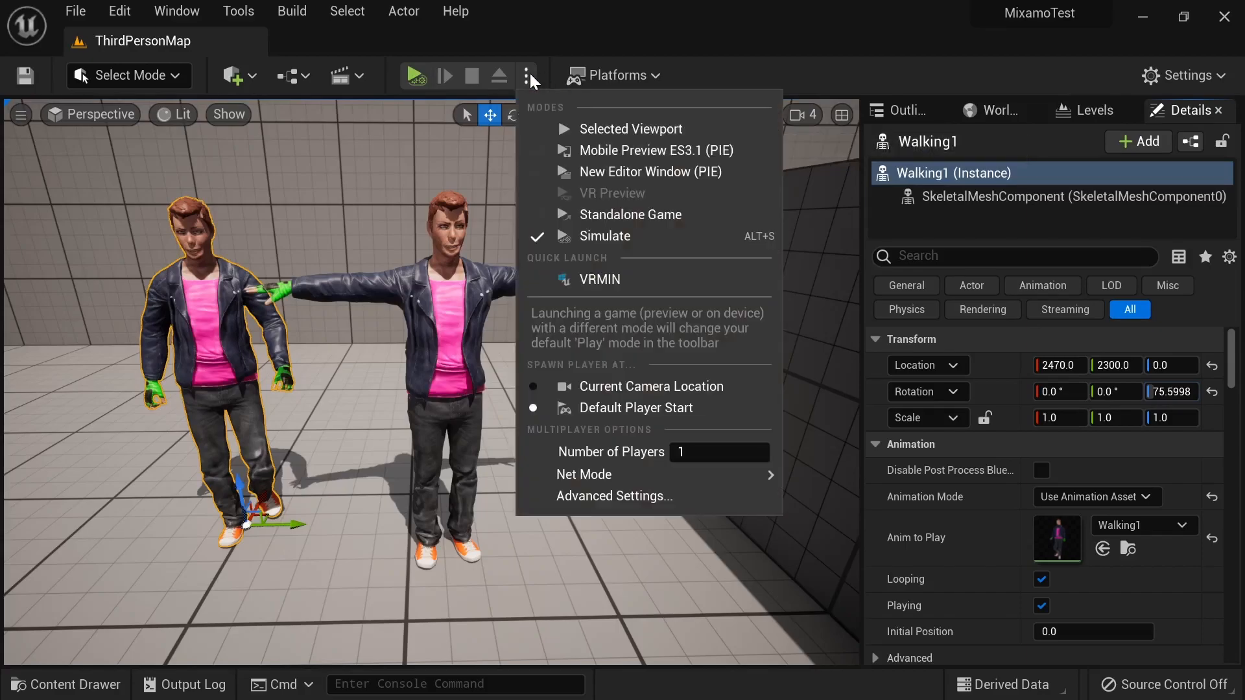
mouse_move(627, 241)
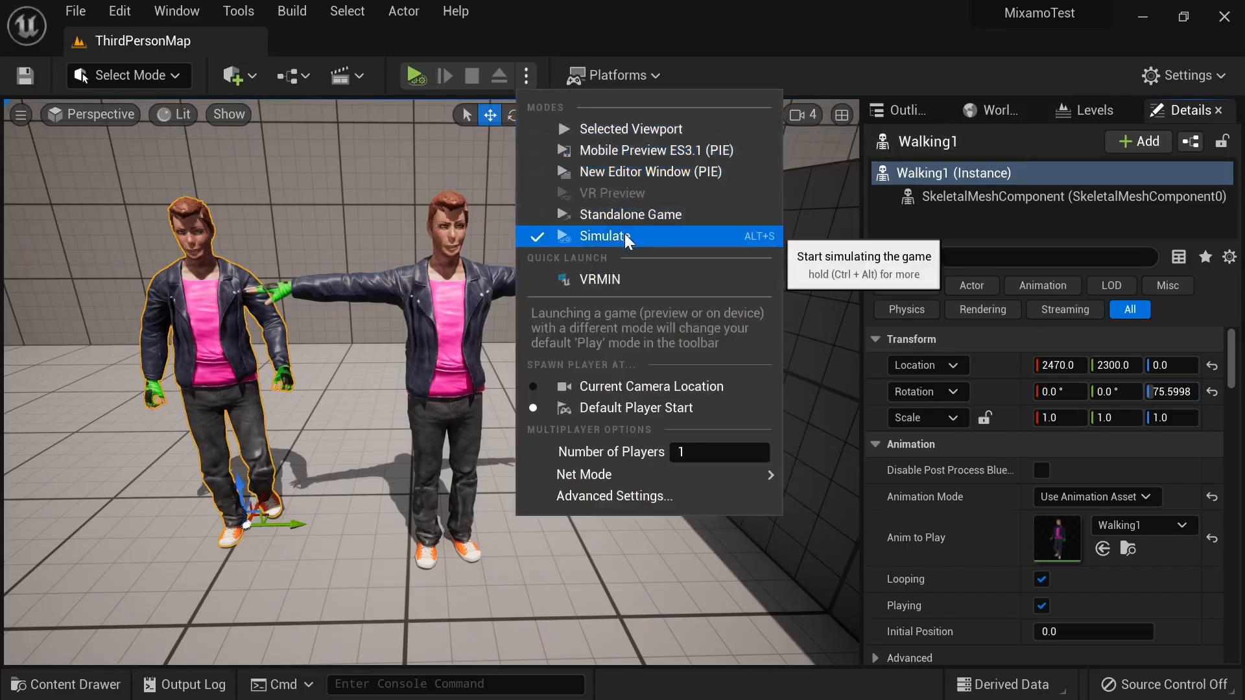
left_click(605, 236)
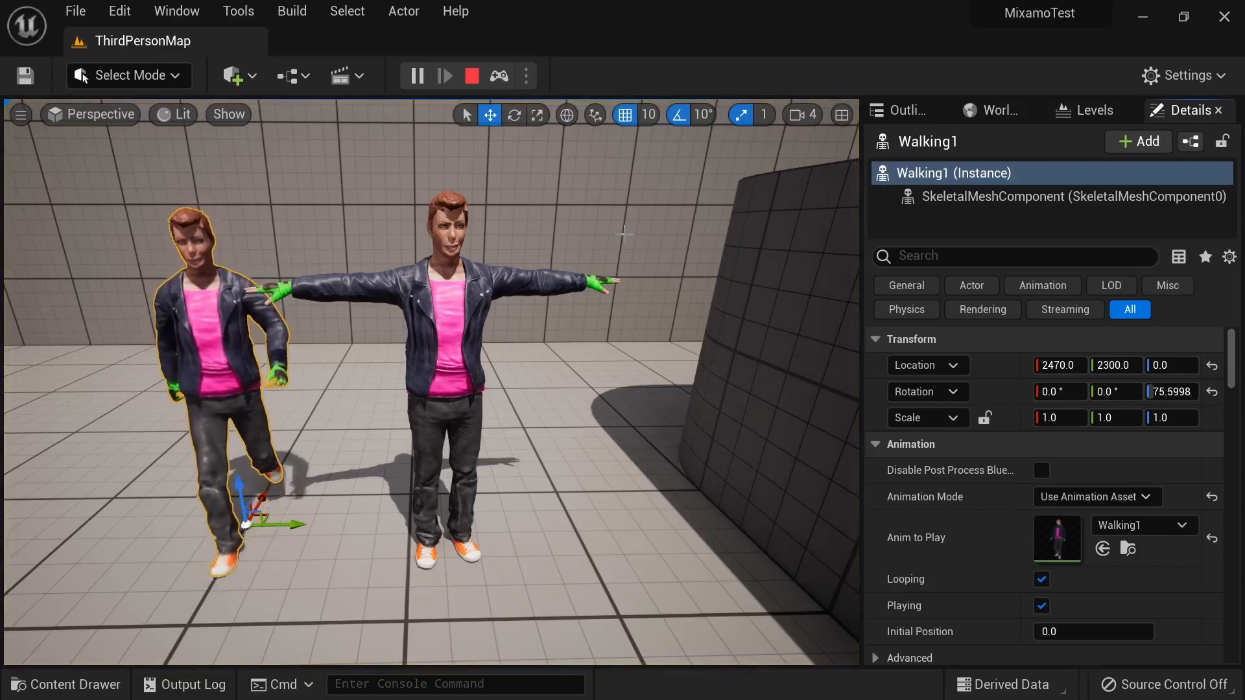
mouse_move(470, 77)
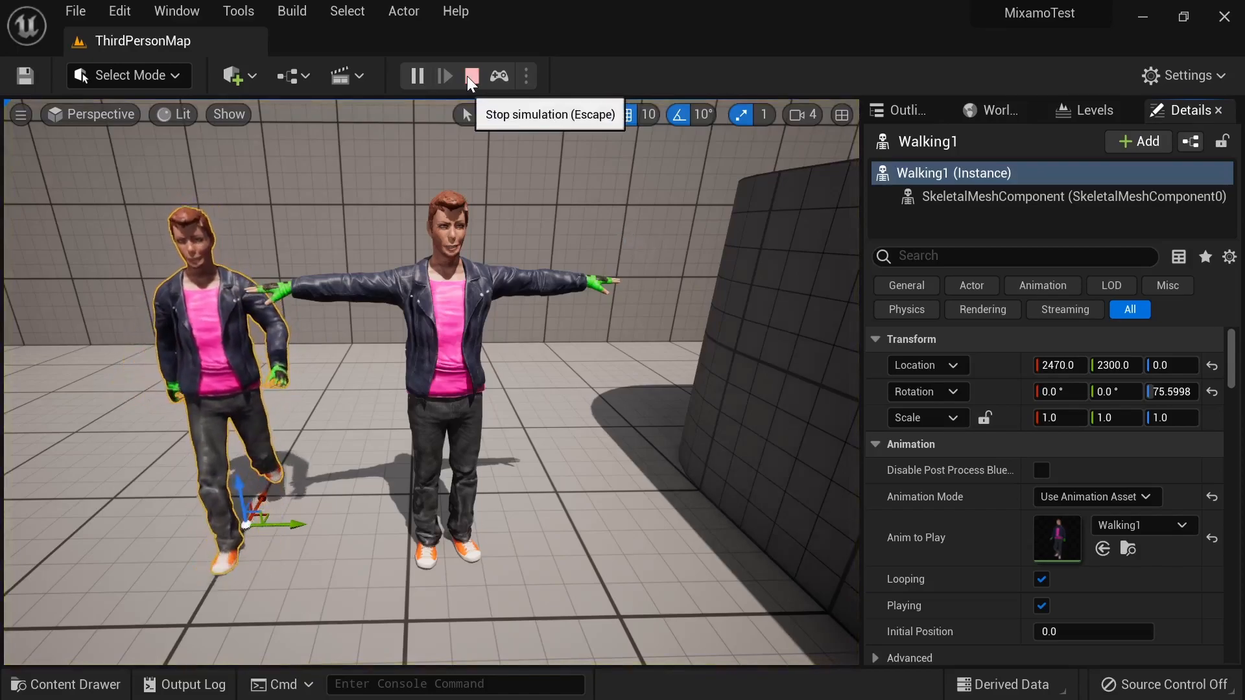
left_click(471, 76)
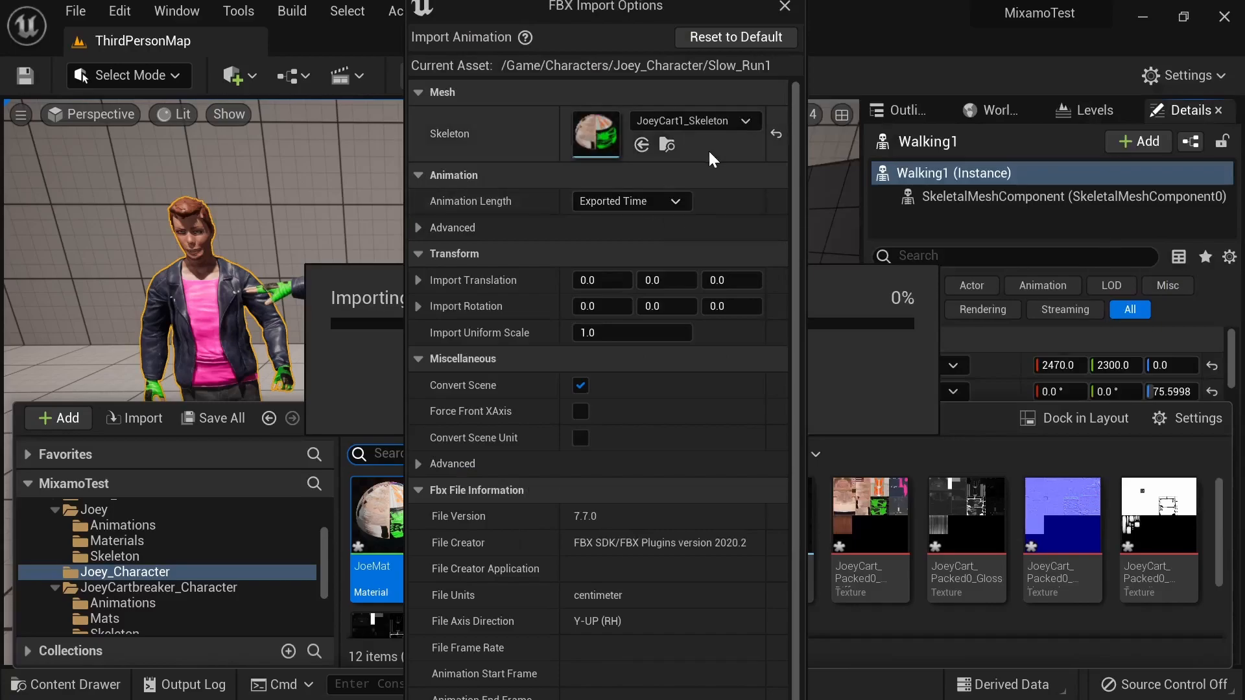
mouse_move(695, 121)
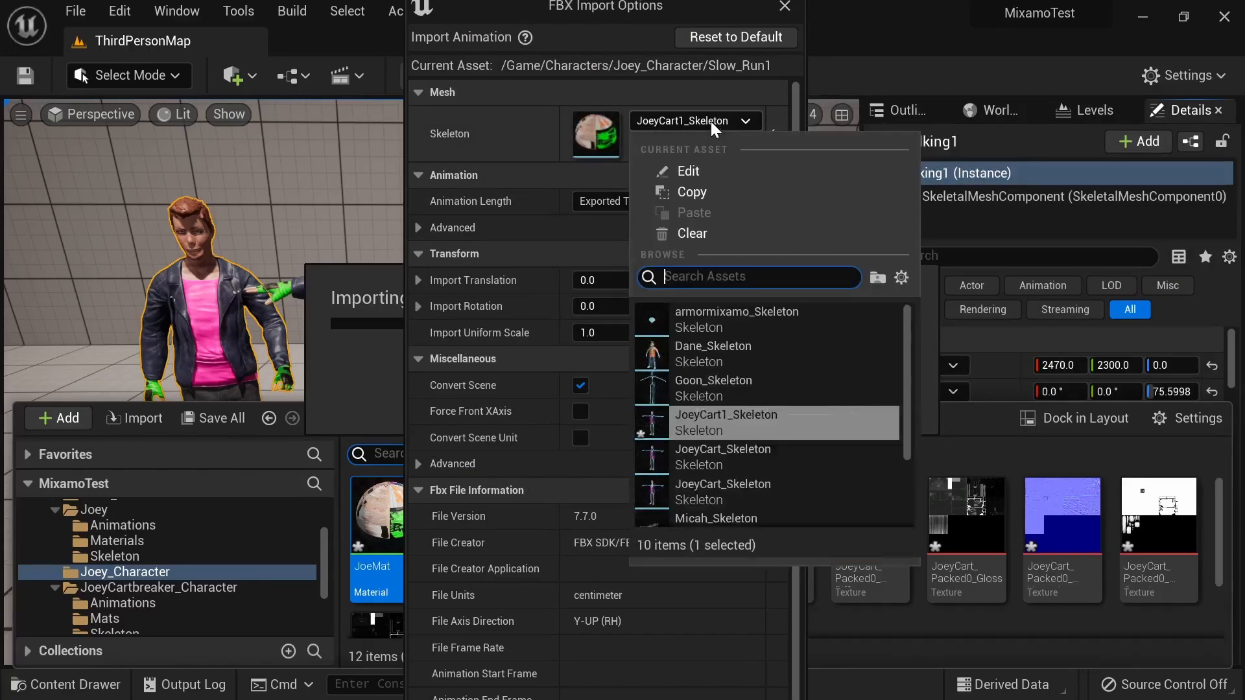
- Choose JoeCart1_Skeleton for Slow_Run1 and import it with Import All
left_click(725, 414)
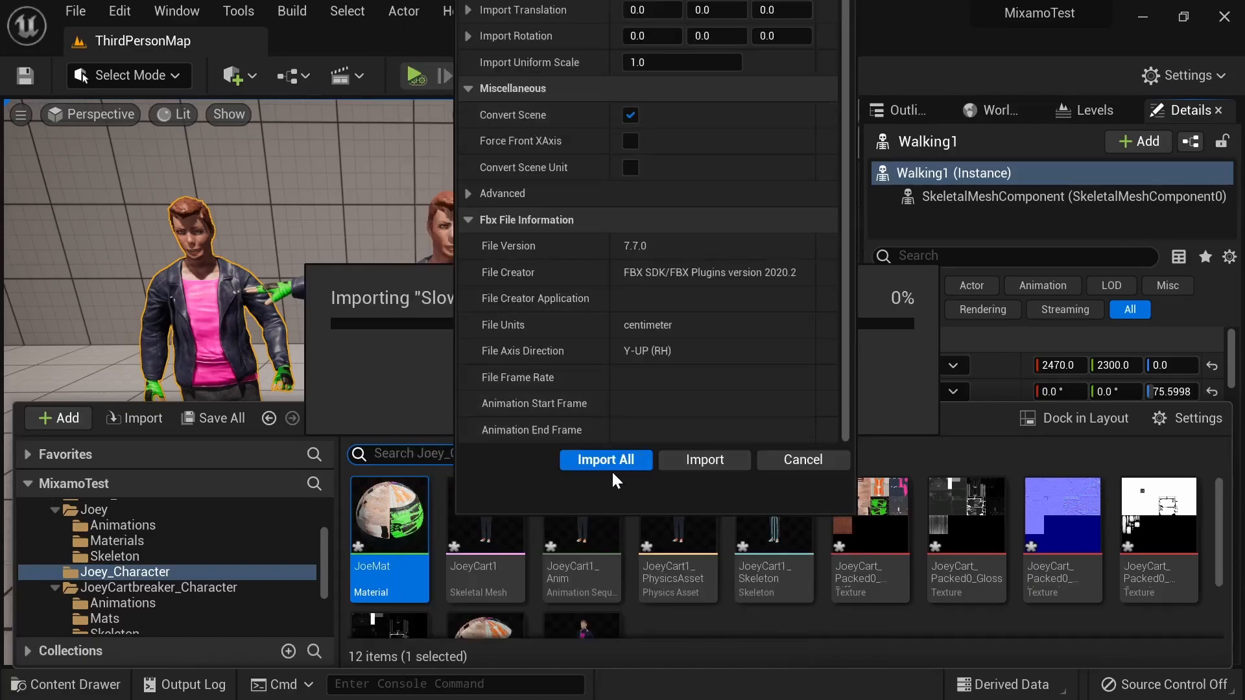
left_click(605, 459)
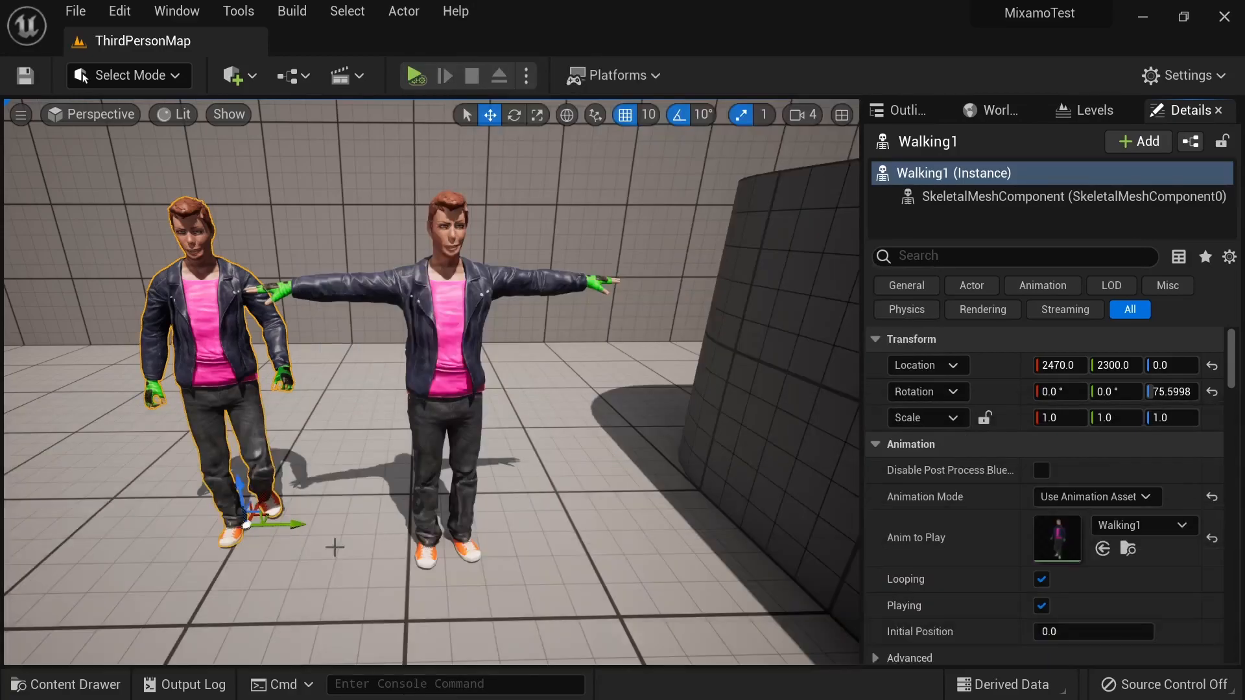
- Place Slow_Run1 at Rotation Z about 97.2, then simulate the level
left_click(65, 684)
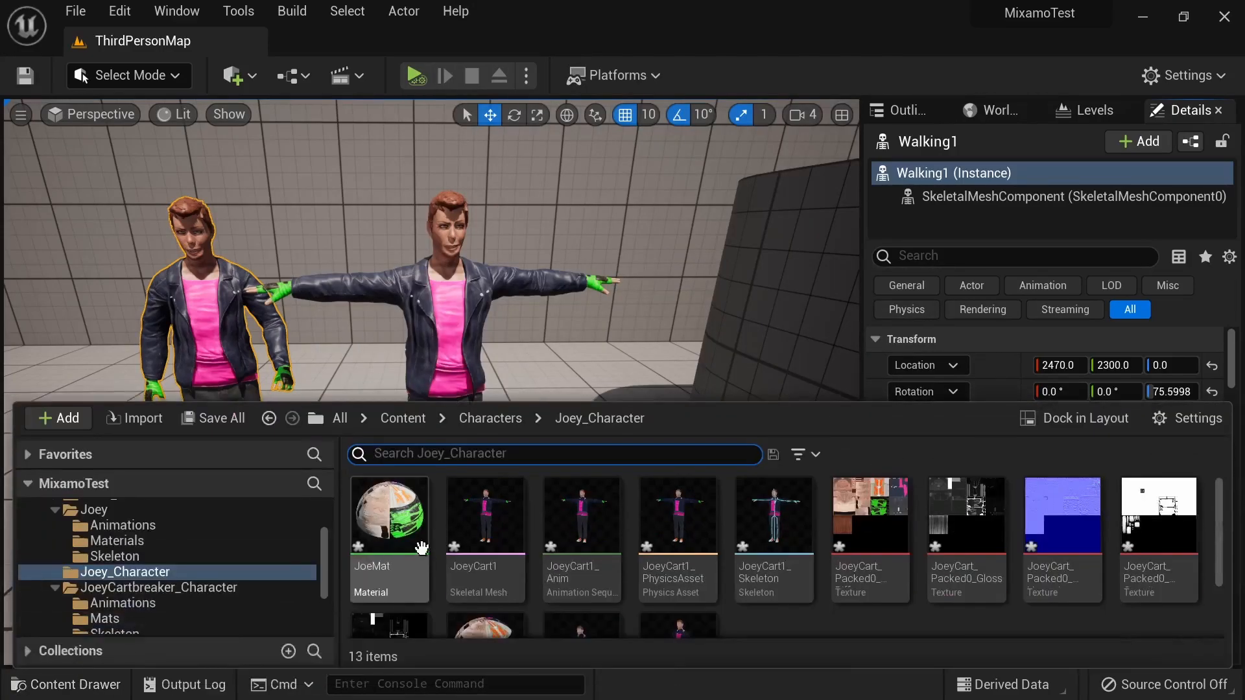
scroll("down", 3)
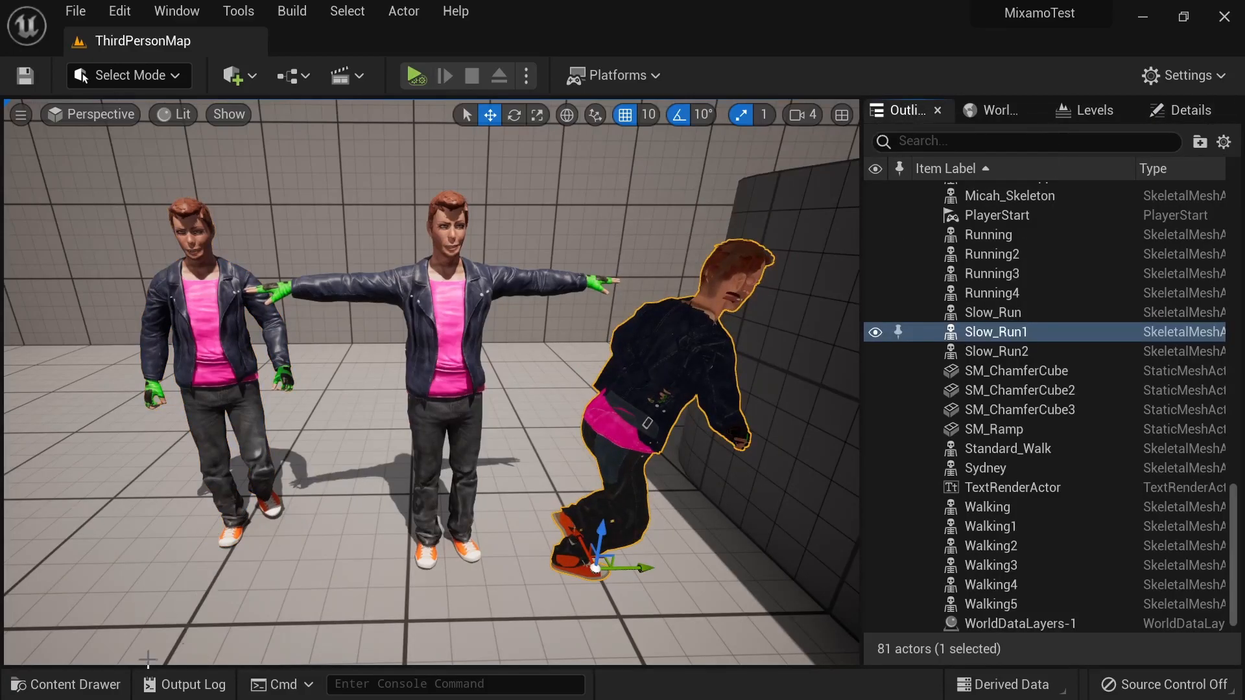
left_click(65, 685)
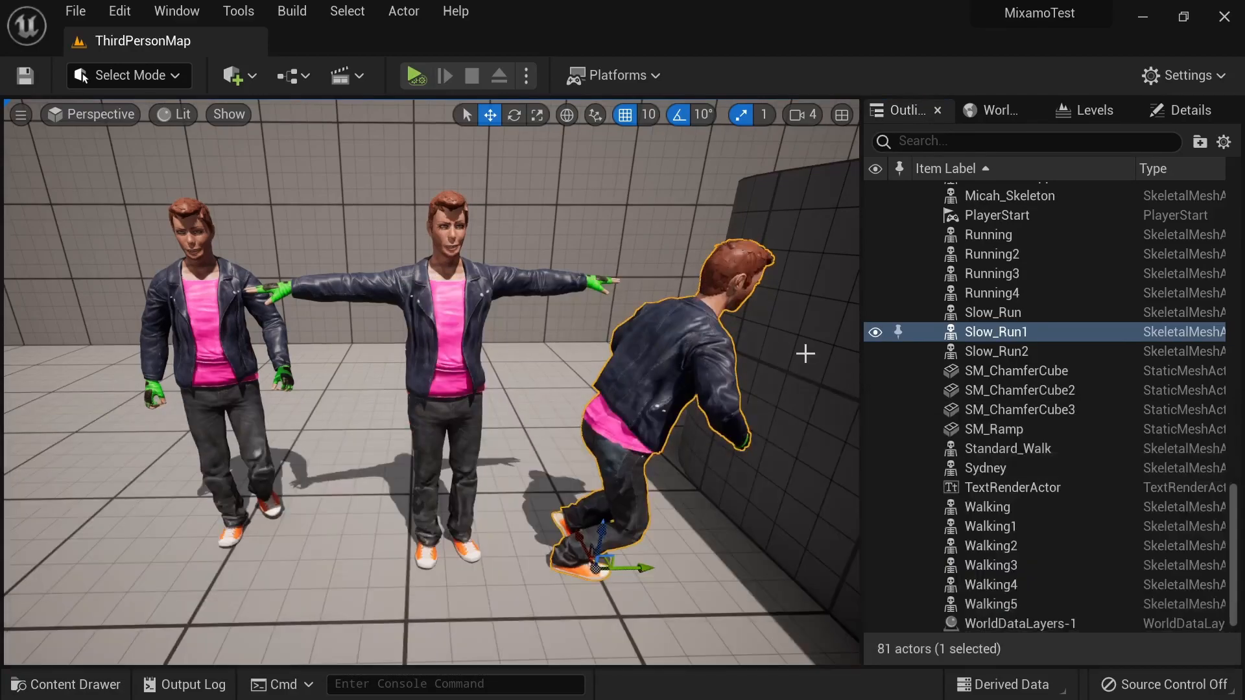
left_click(1183, 110)
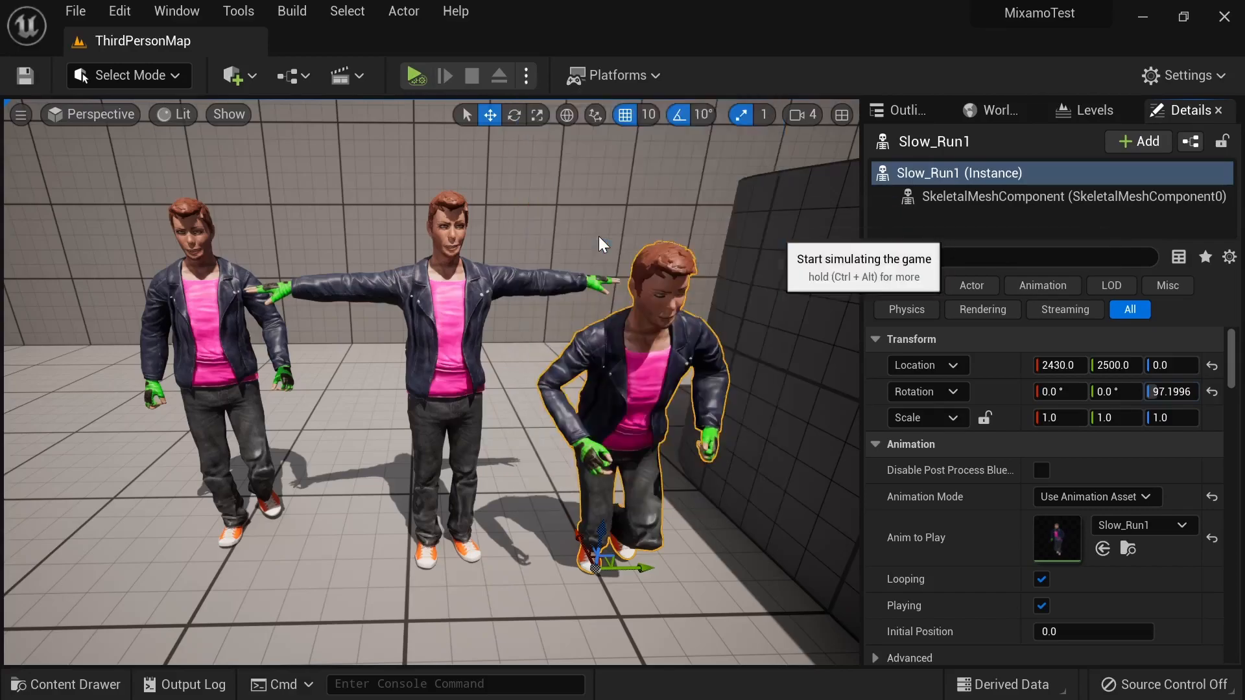
left_click(414, 74)
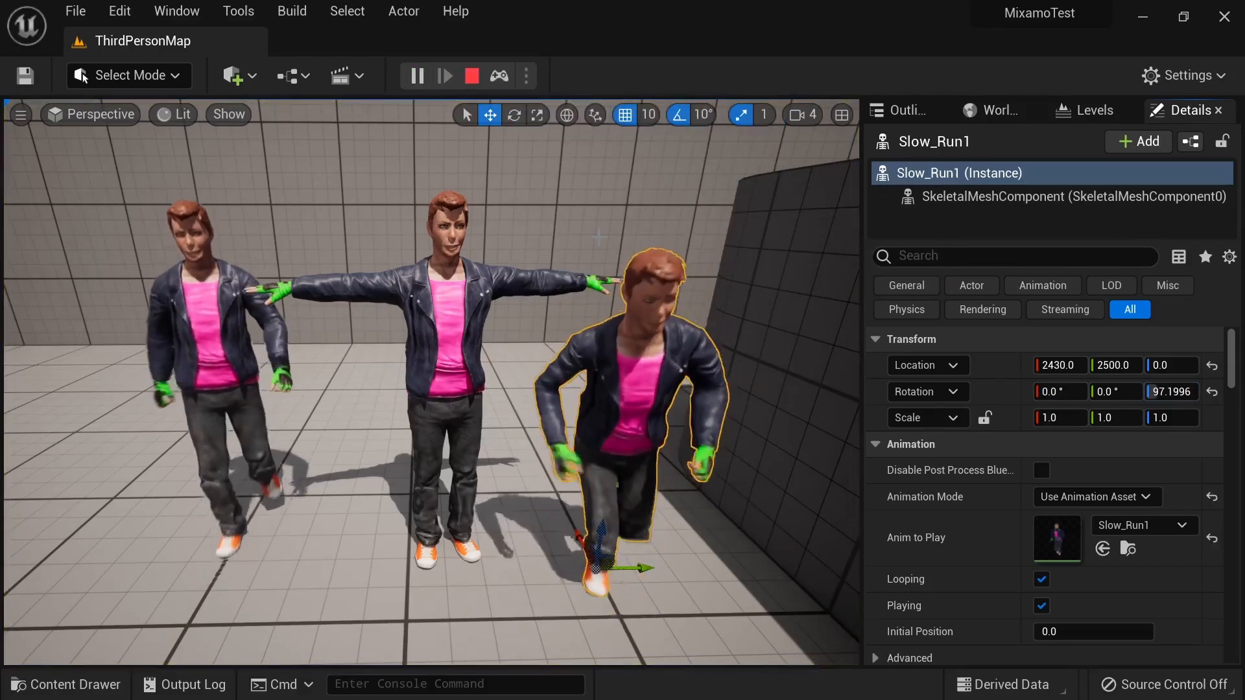